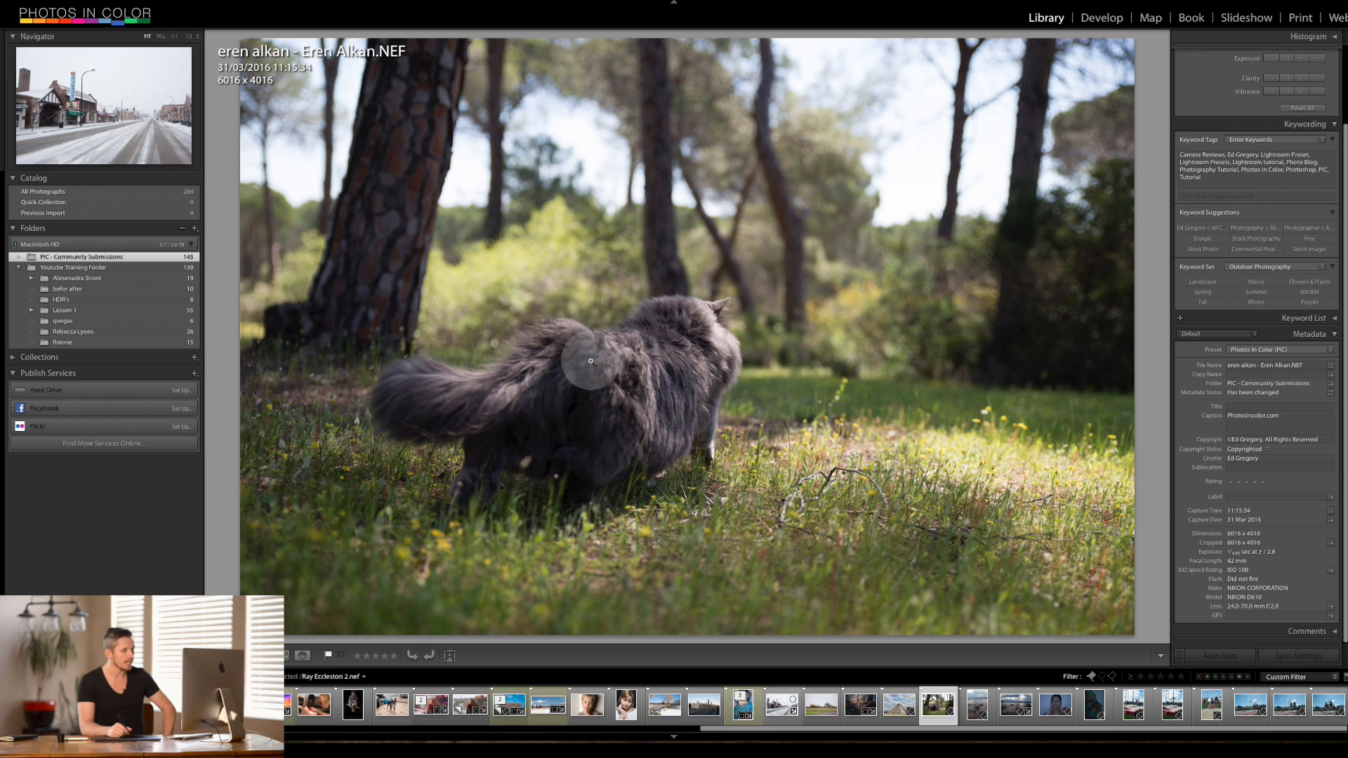
pyautogui.moveTo(1246, 520)
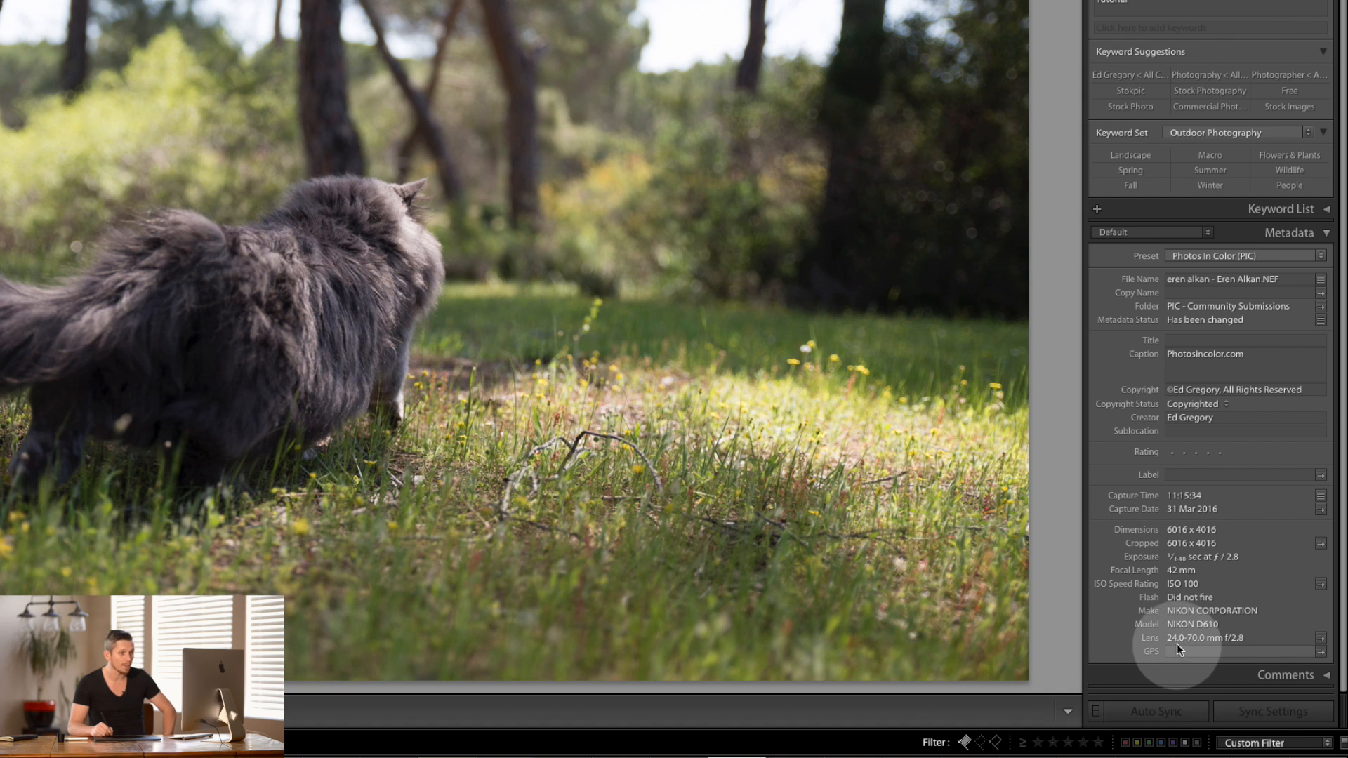
pyautogui.moveTo(170, 349)
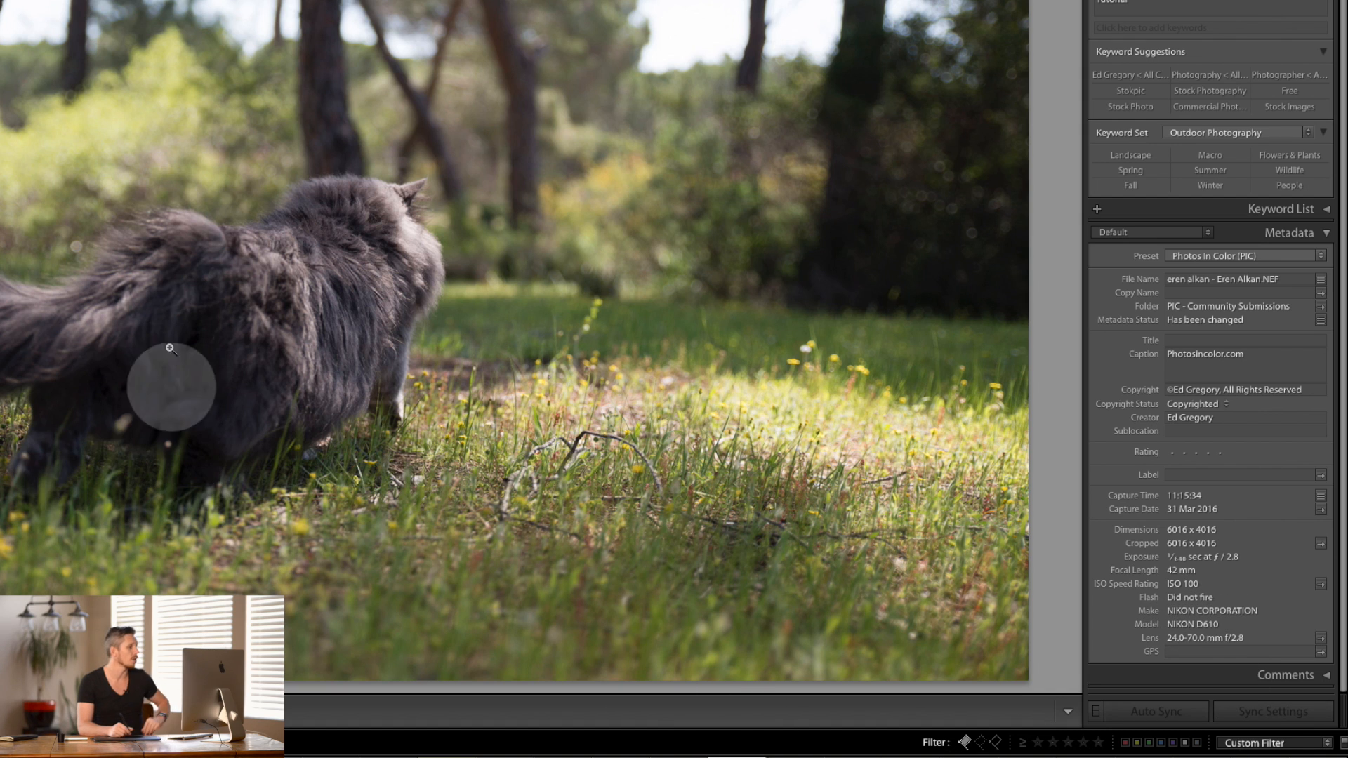
pyautogui.moveTo(223, 296)
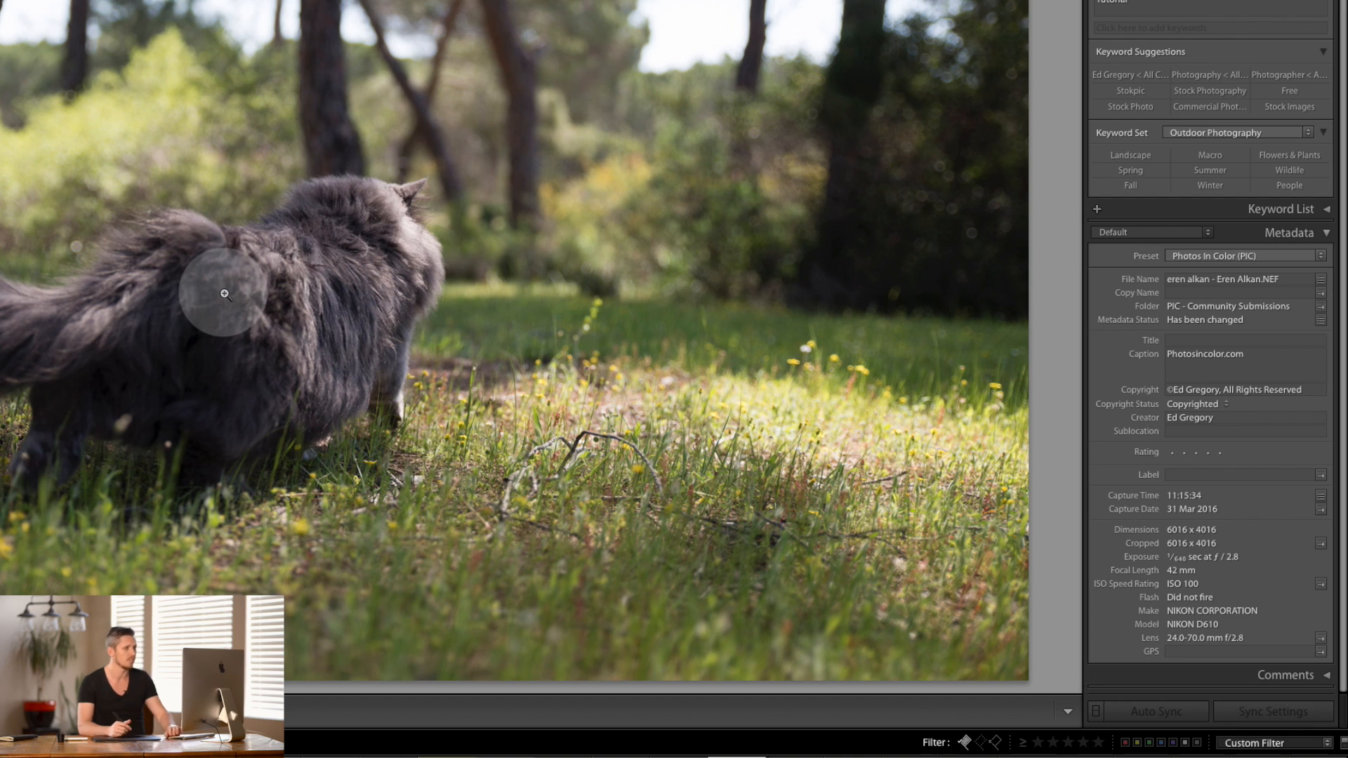
pyautogui.moveTo(803, 454)
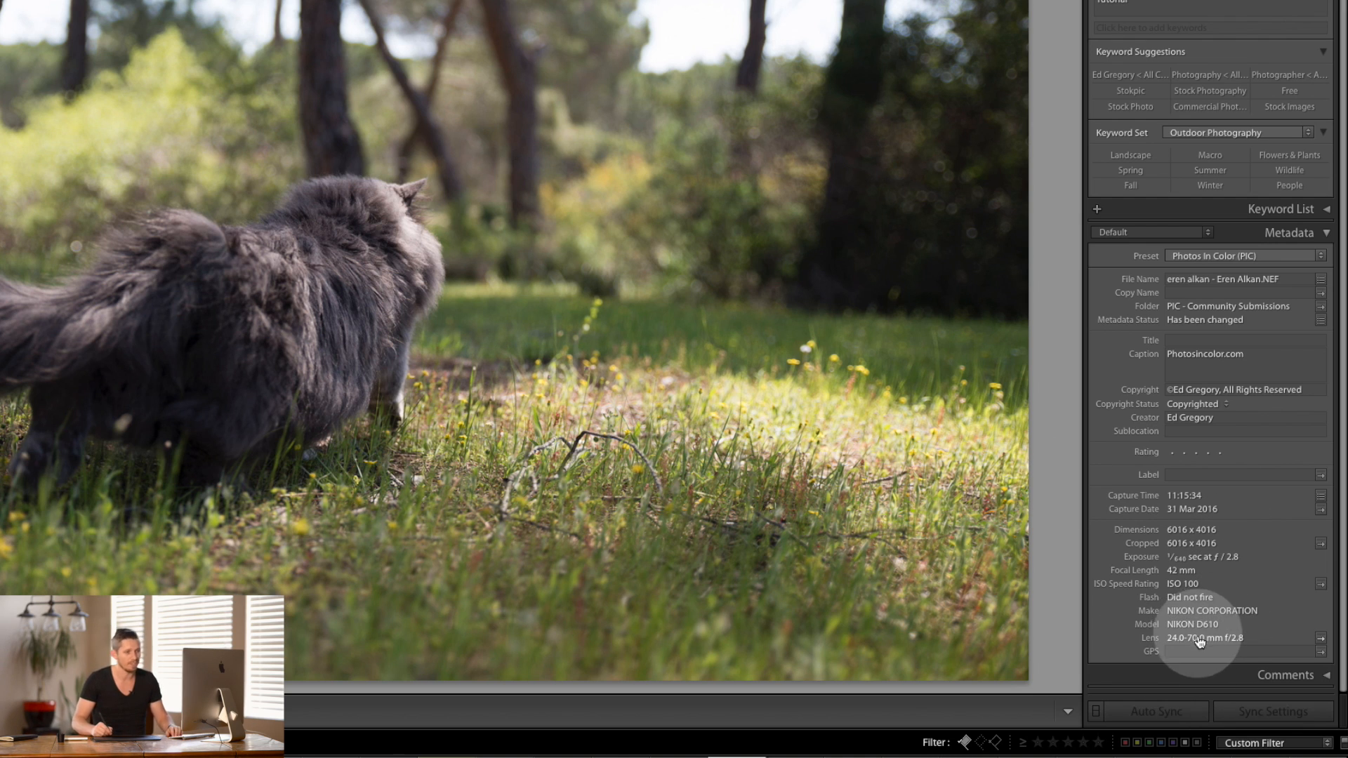
pyautogui.moveTo(1159, 656)
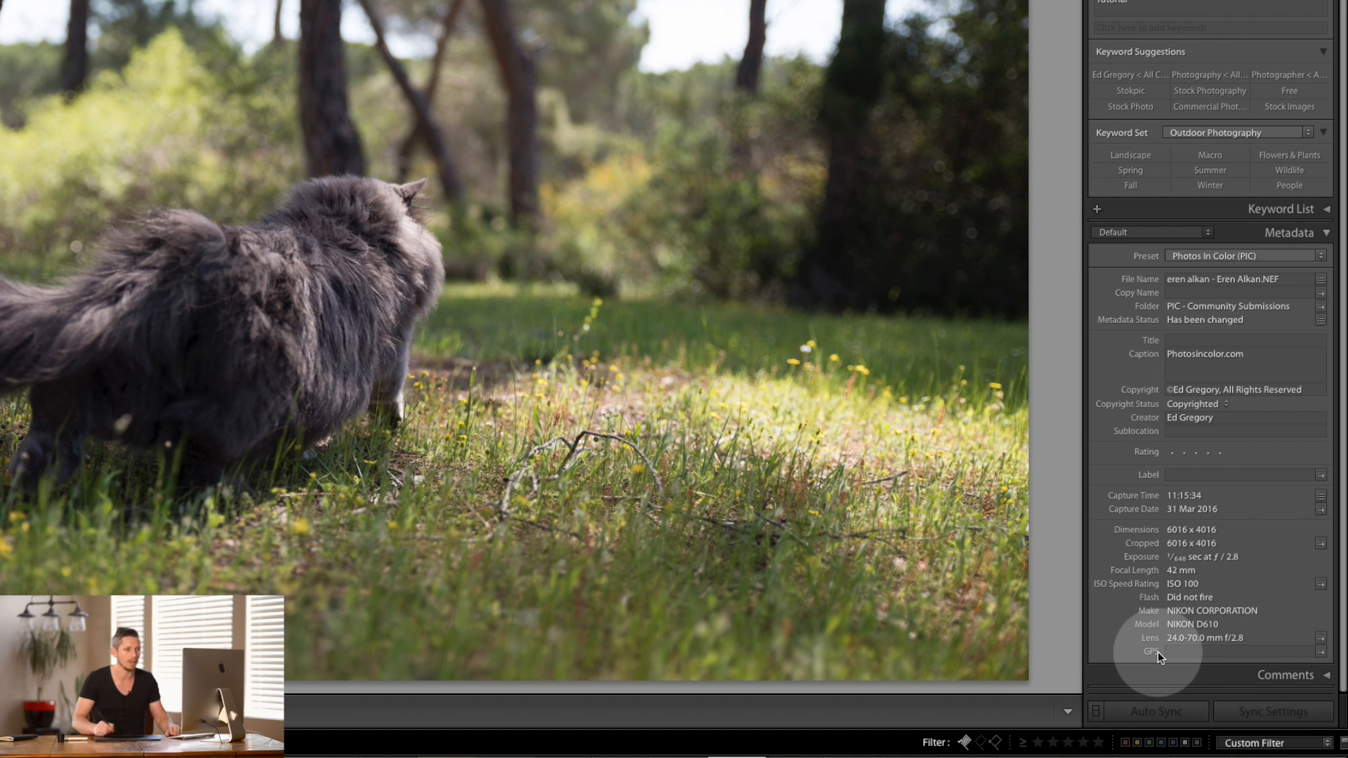
pyautogui.moveTo(955, 360)
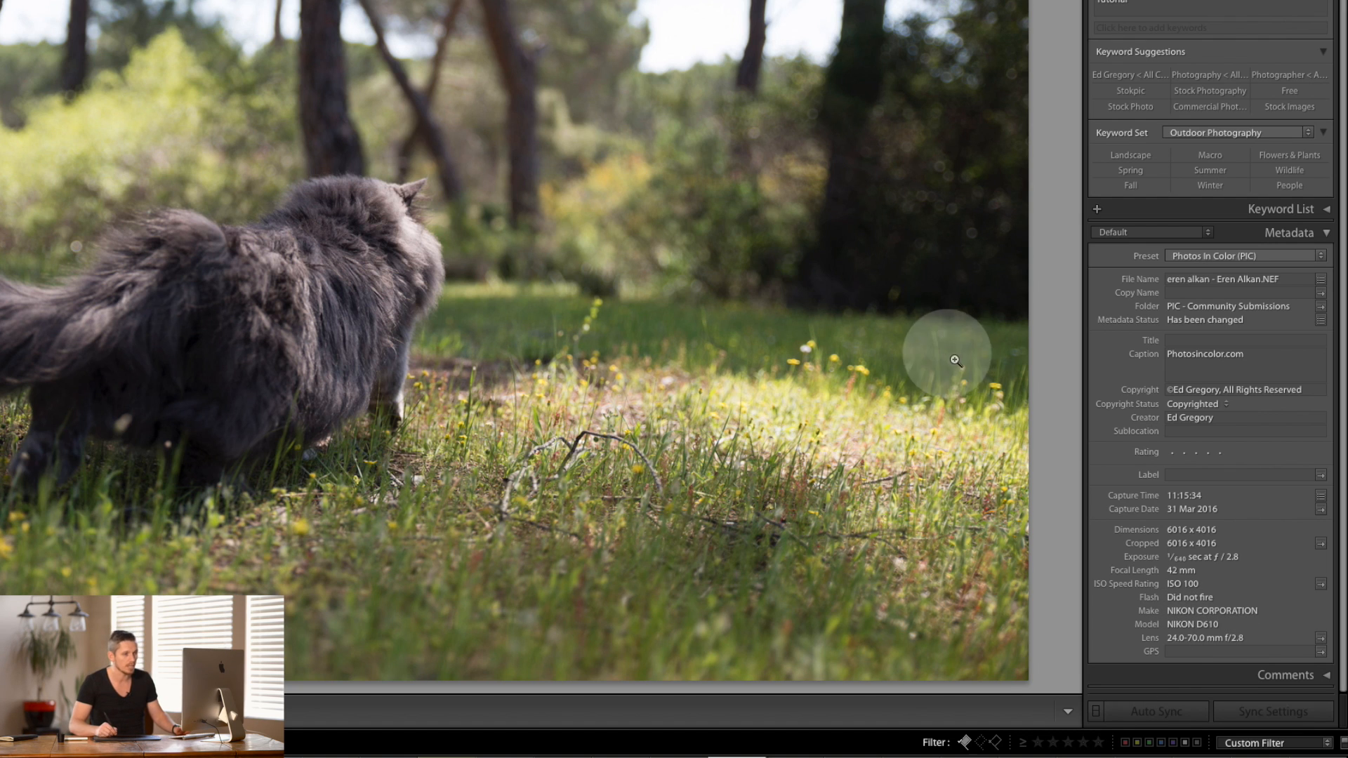
pyautogui.moveTo(1133, 558)
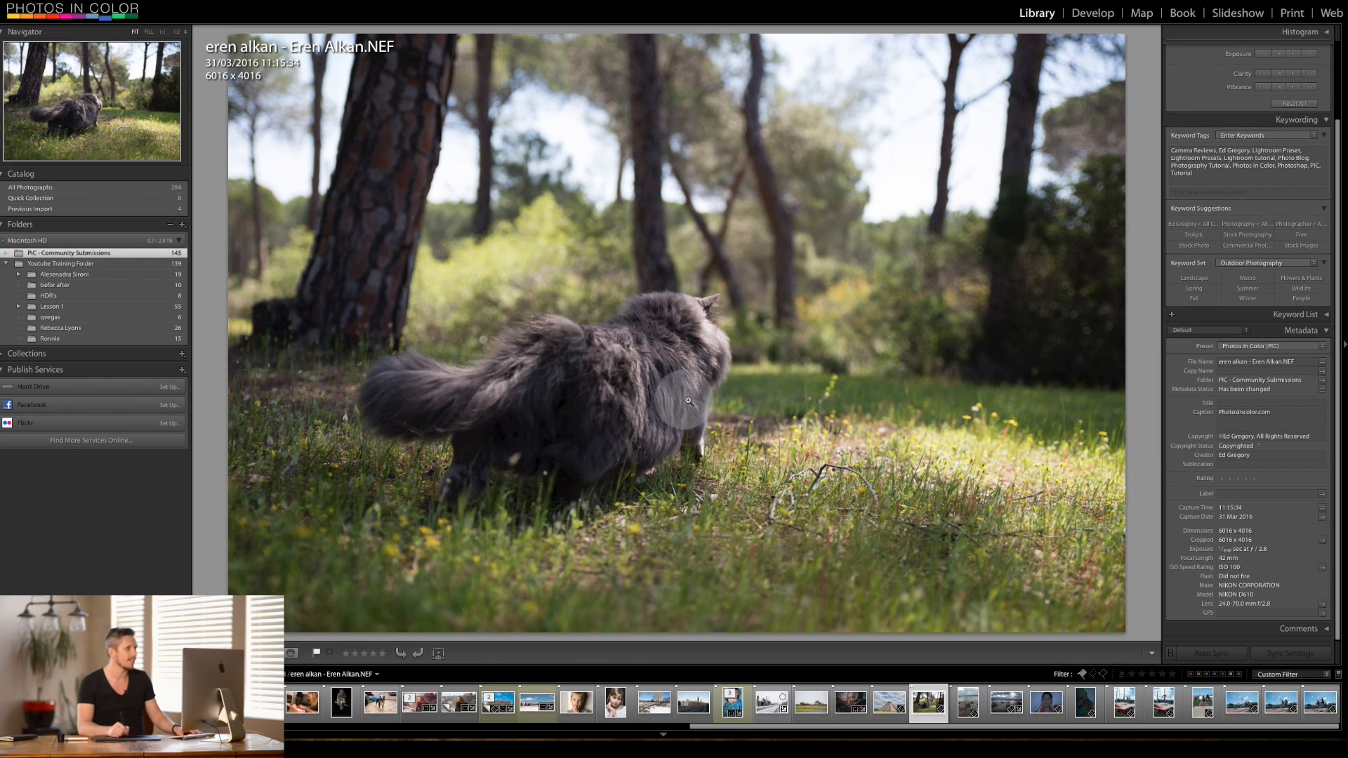
# Switch to the Develop module and bring the Basic and Tone Curve panels into view
pyautogui.click(1093, 13)
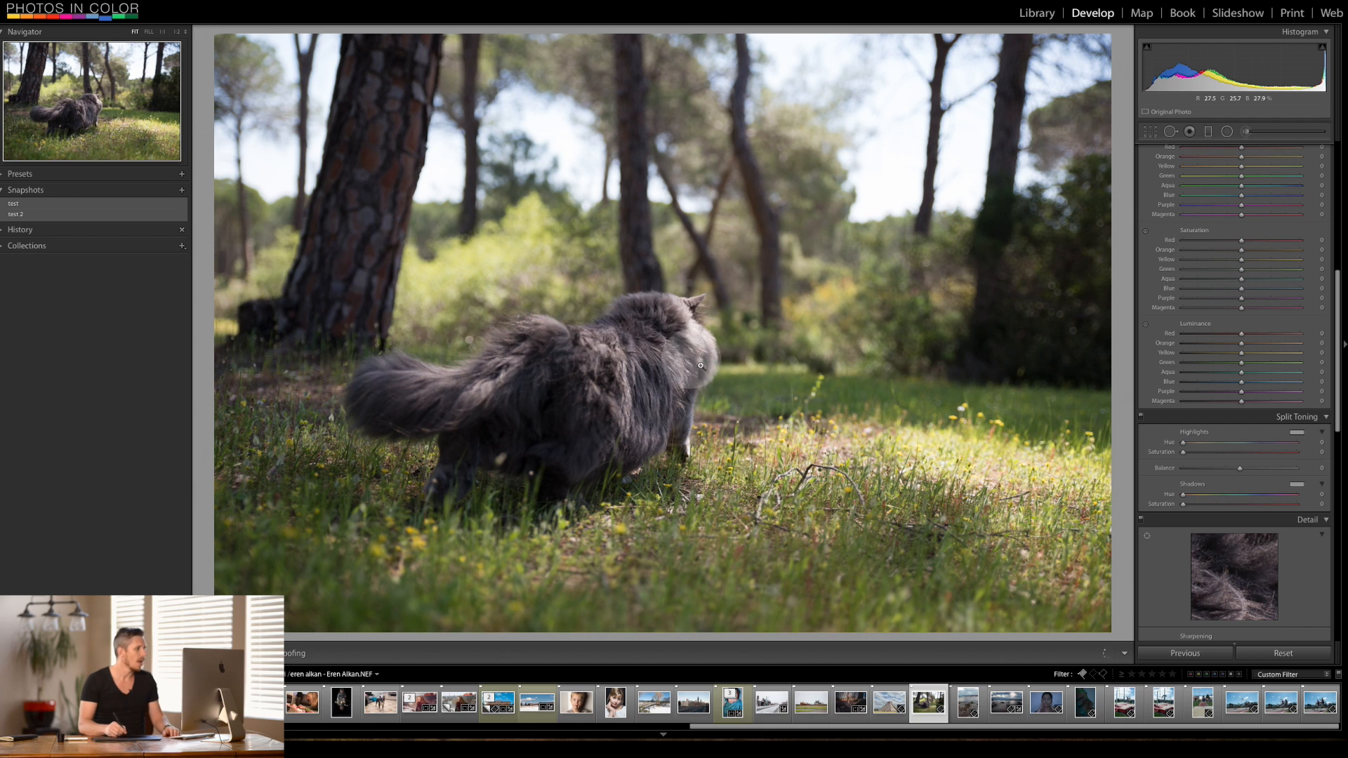
pyautogui.moveTo(571, 461)
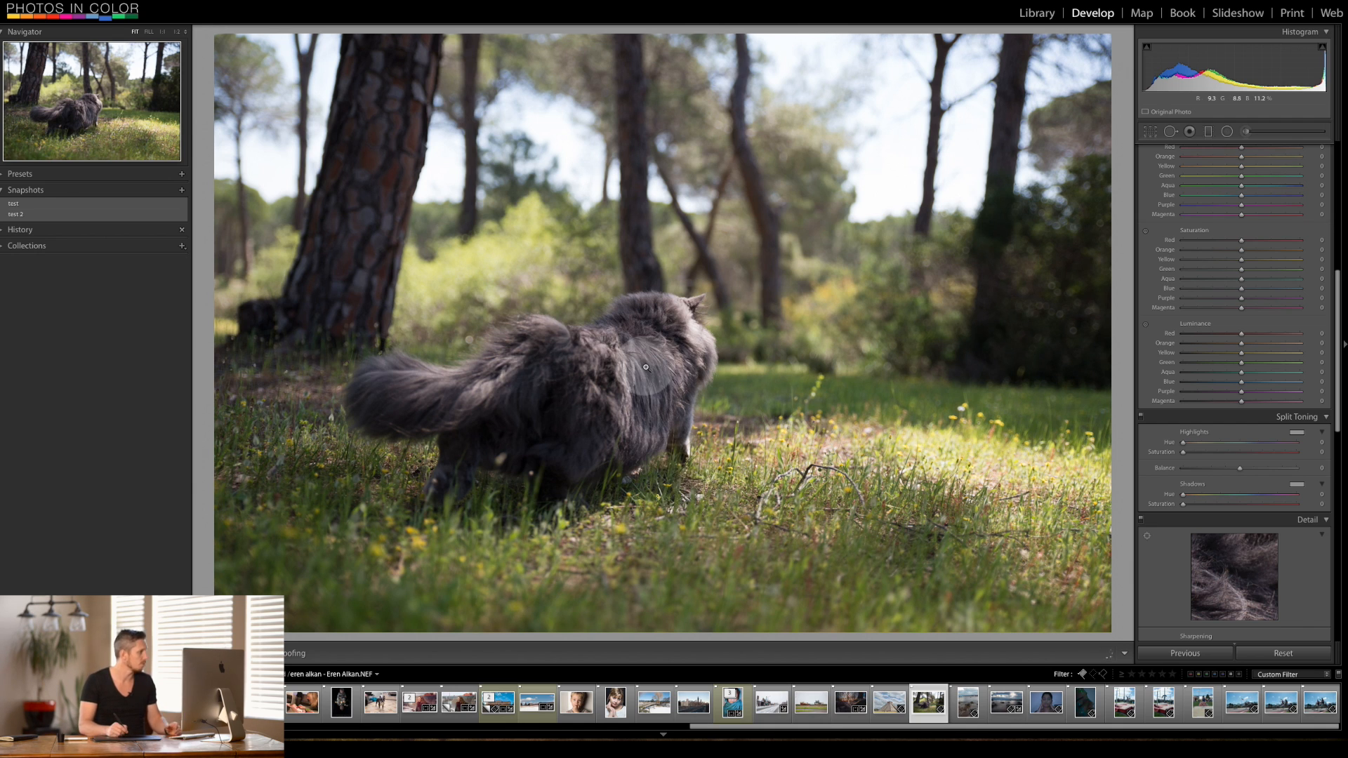
pyautogui.moveTo(434, 509)
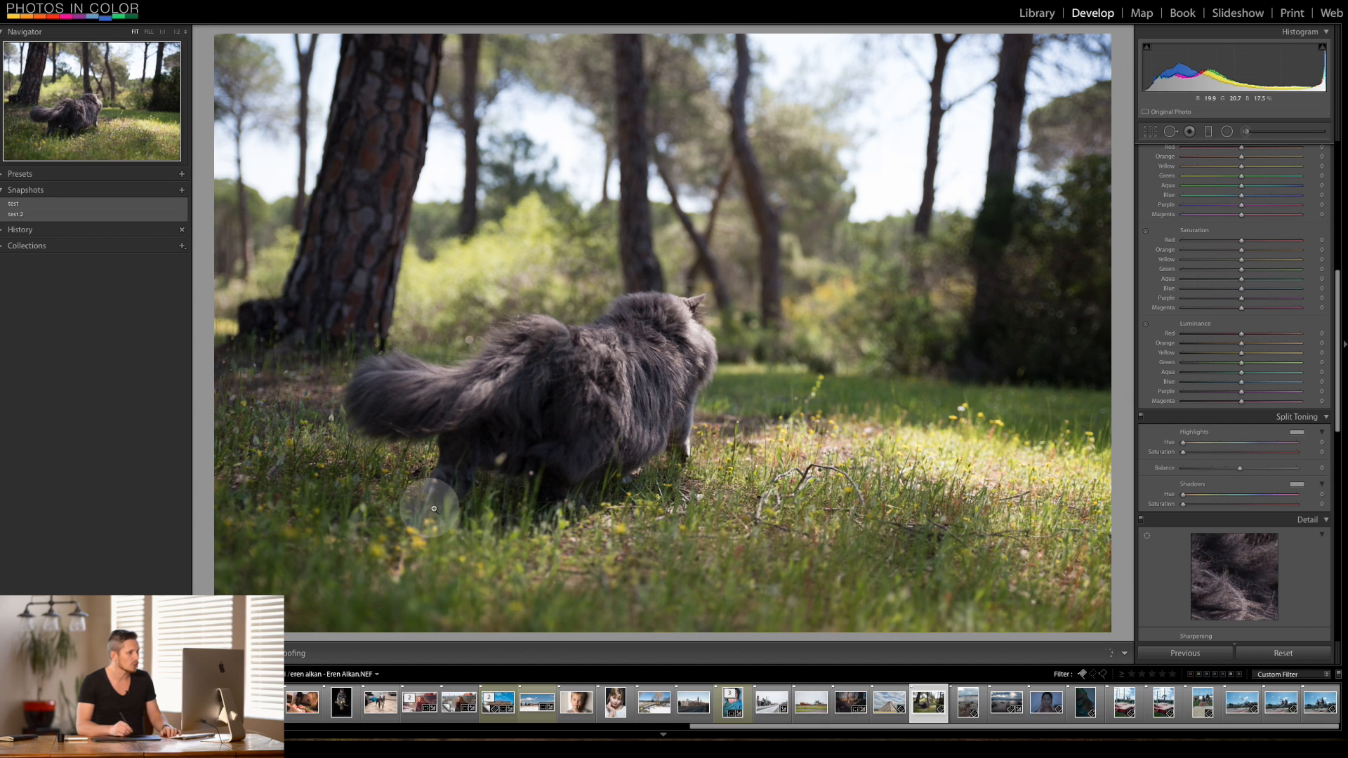
pyautogui.moveTo(800, 407)
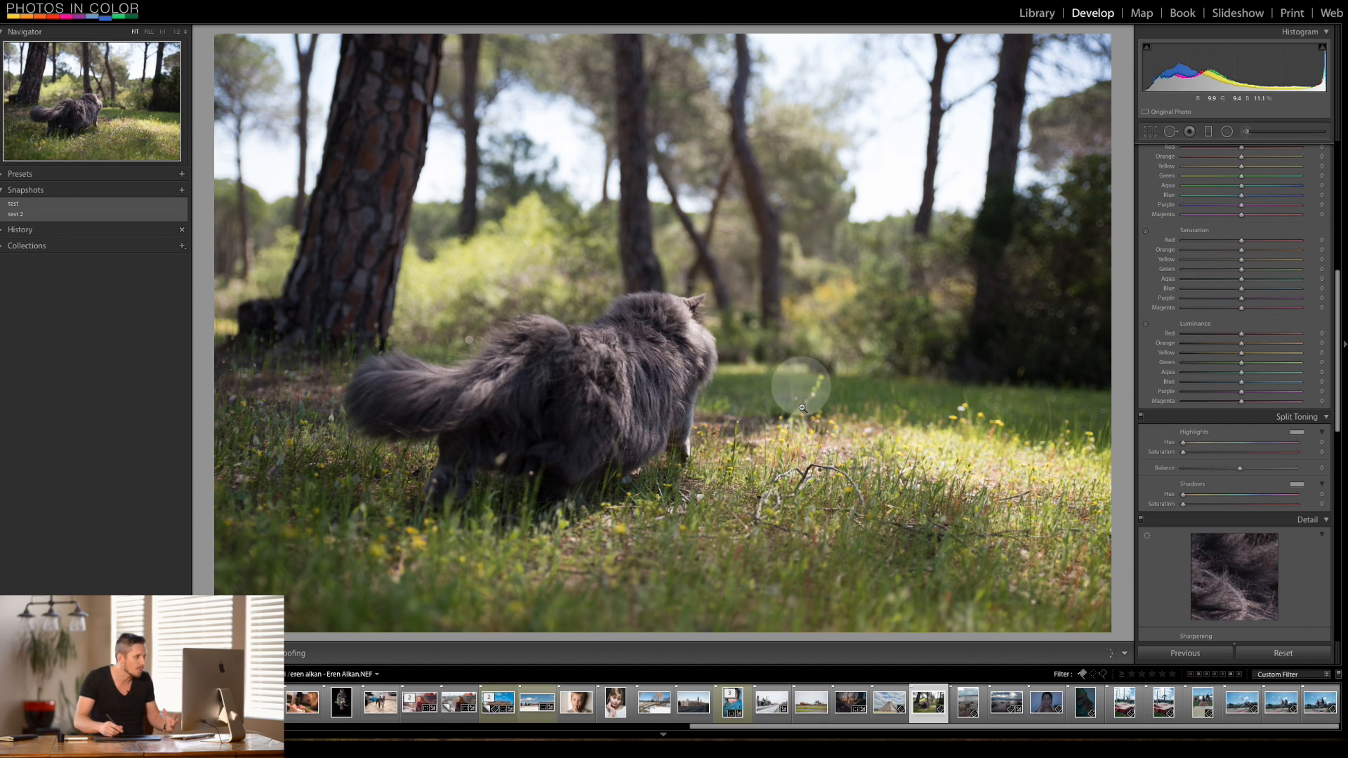
pyautogui.moveTo(809, 292)
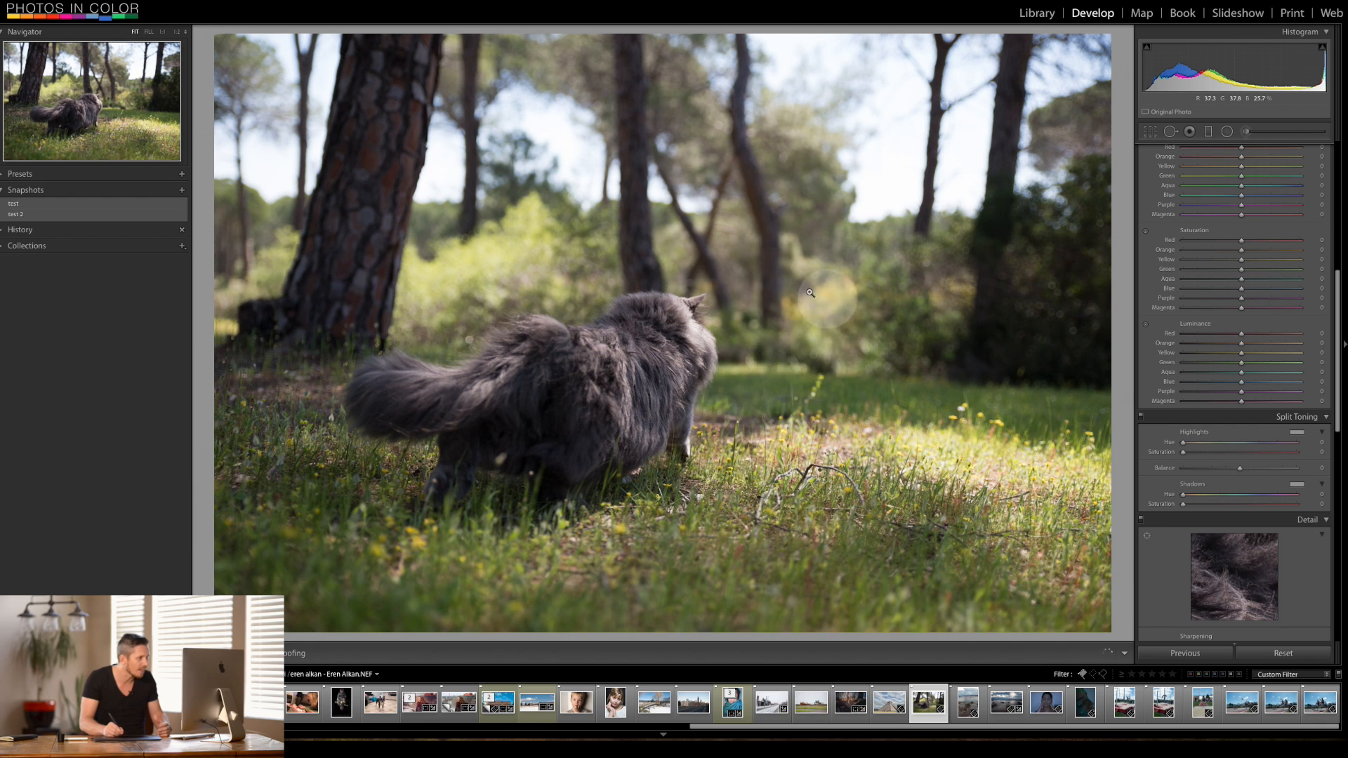
pyautogui.moveTo(803, 492)
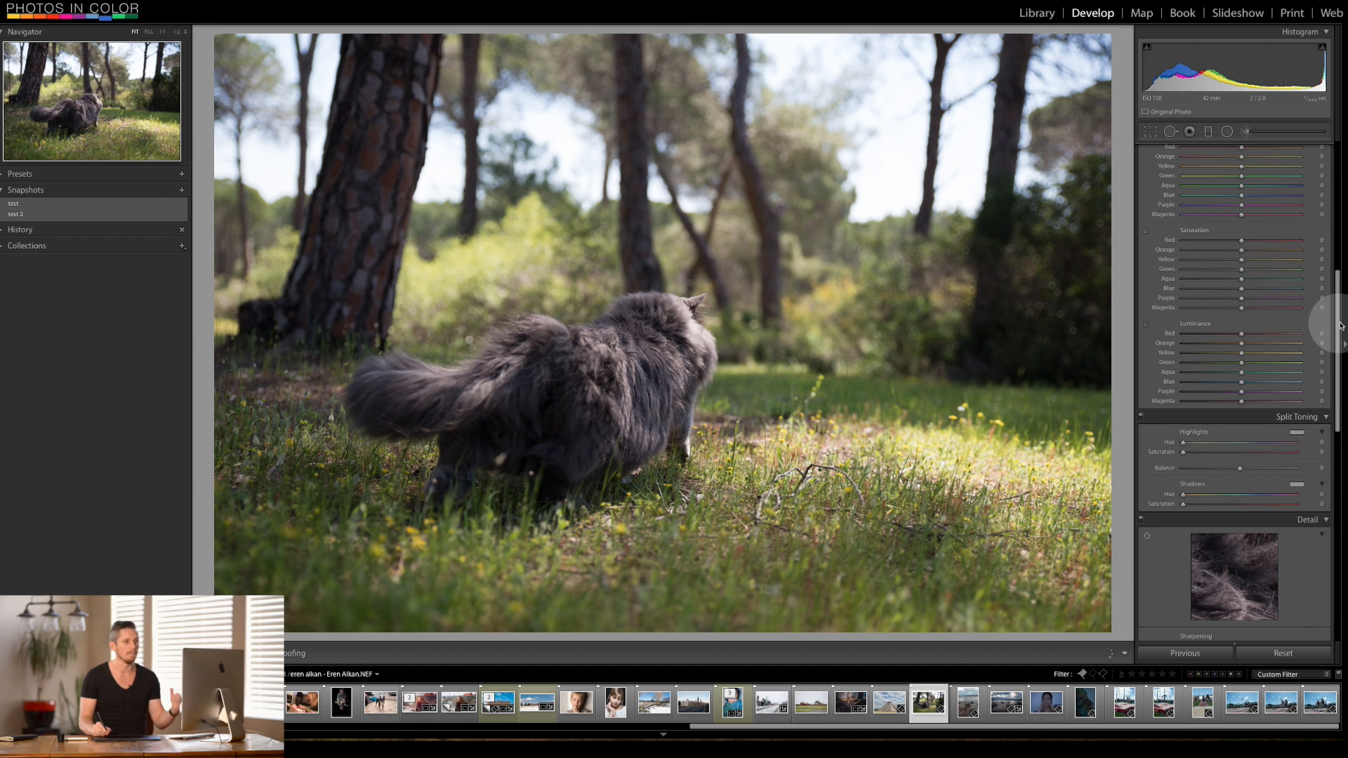
pyautogui.scroll(3)
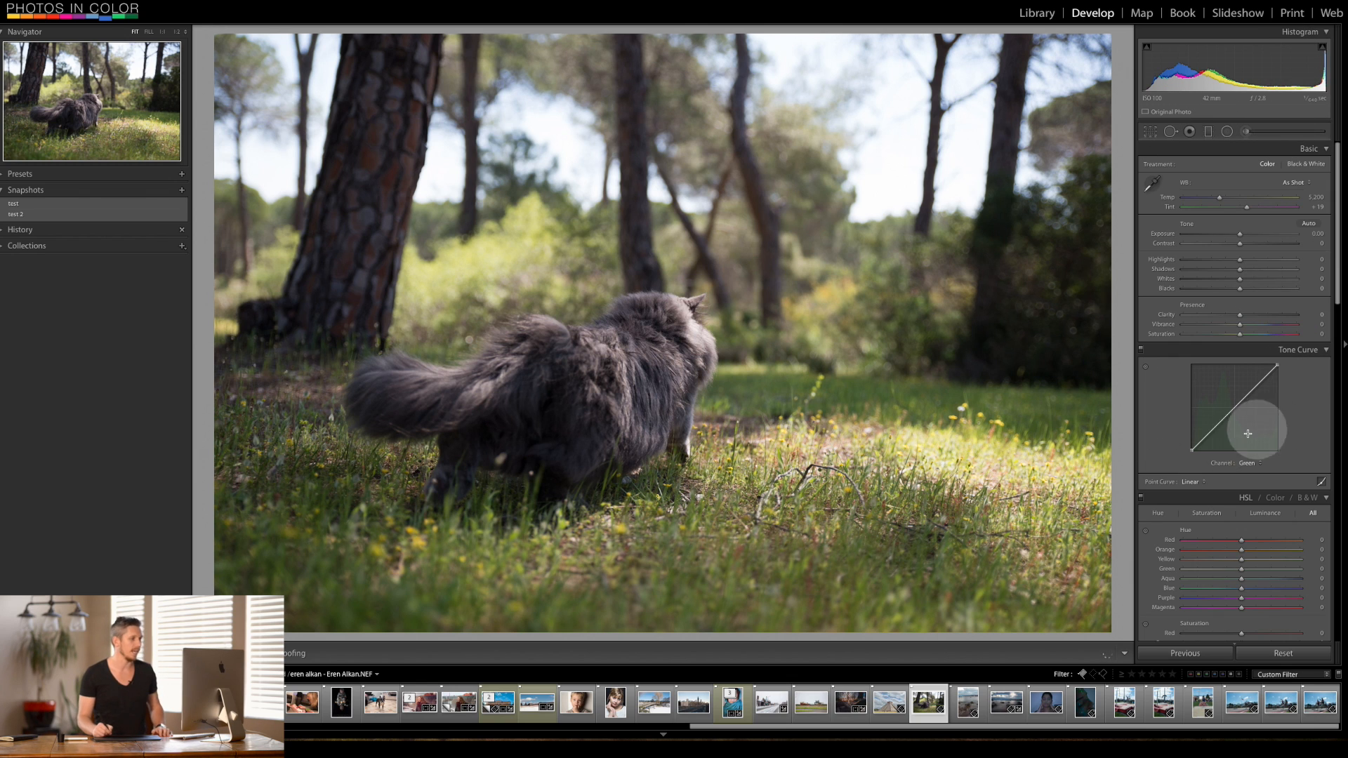
pyautogui.moveTo(465, 235)
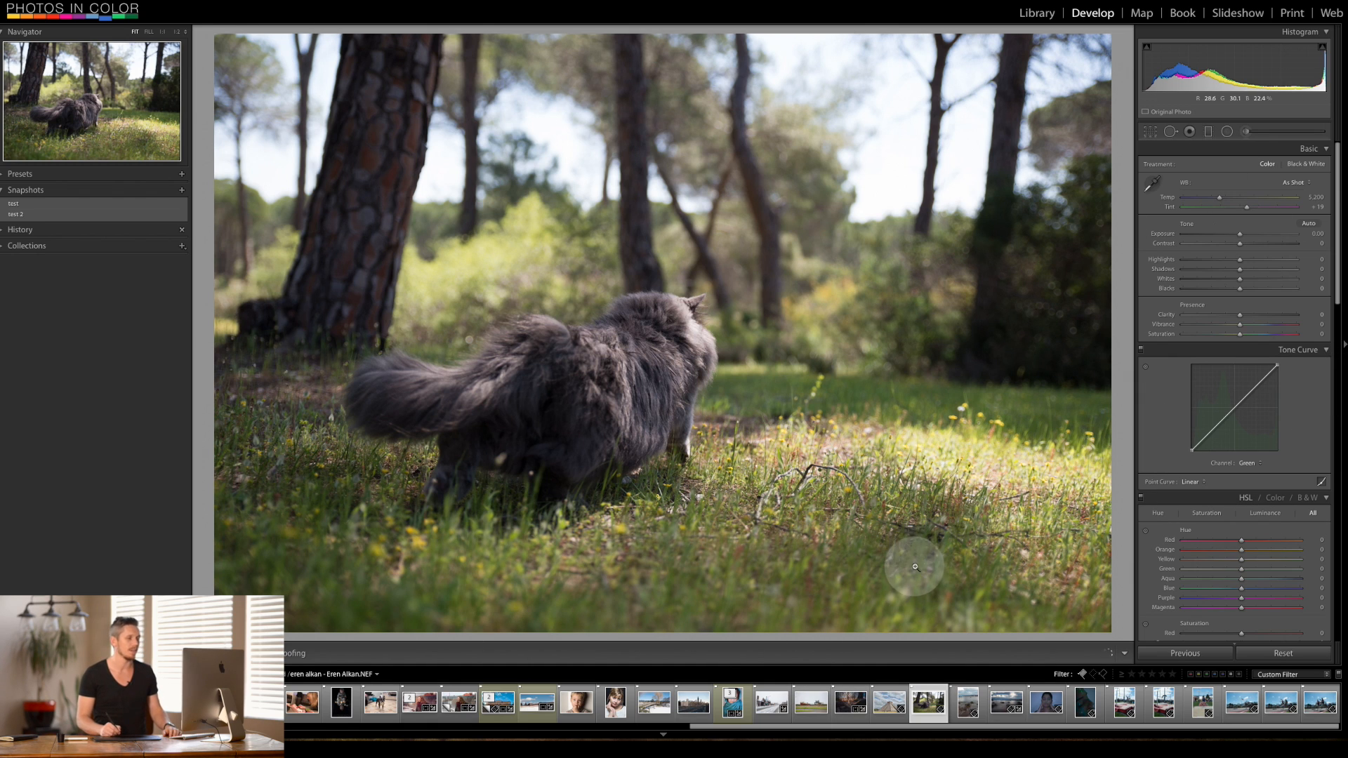
pyautogui.moveTo(791, 522)
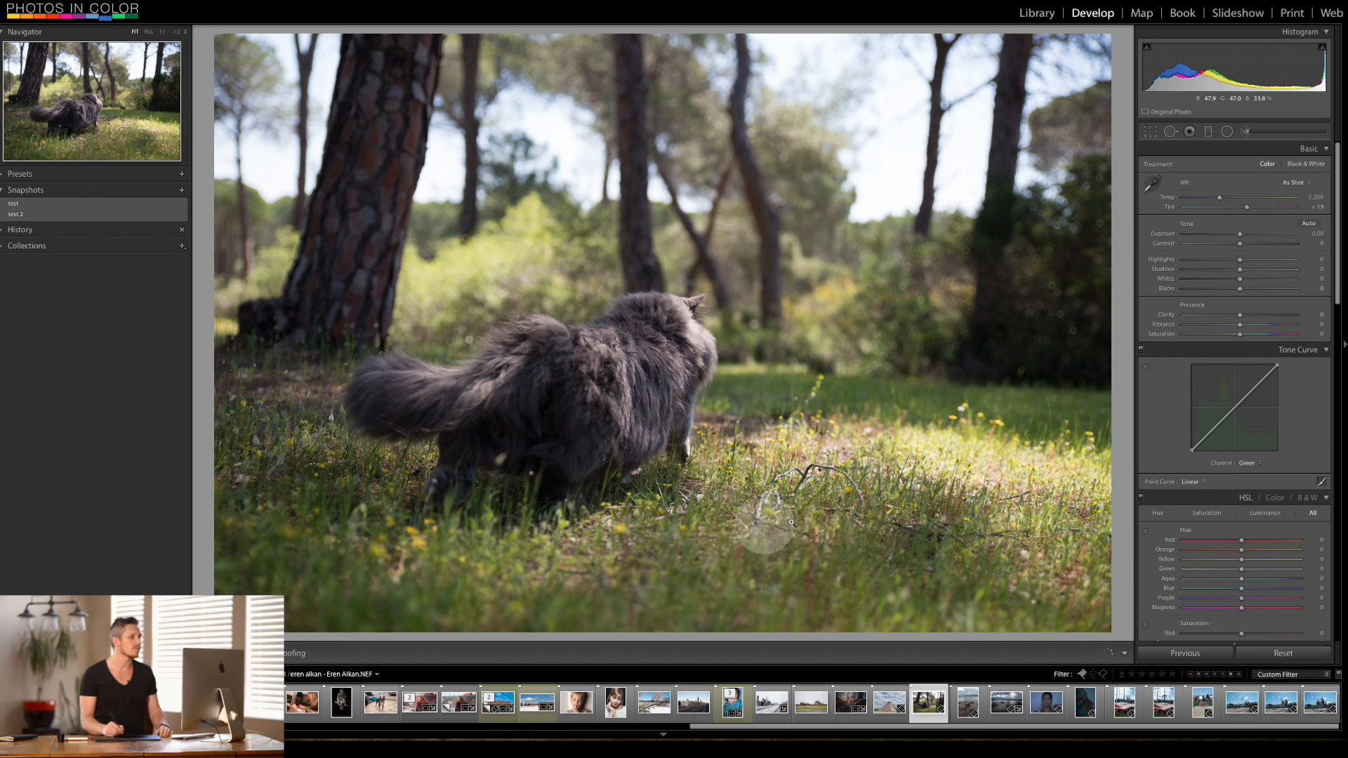
# Start a Graduated Filter for a -1.85 exposure darkening across the foreground
pyautogui.click(1208, 132)
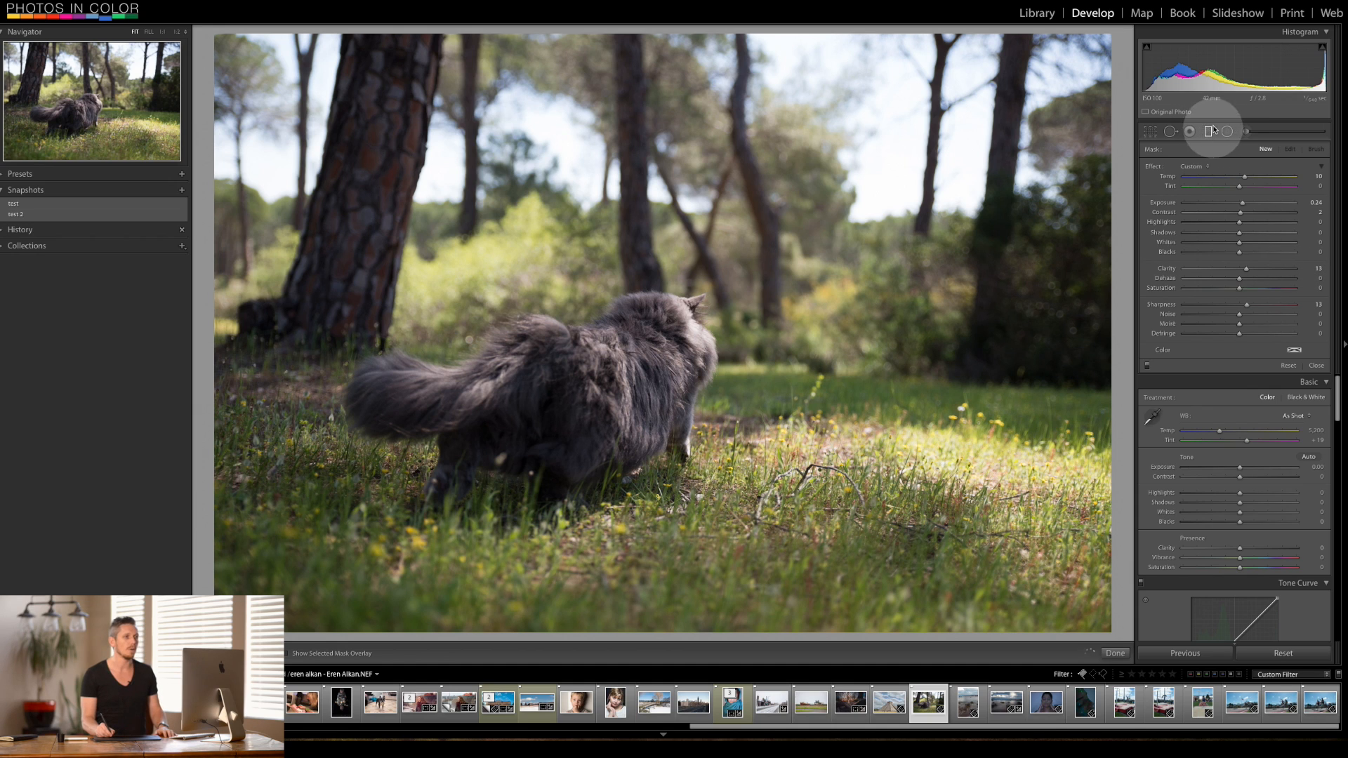
pyautogui.moveTo(1220, 167)
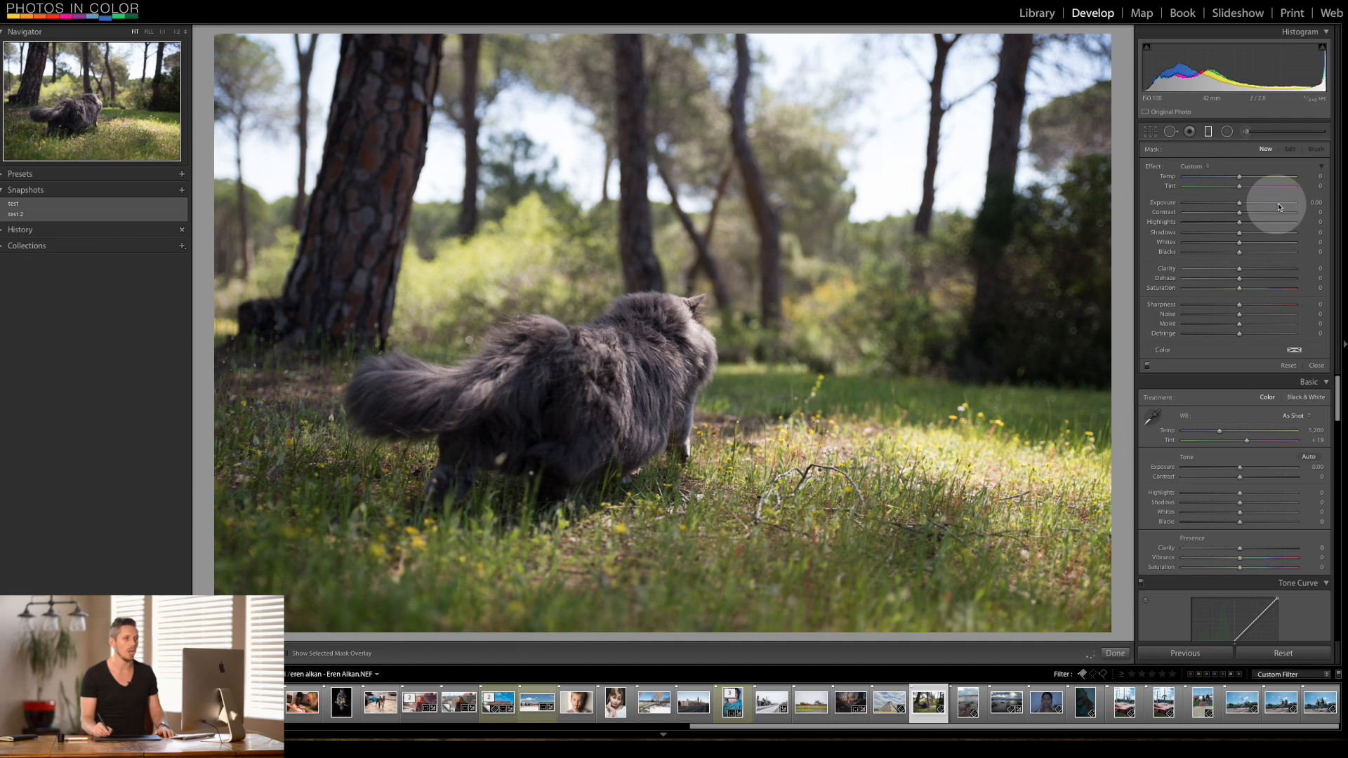
pyautogui.moveTo(1246, 310)
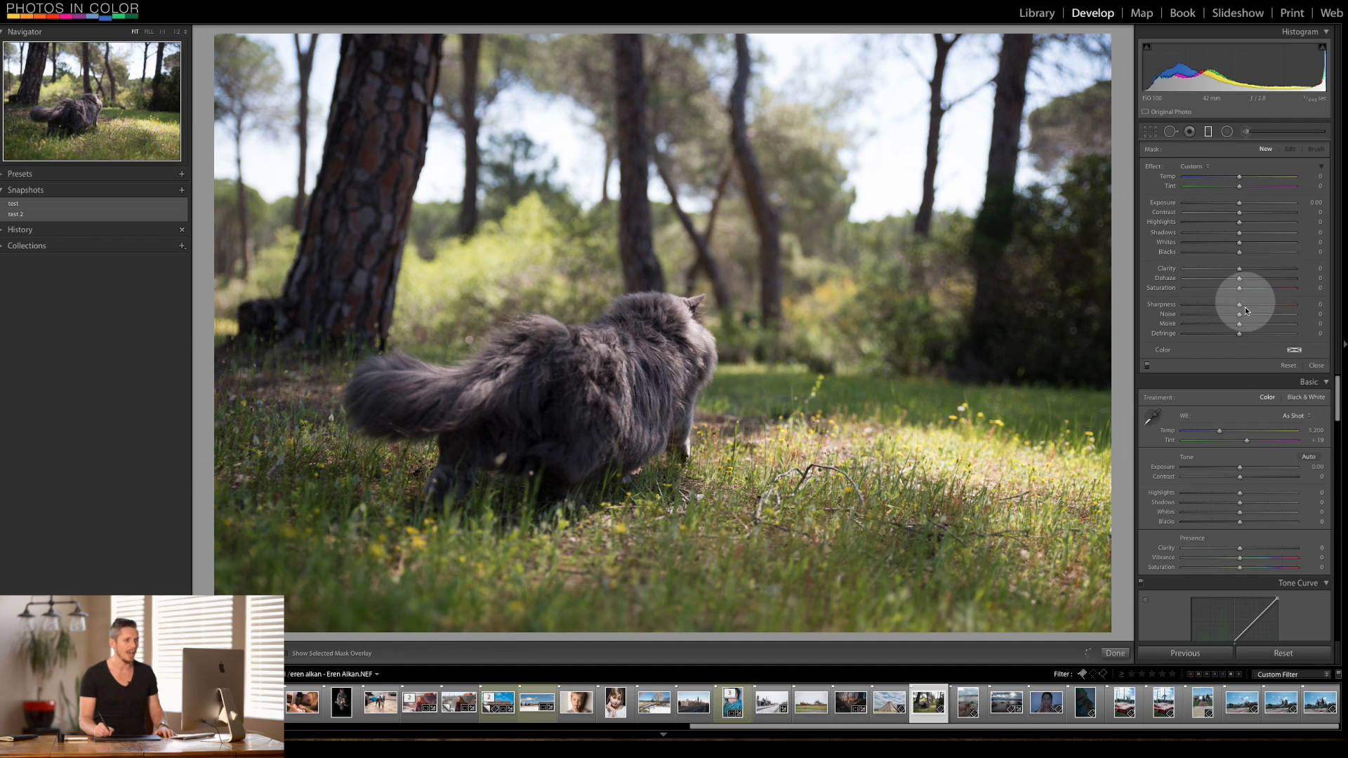
pyautogui.moveTo(1244, 210)
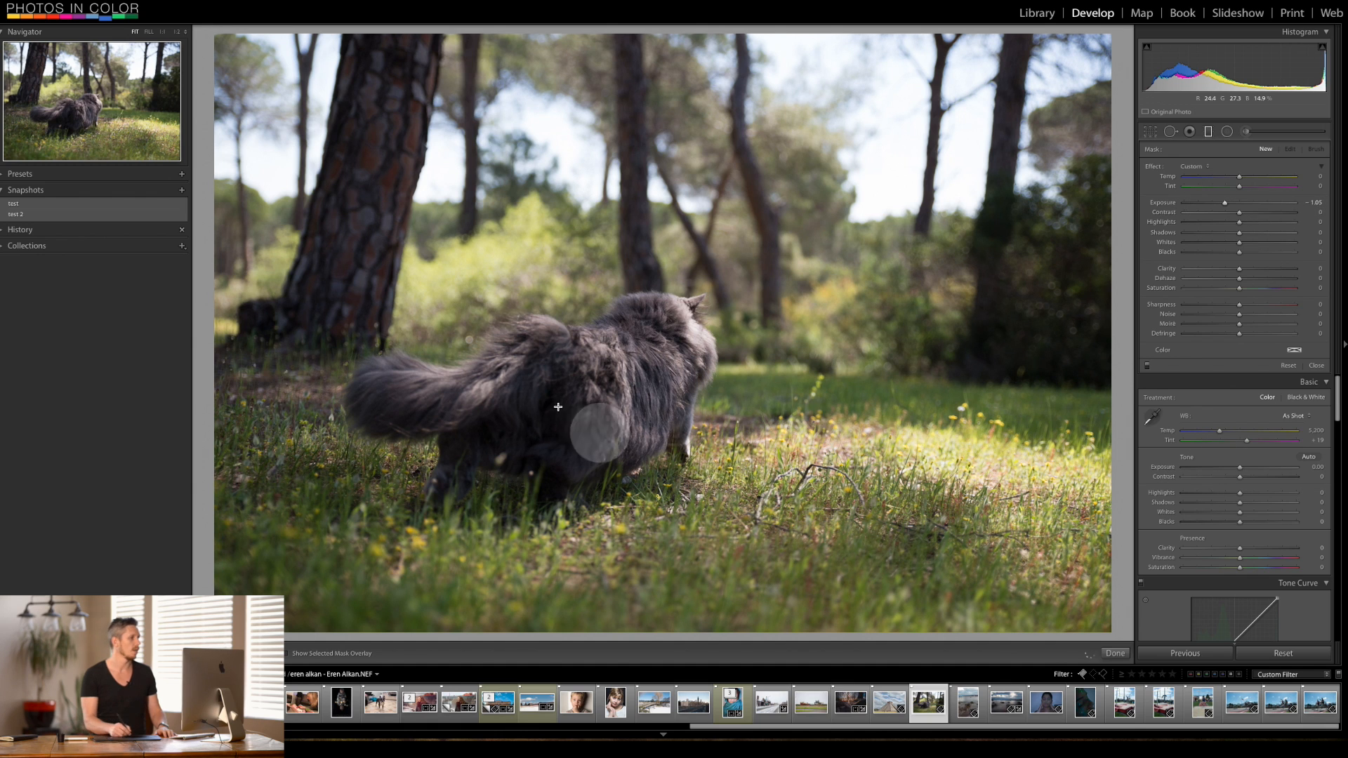
pyautogui.moveTo(717, 327)
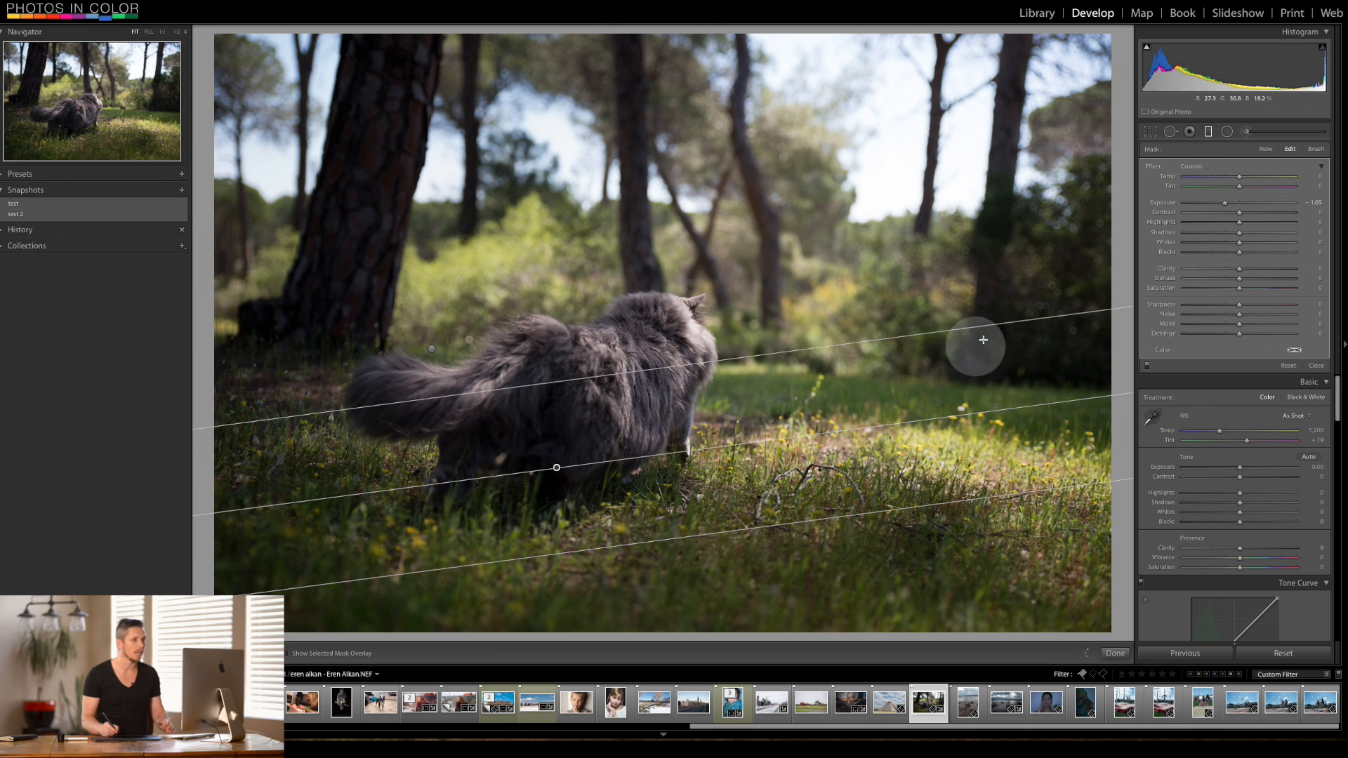
# Switch the graduated filter to brush refinement with the mask overlay shown
pyautogui.click(1316, 149)
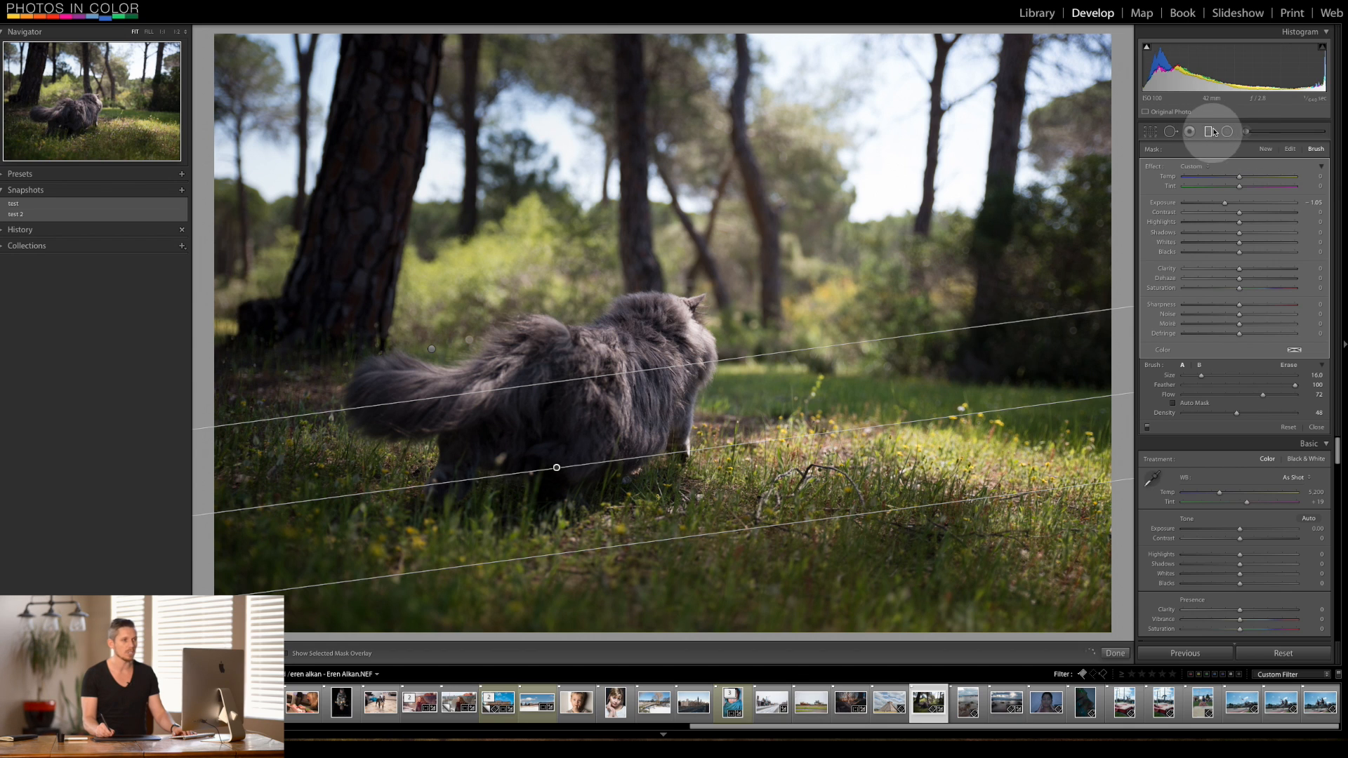
pyautogui.click(287, 653)
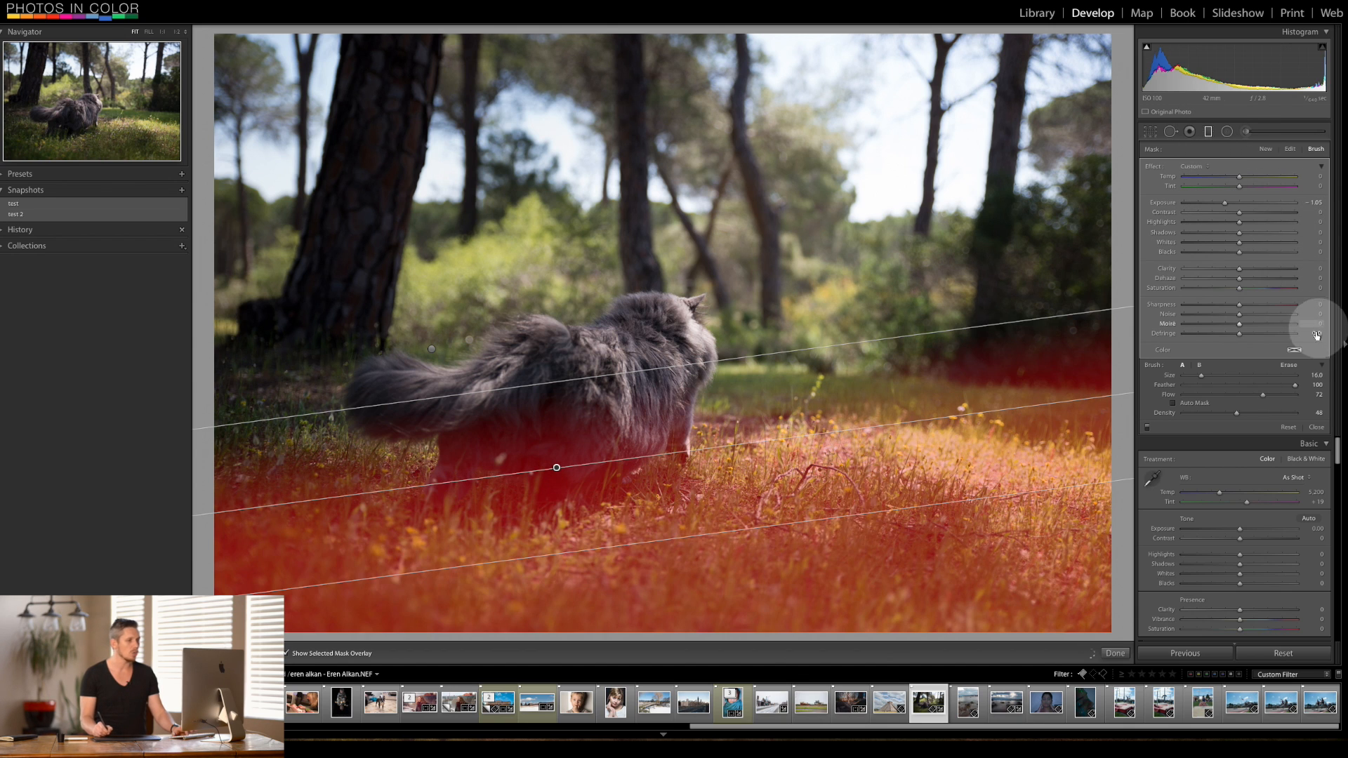
pyautogui.moveTo(1003, 407)
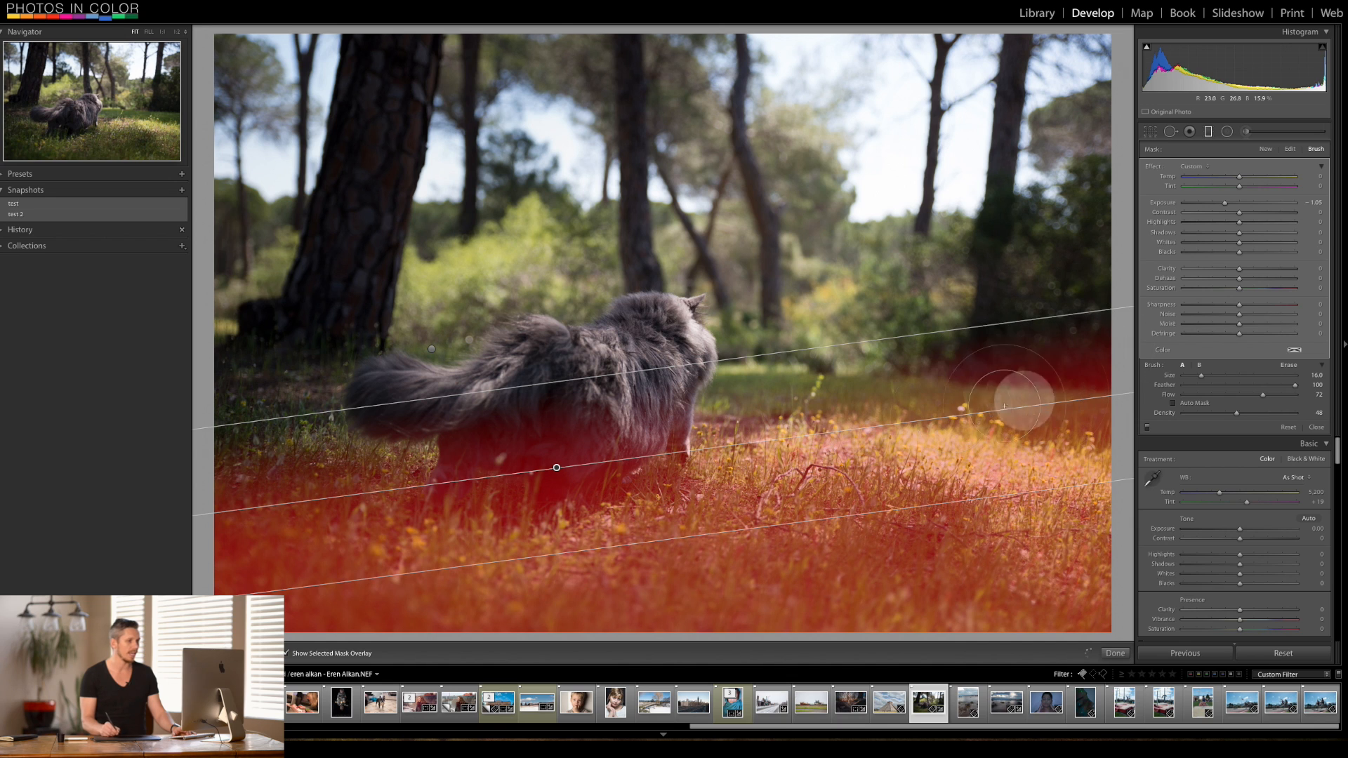
pyautogui.moveTo(1325, 162)
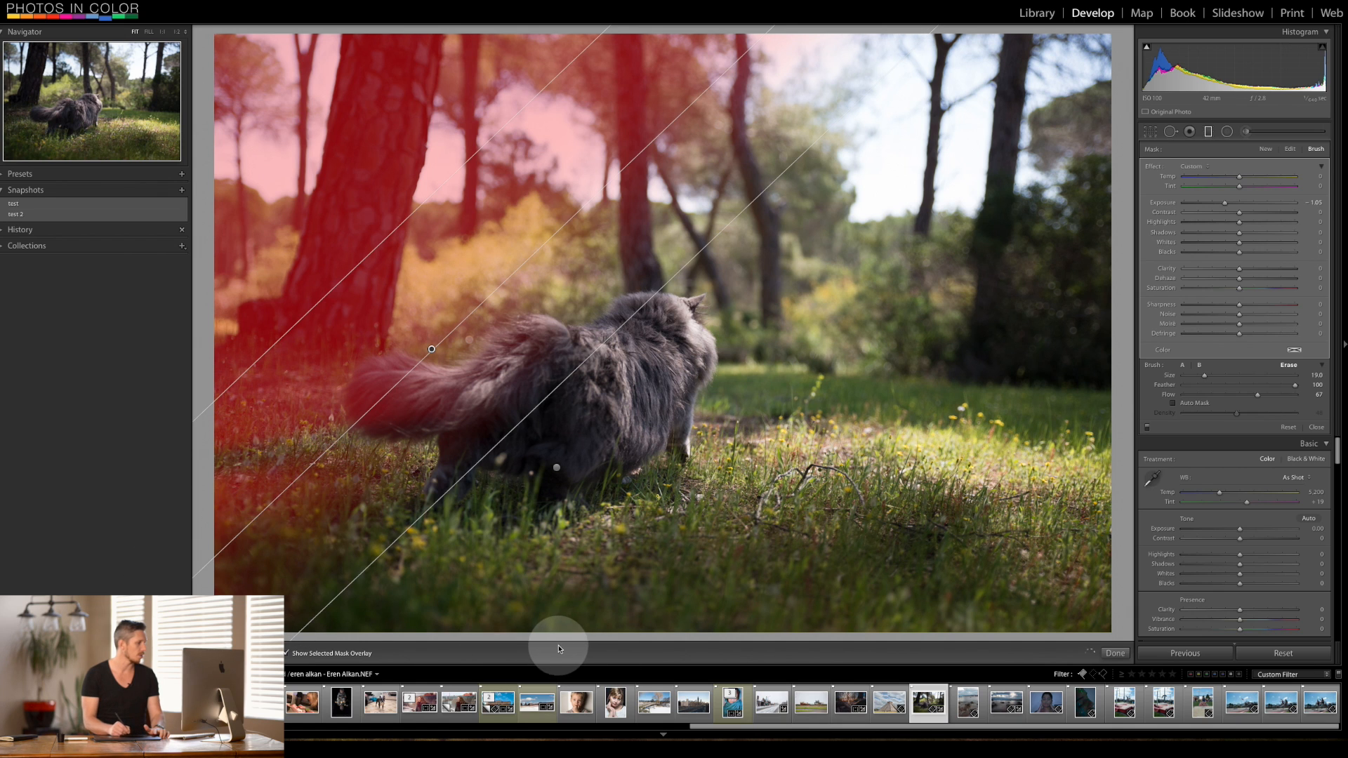
pyautogui.moveTo(211, 524)
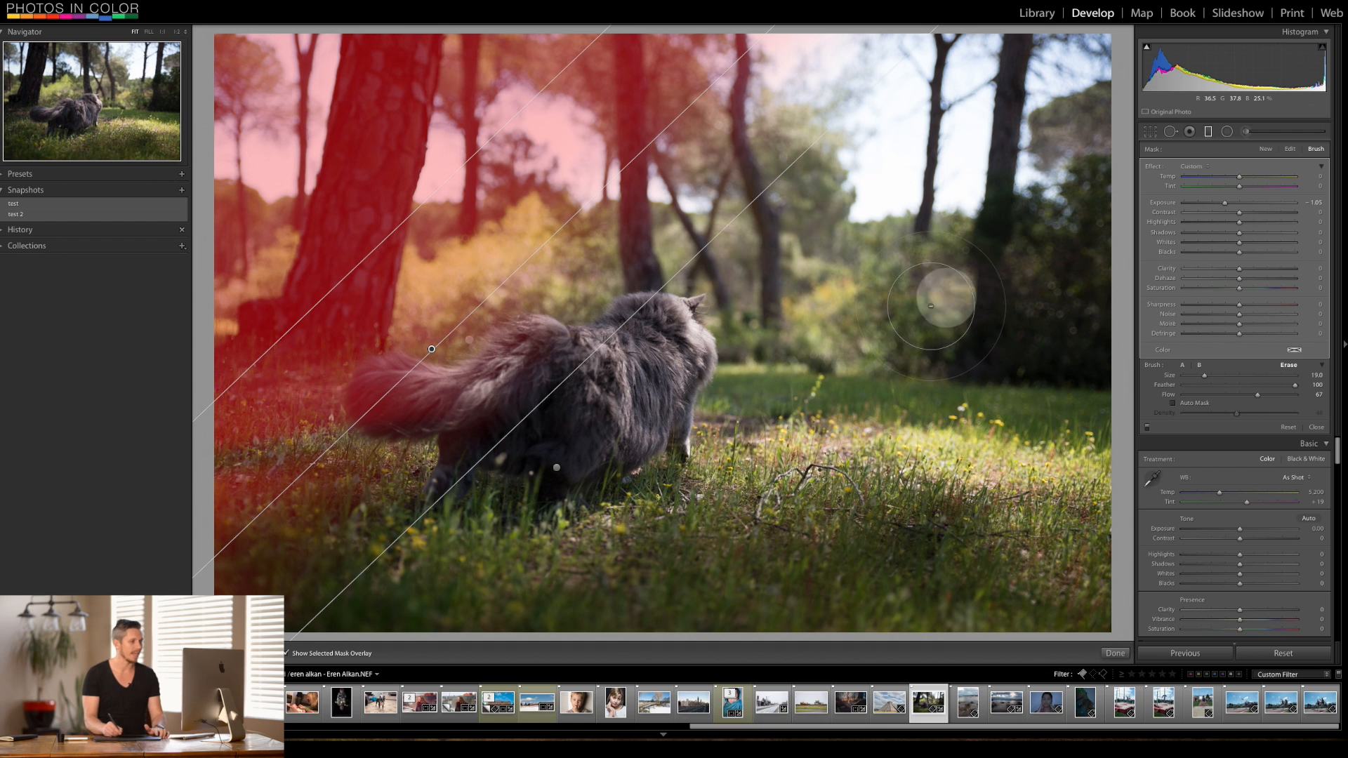
pyautogui.moveTo(443, 404)
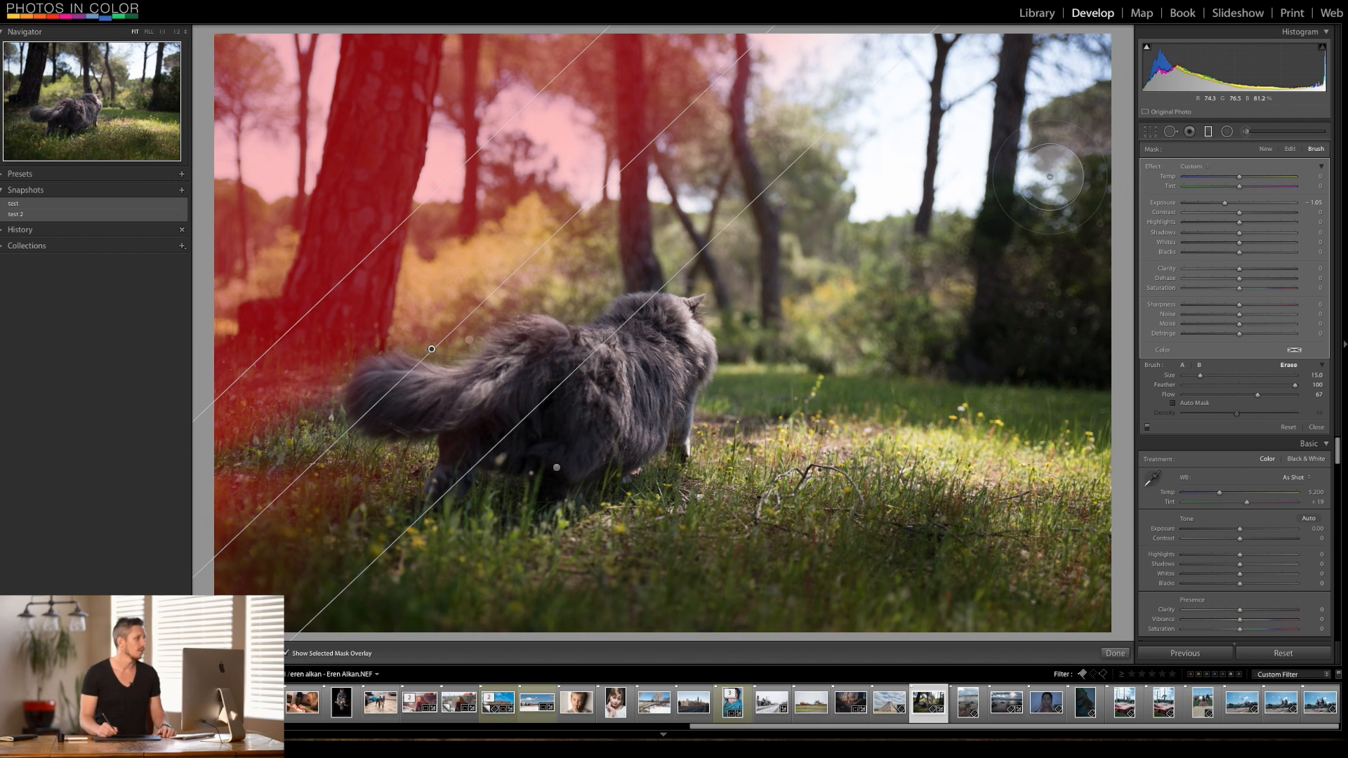
pyautogui.moveTo(369, 108)
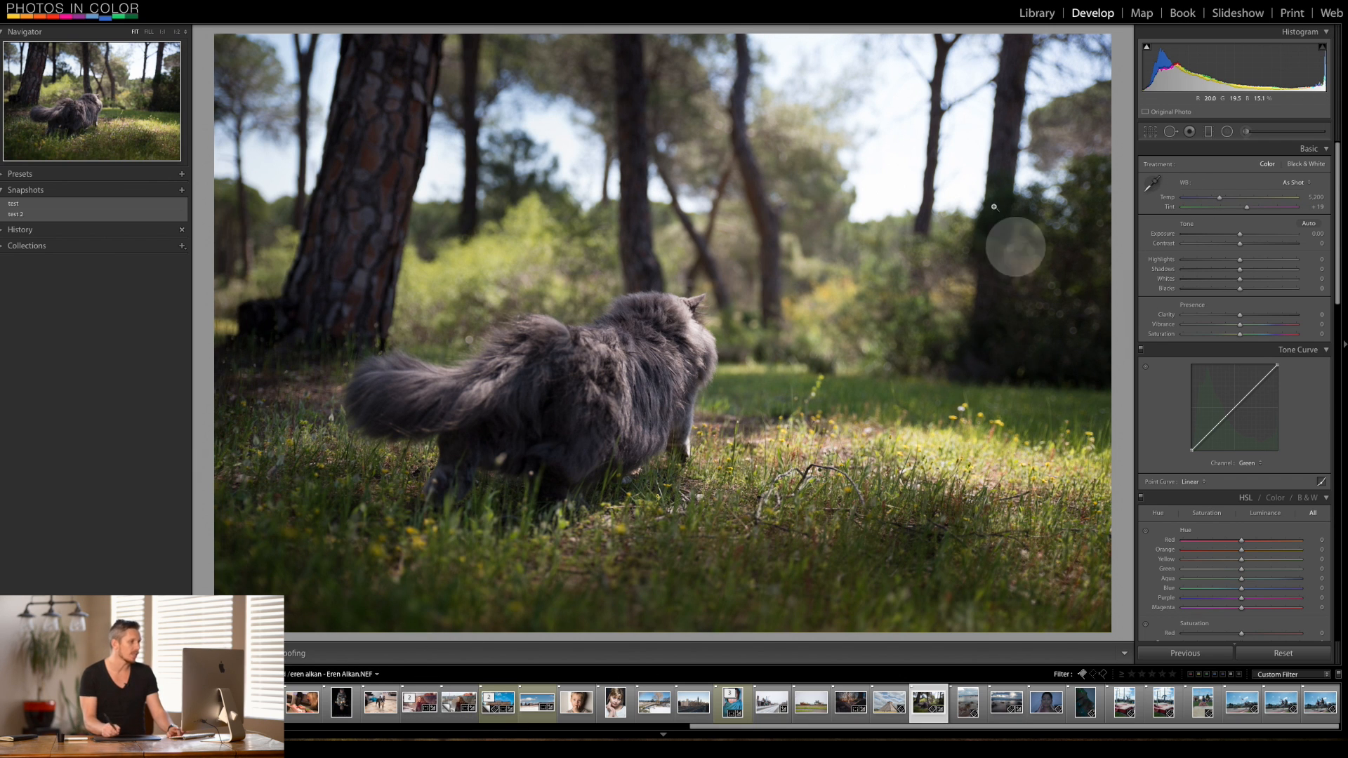
pyautogui.moveTo(1206, 131)
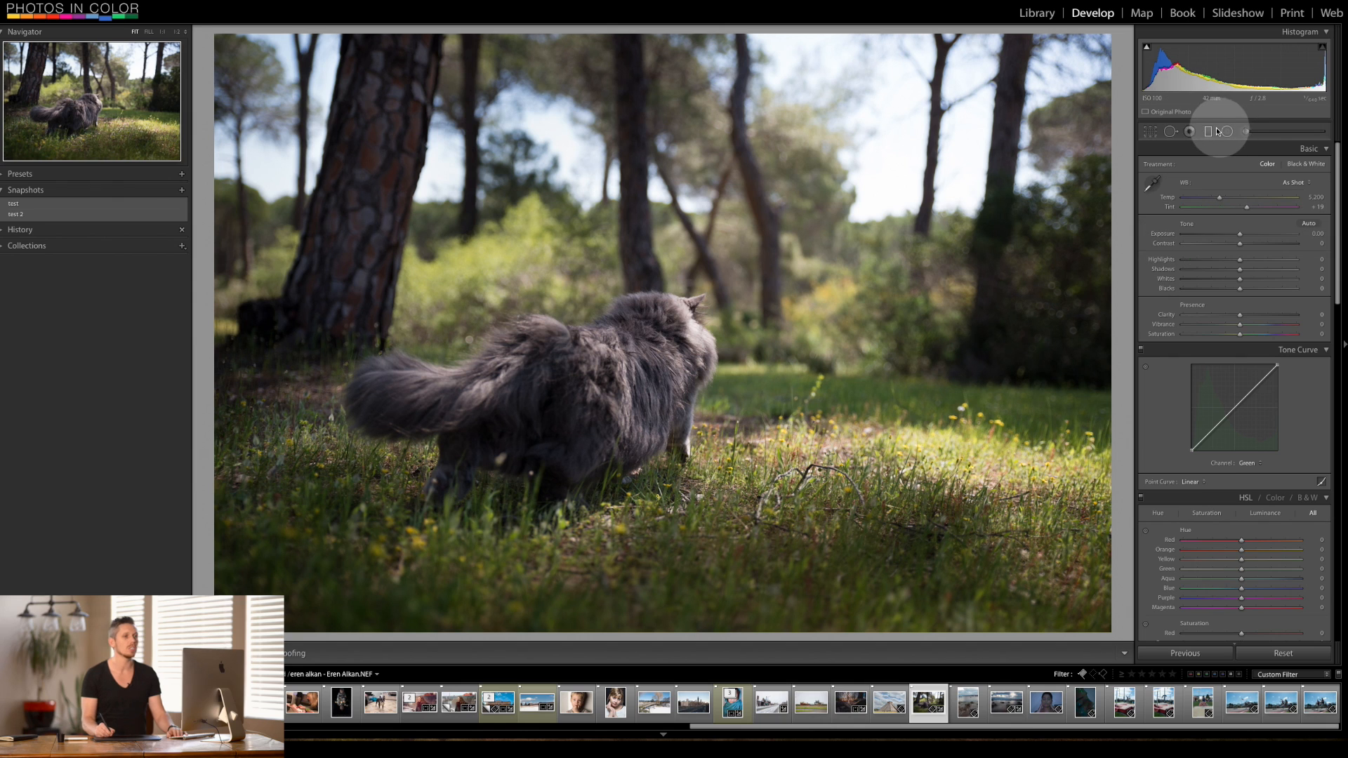
# Start a new graduated filter to lay a horizontal gradient through the cat
pyautogui.click(1208, 131)
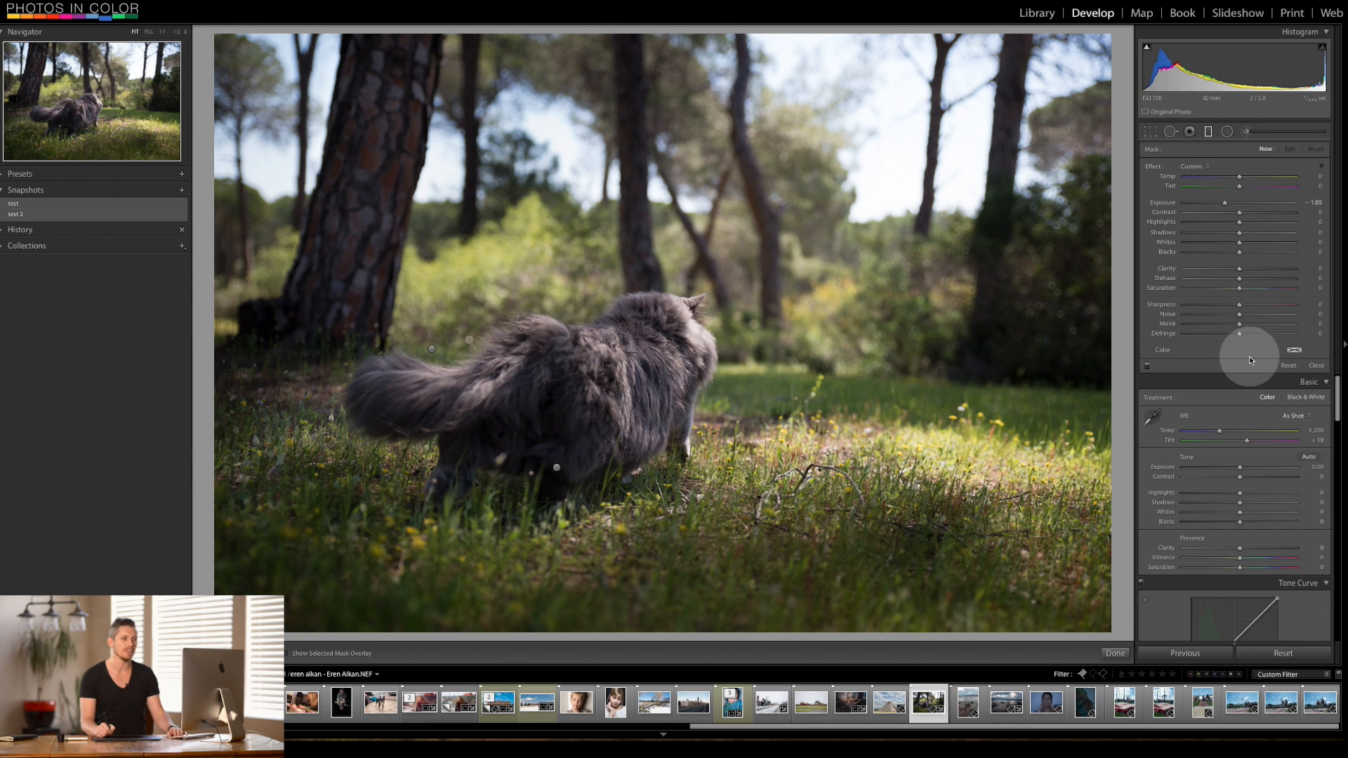
pyautogui.moveTo(1240, 301)
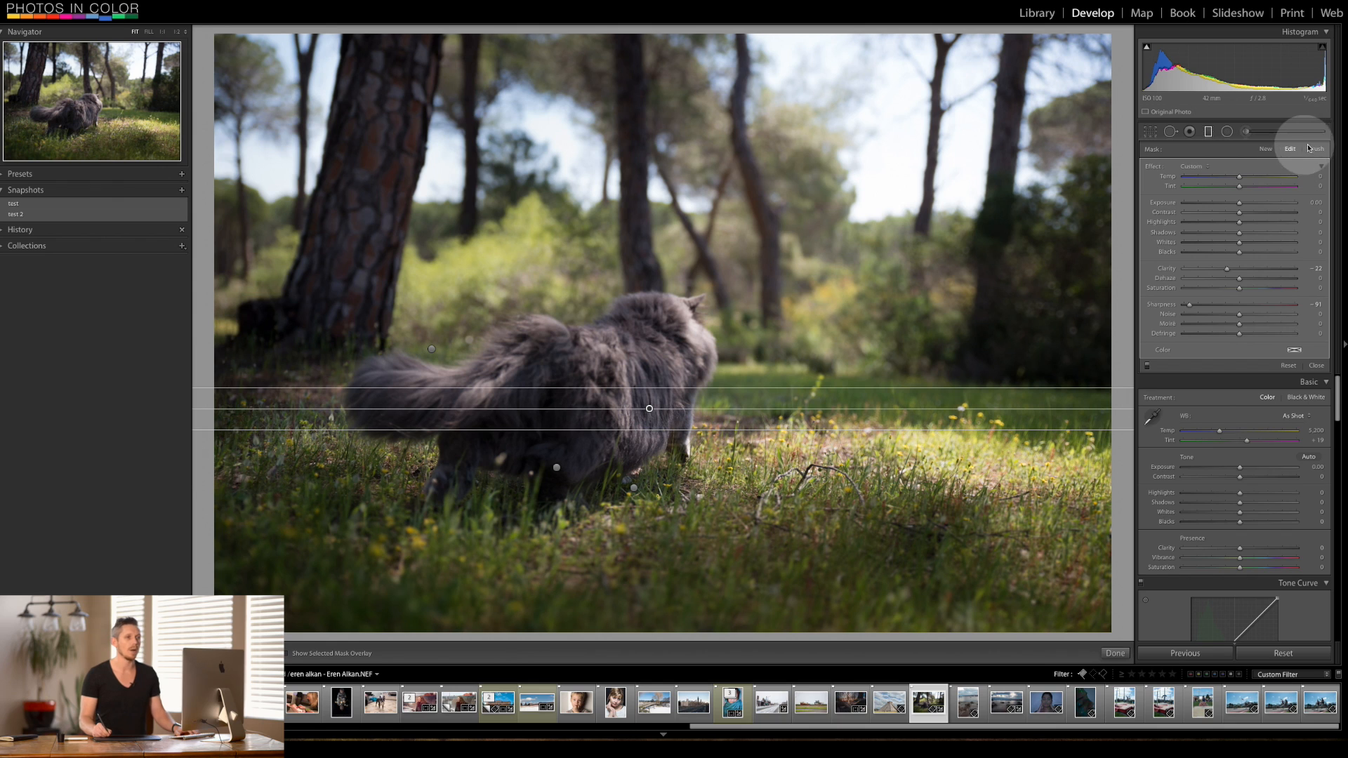
pyautogui.moveTo(1316, 128)
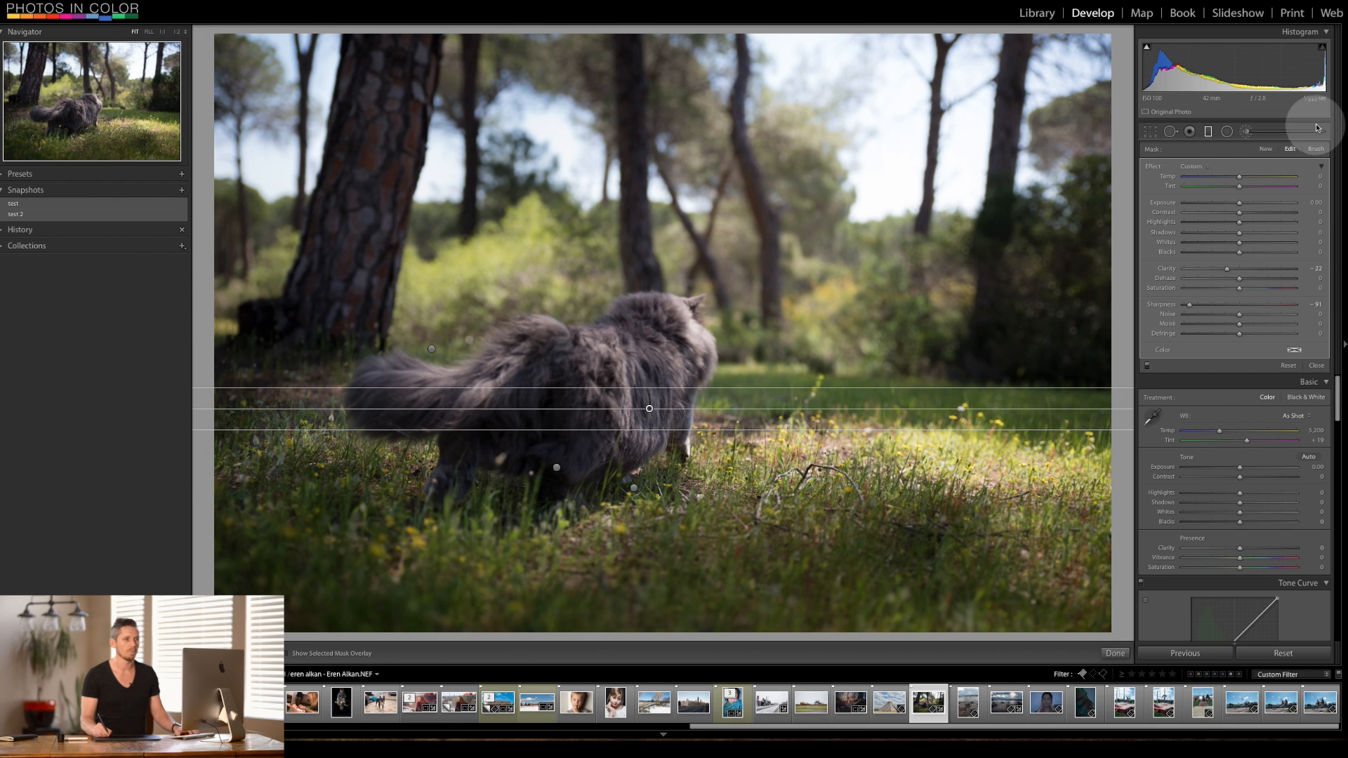
# Set the filter's brush to Erase for removing the mask from the cat
pyautogui.click(1316, 147)
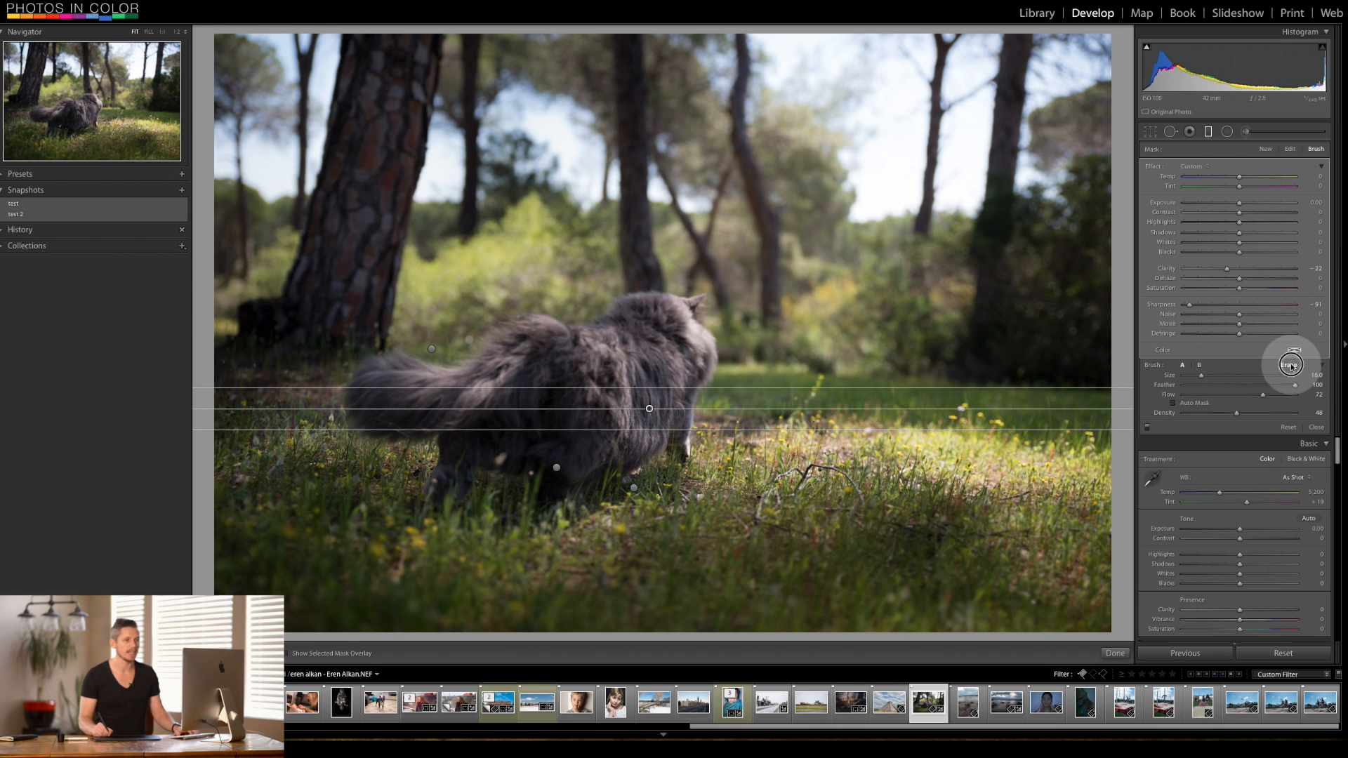
pyautogui.click(285, 653)
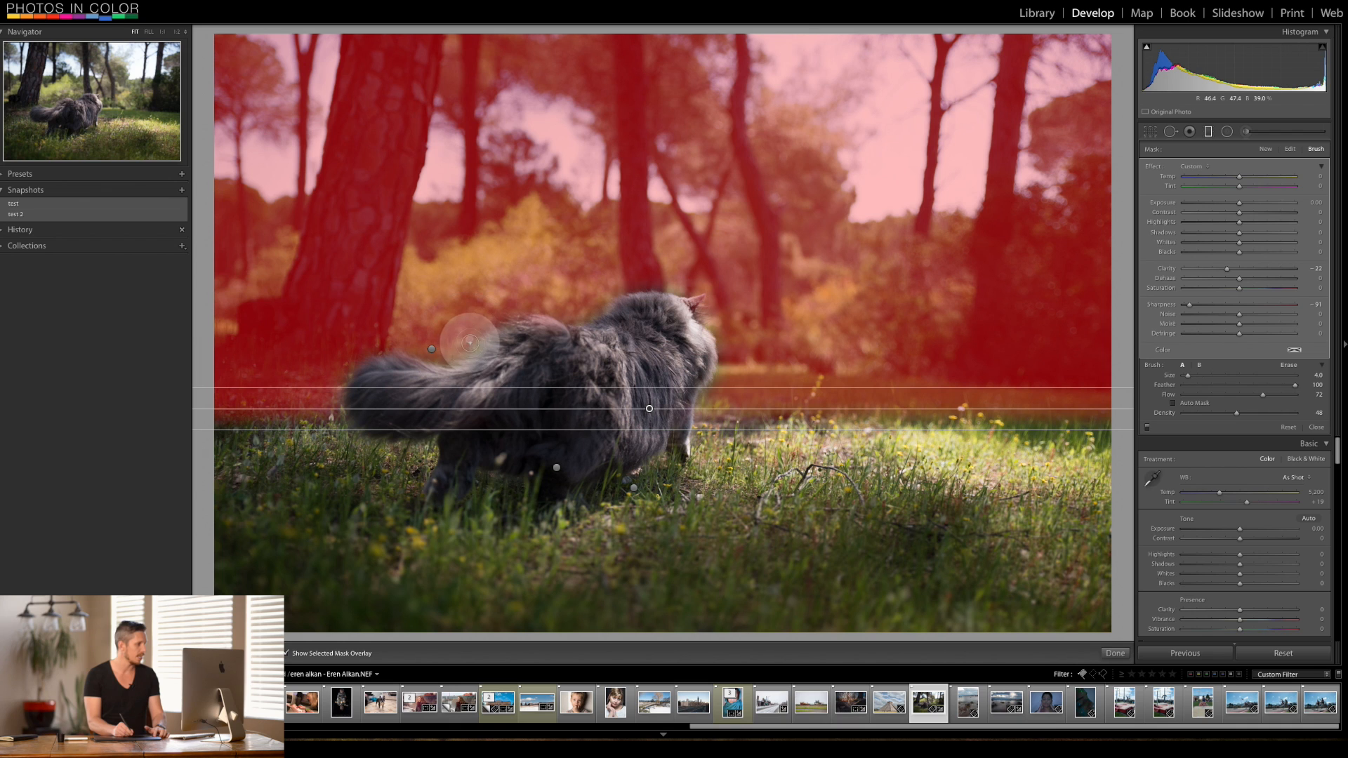
pyautogui.moveTo(574, 316)
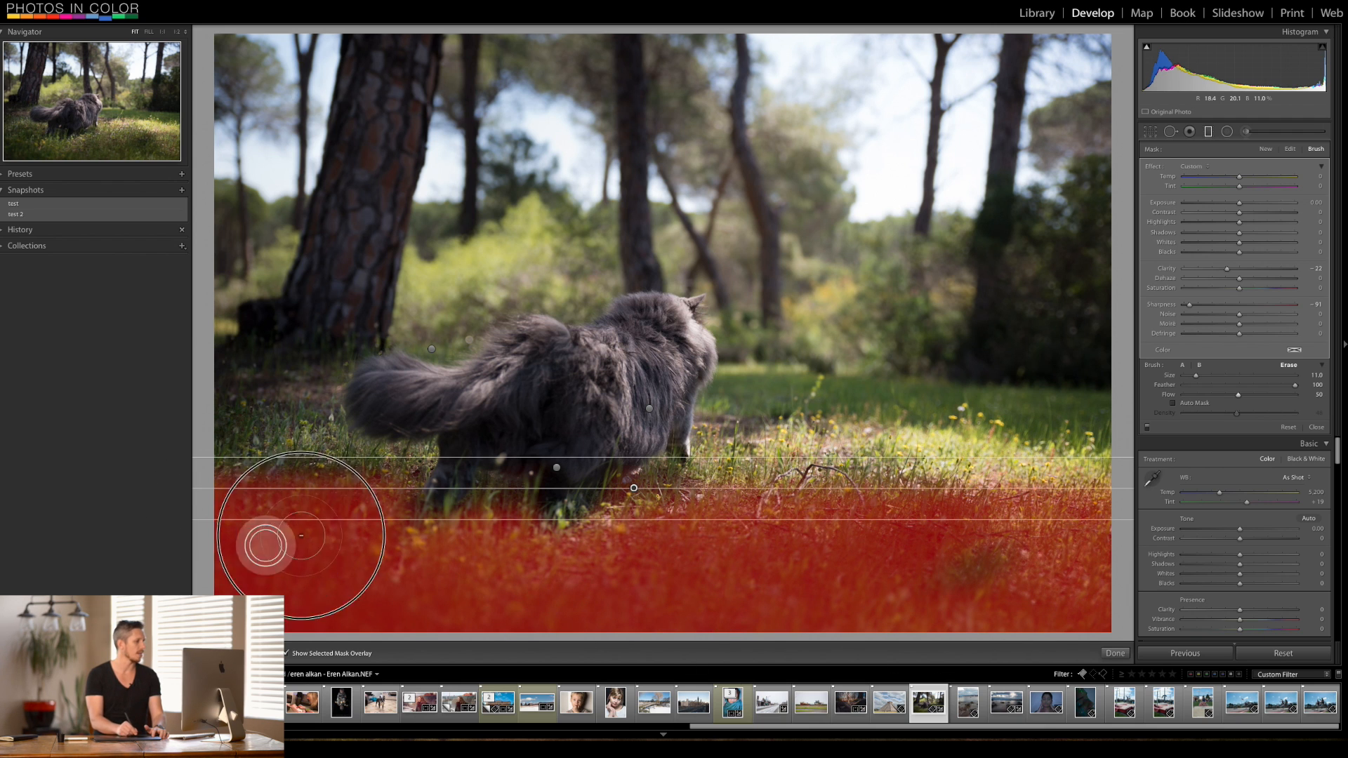
pyautogui.moveTo(1032, 477)
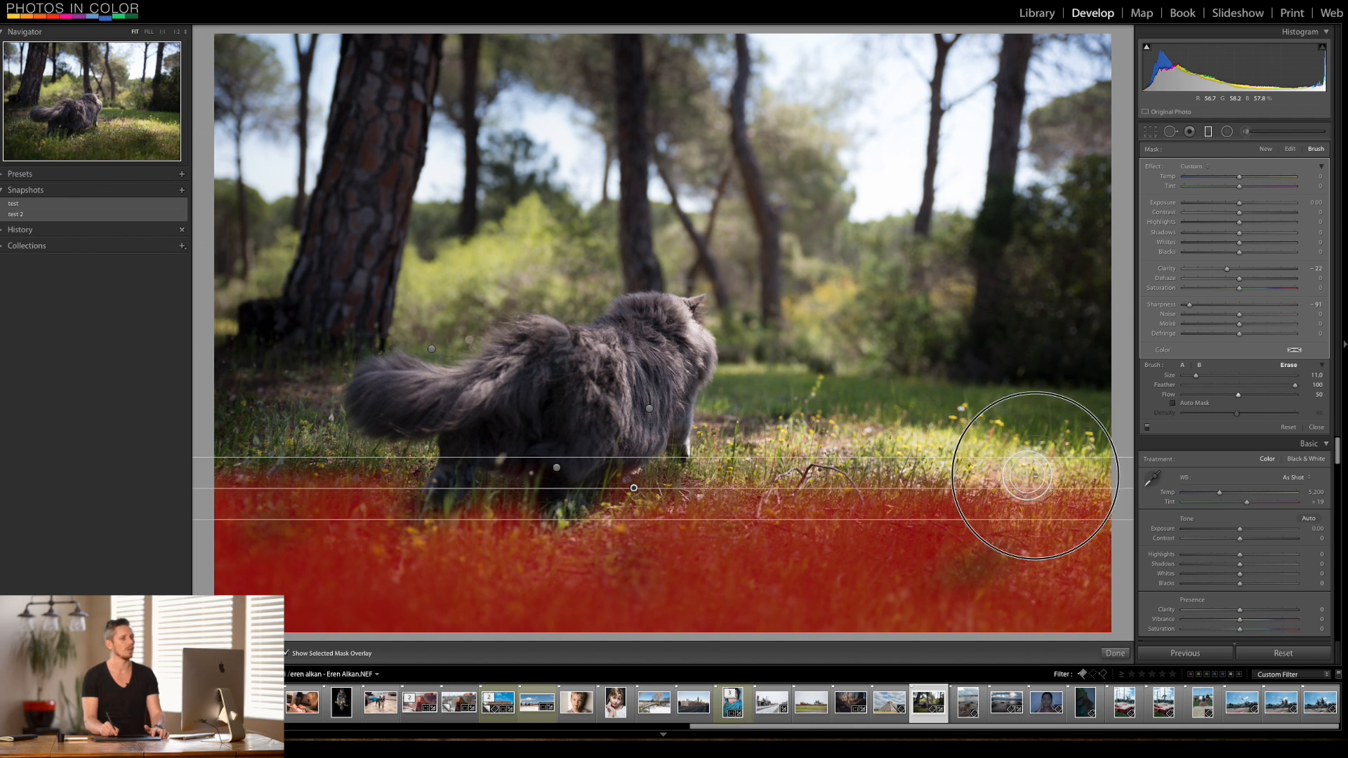
pyautogui.moveTo(1192, 132)
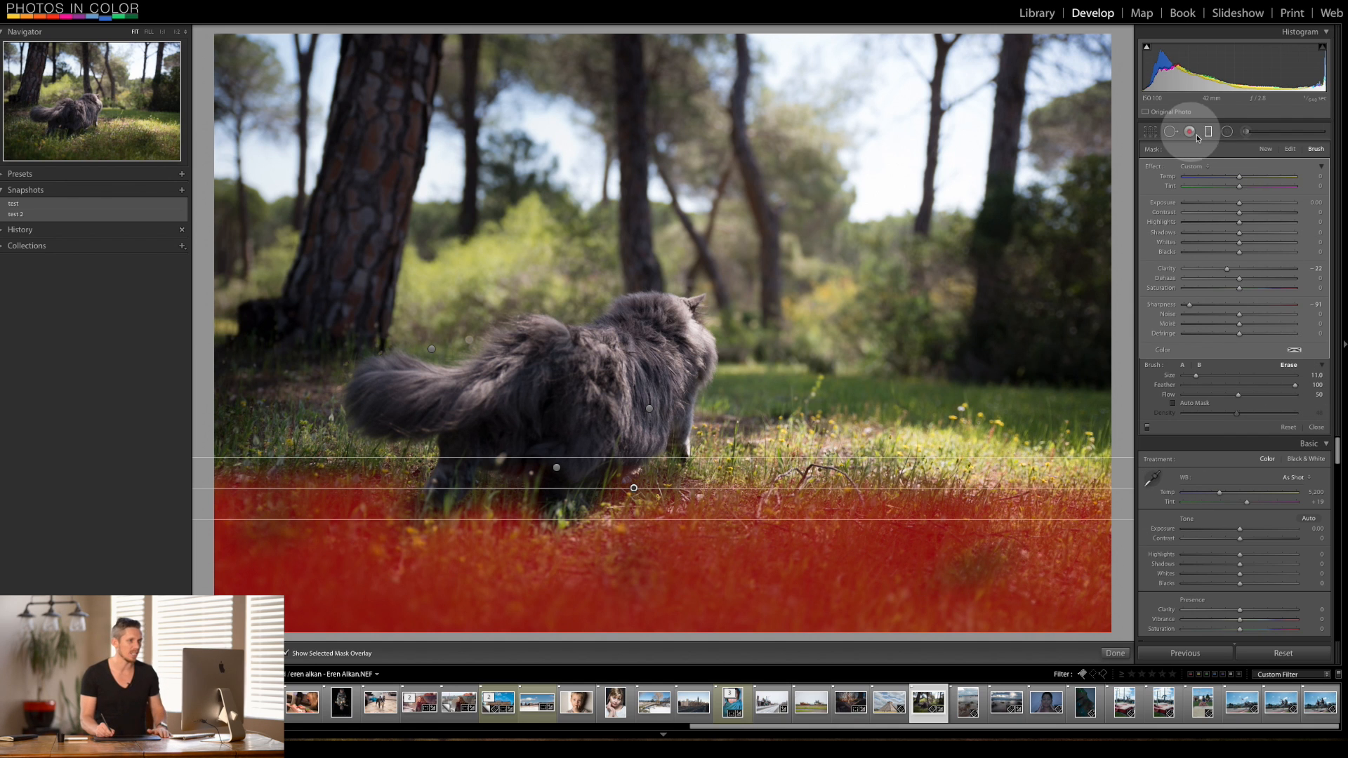
# Finish the graduated filter editing with Done
pyautogui.click(1114, 653)
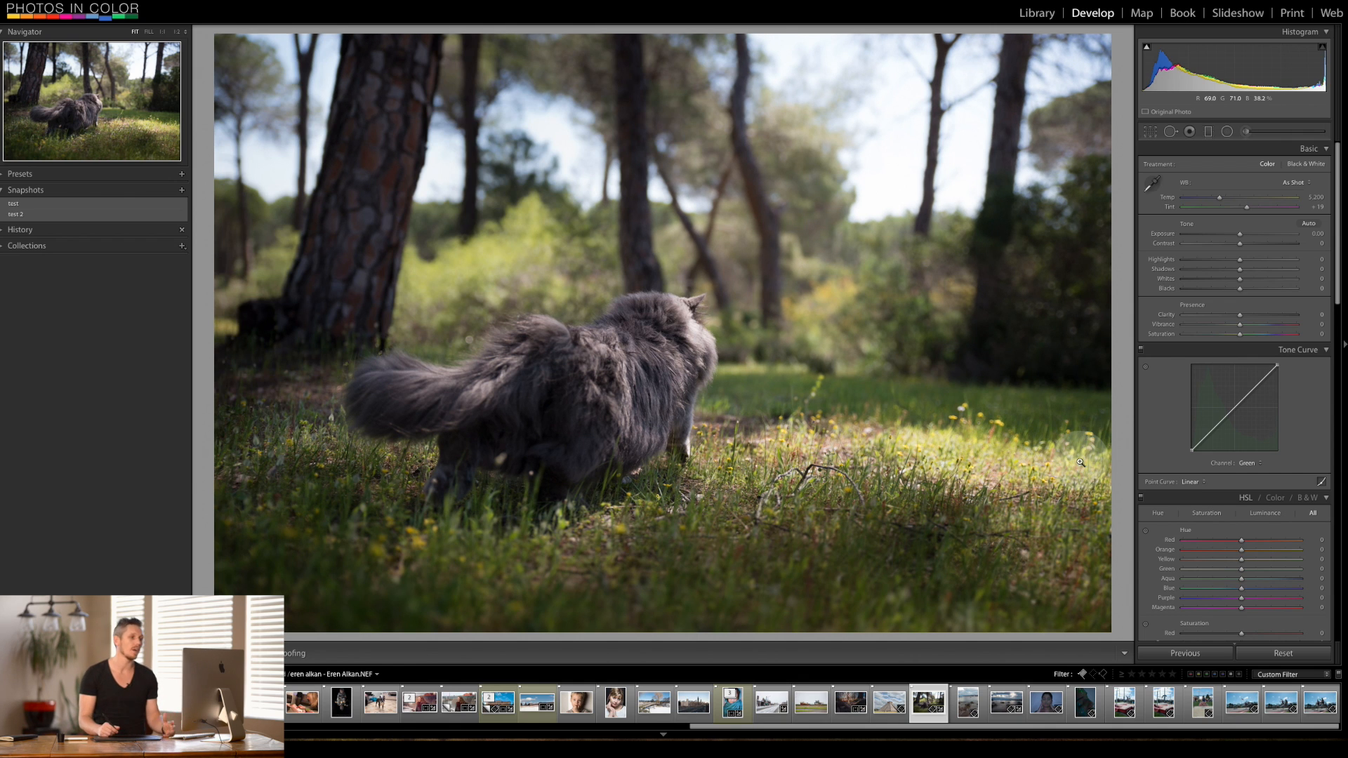
pyautogui.moveTo(774, 267)
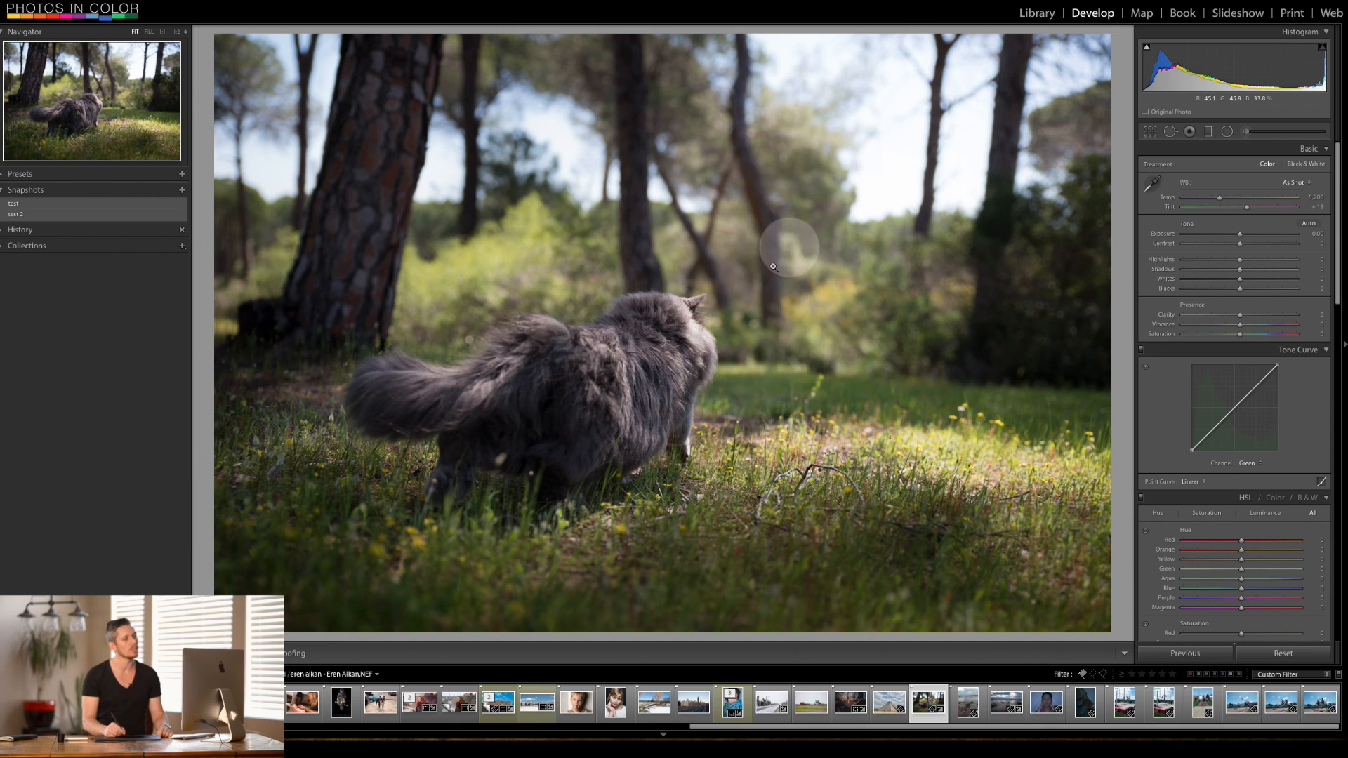
pyautogui.moveTo(423, 437)
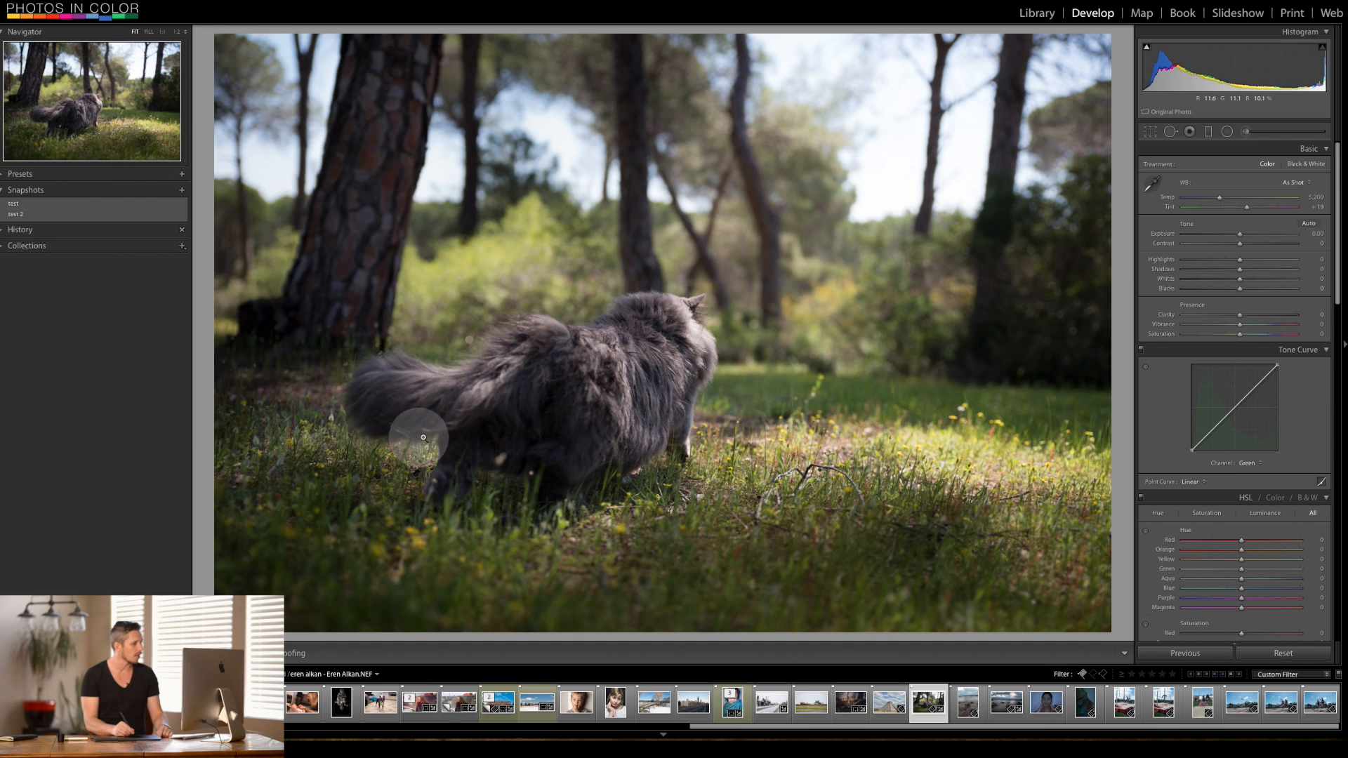
pyautogui.moveTo(711, 325)
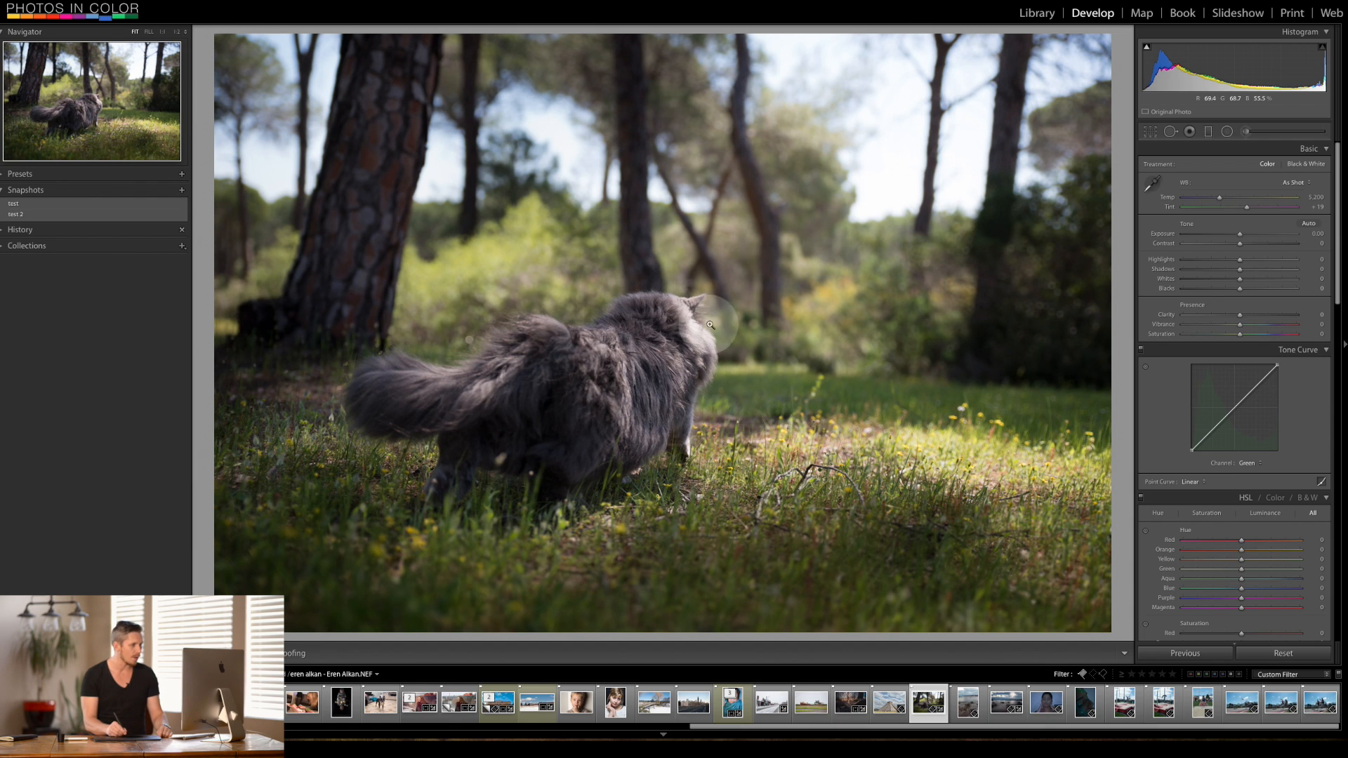
pyautogui.moveTo(769, 328)
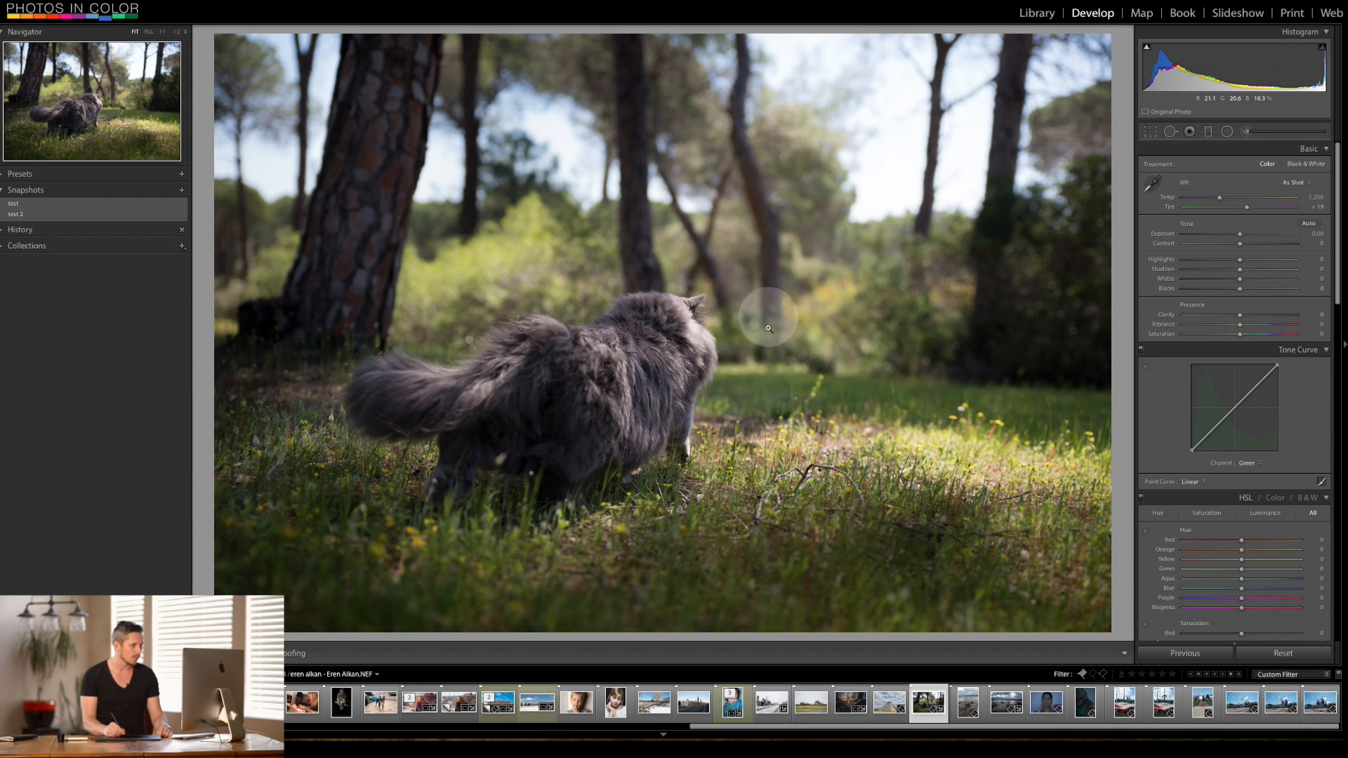
pyautogui.moveTo(1110, 243)
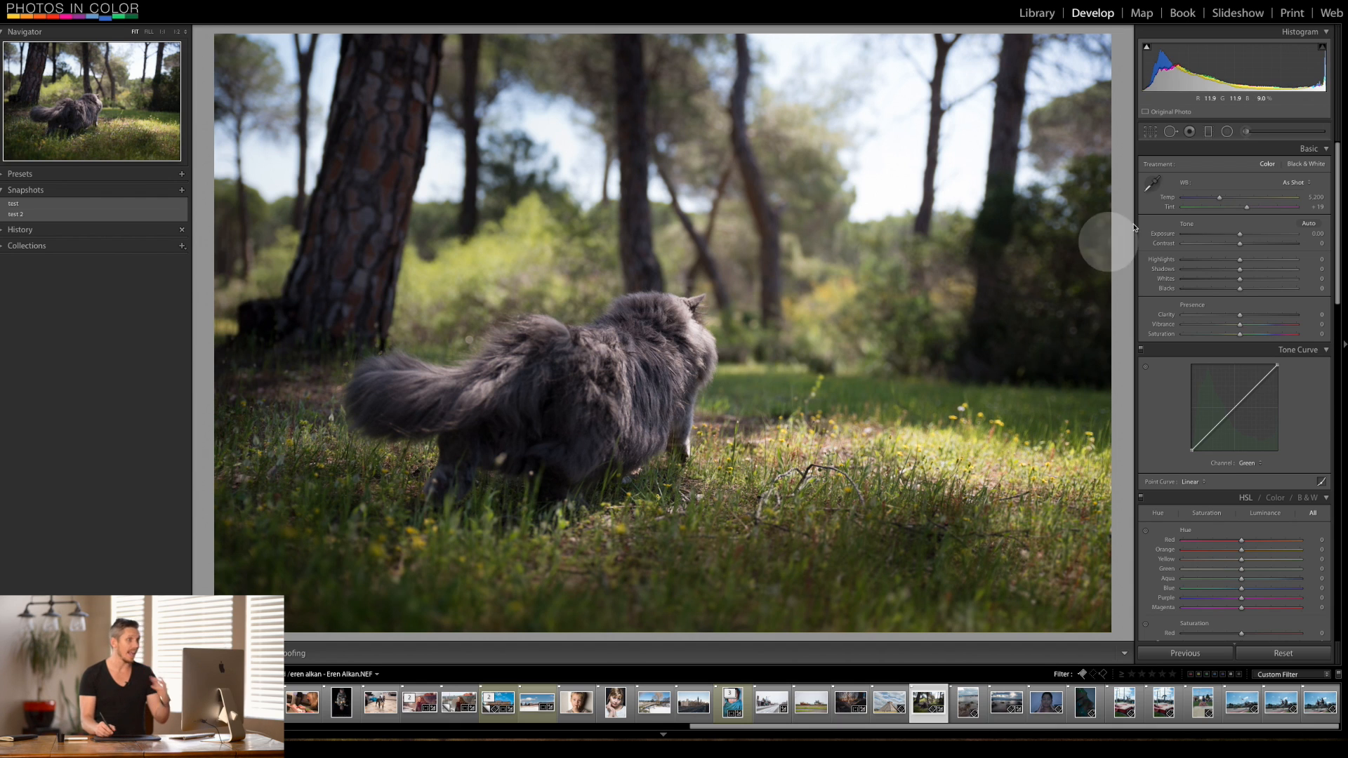
pyautogui.click(1228, 131)
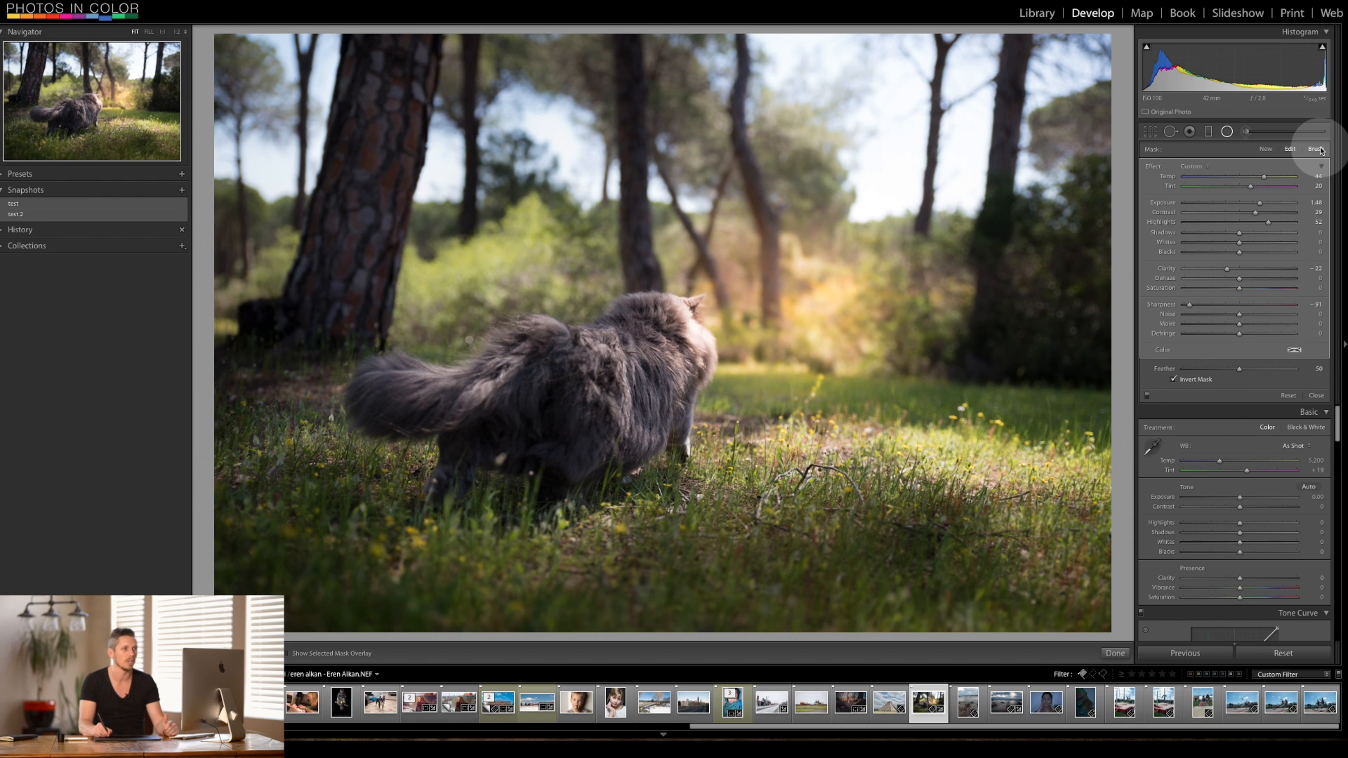
# Switch the warm radial glow filter to brush refinement of its mask
pyautogui.click(1316, 149)
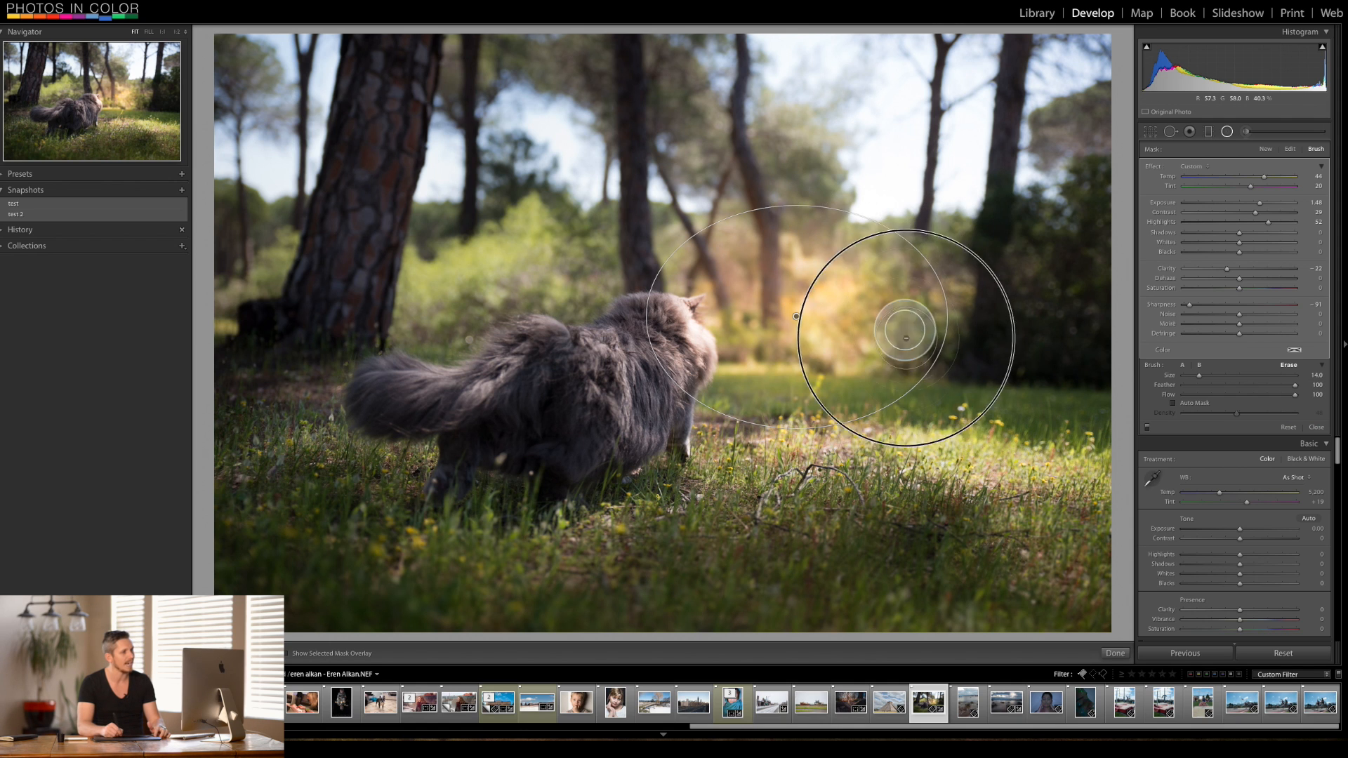
pyautogui.moveTo(952, 61)
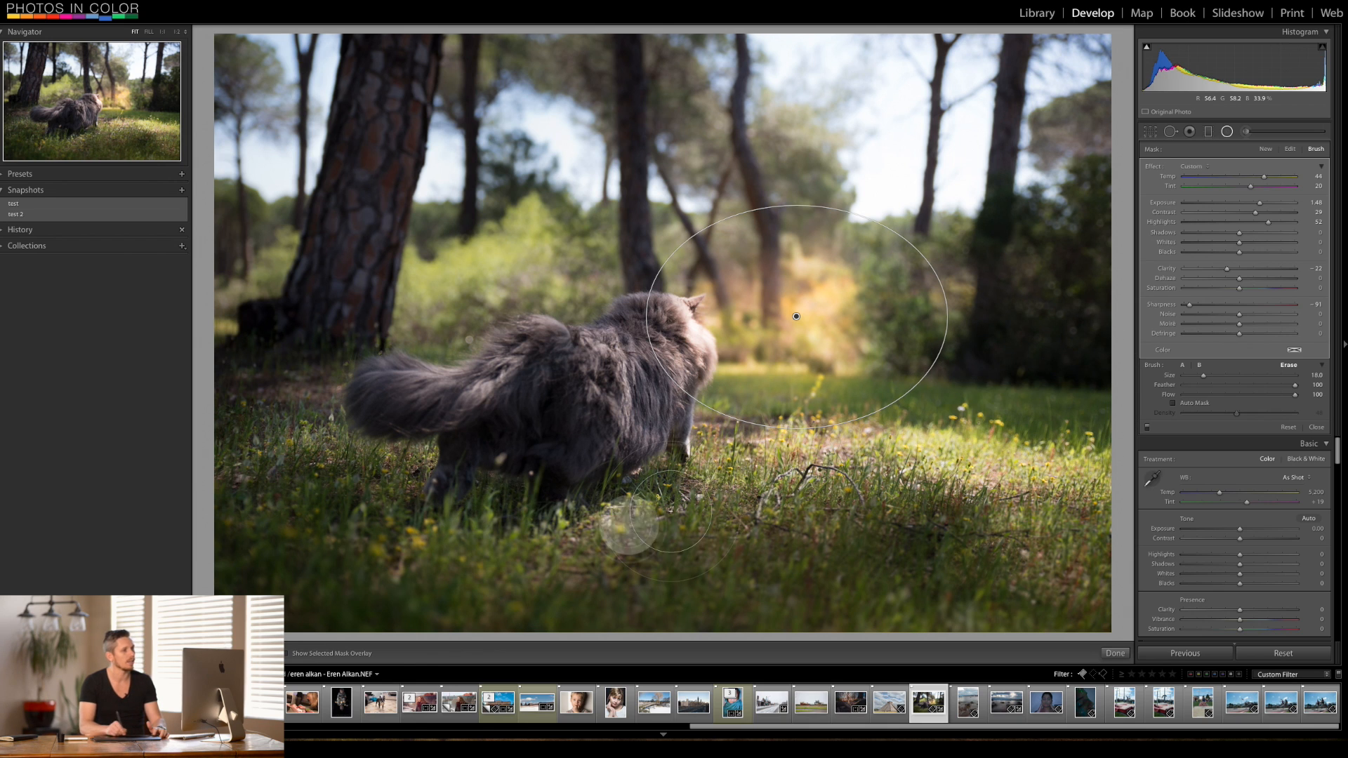
pyautogui.moveTo(1040, 405)
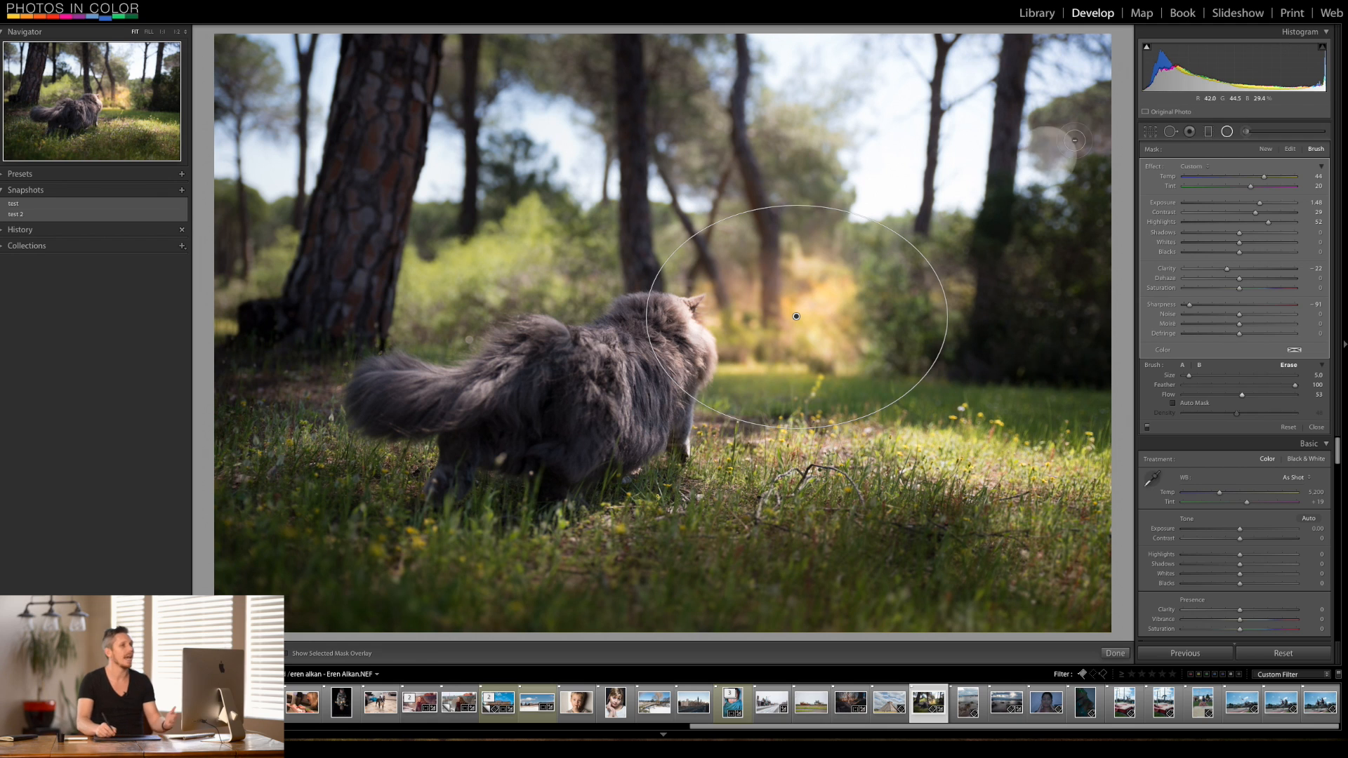
# Finish the radial glow edit, then reopen its brush refinement for finer touch-ups
pyautogui.click(1113, 653)
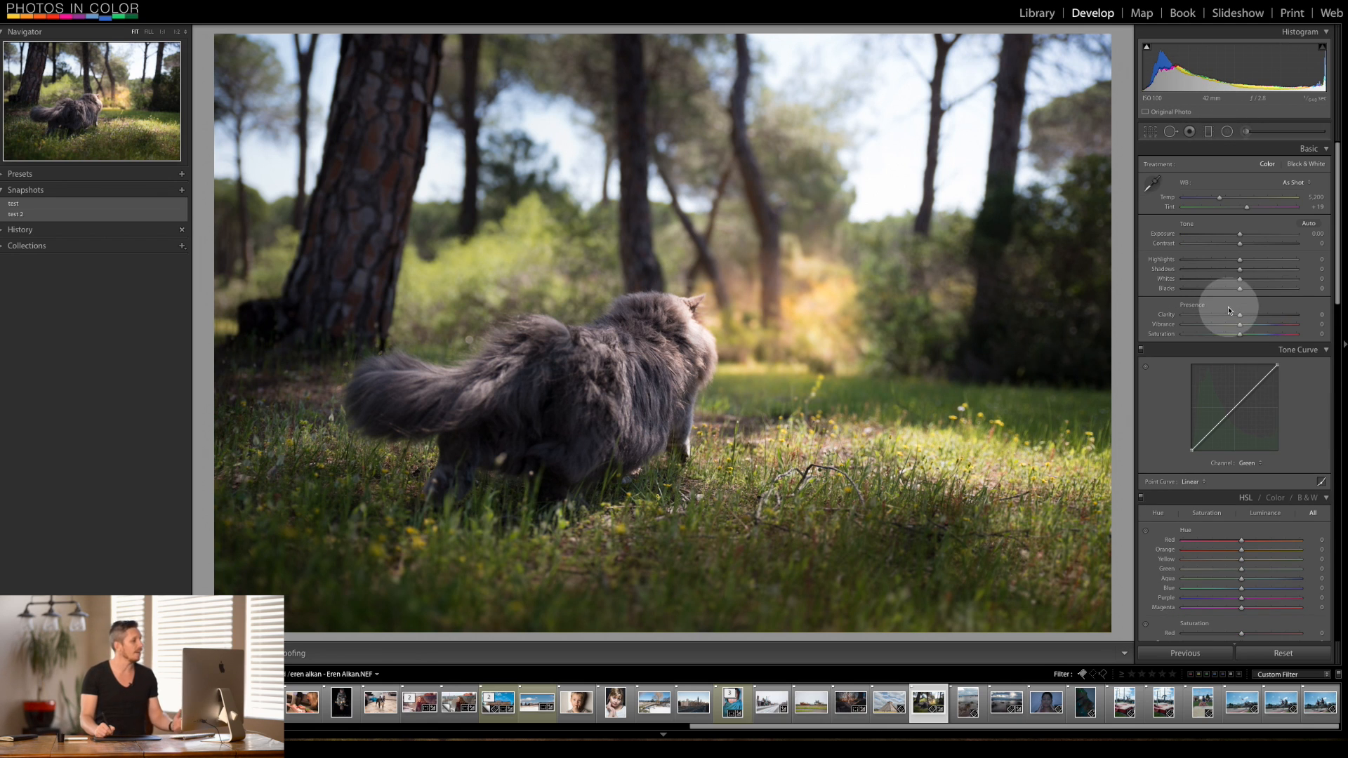
pyautogui.moveTo(851, 343)
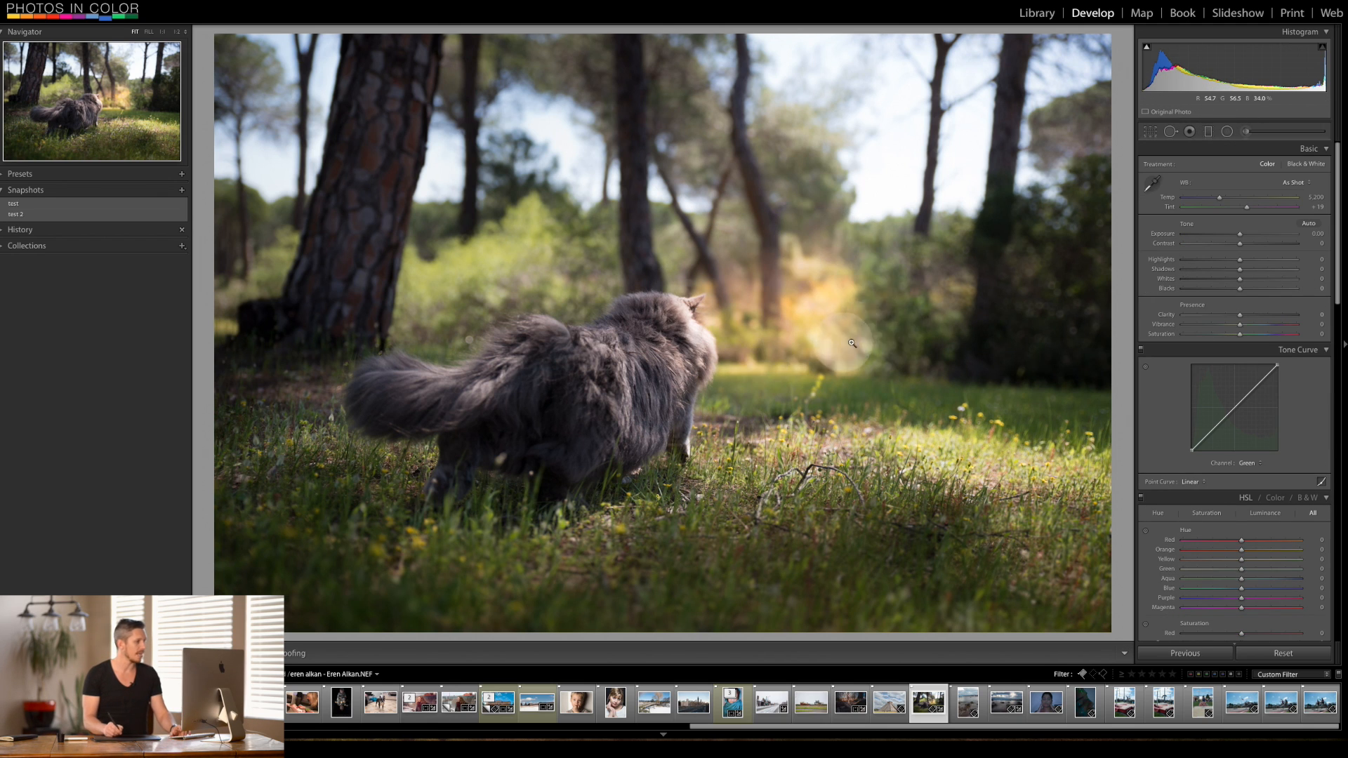
pyautogui.moveTo(306, 512)
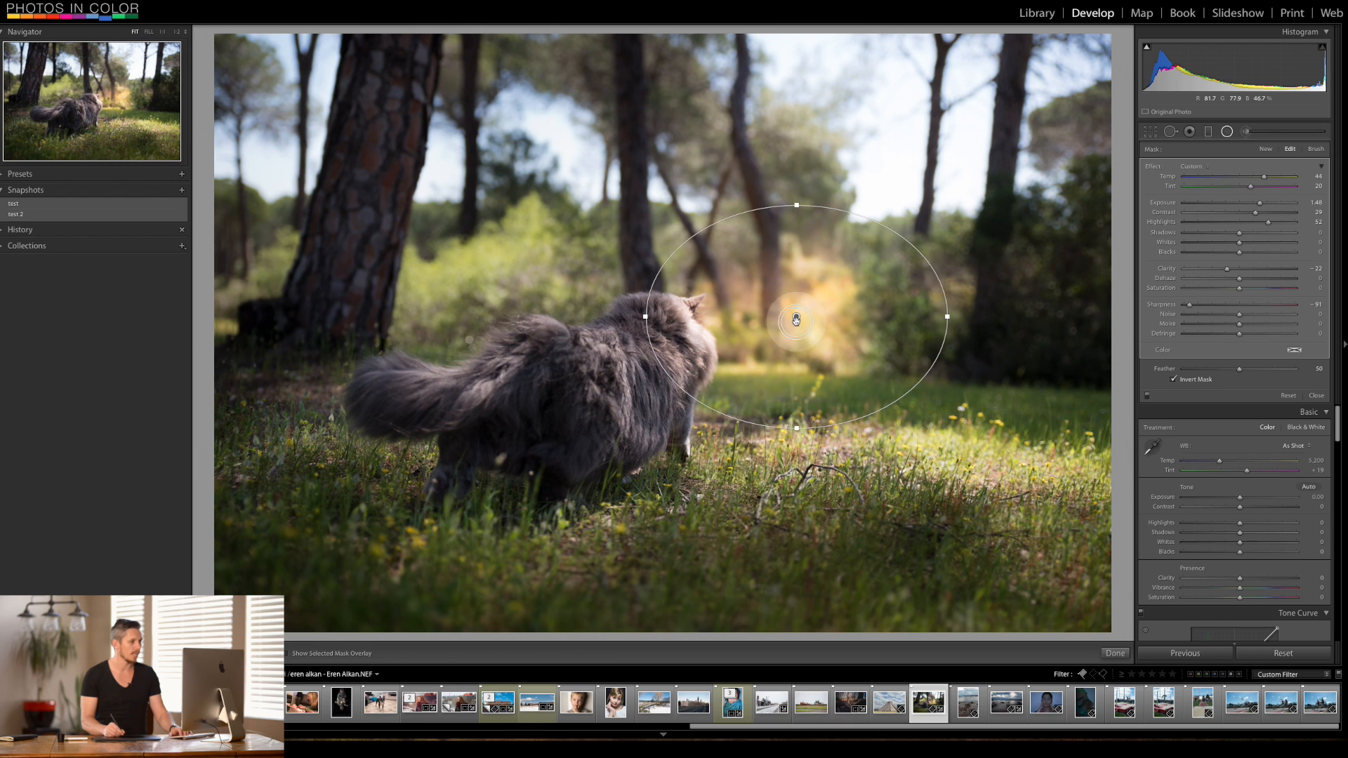
pyautogui.click(1316, 148)
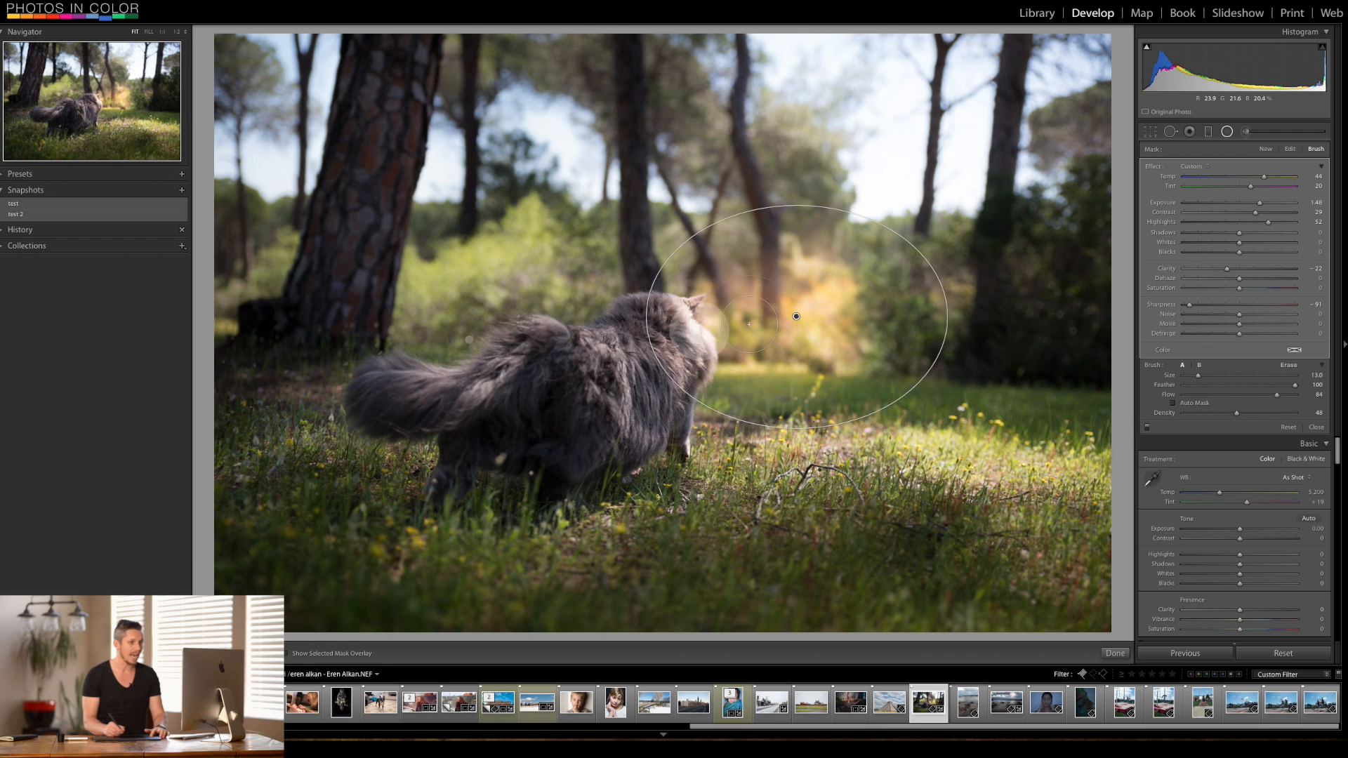
pyautogui.moveTo(267, 416)
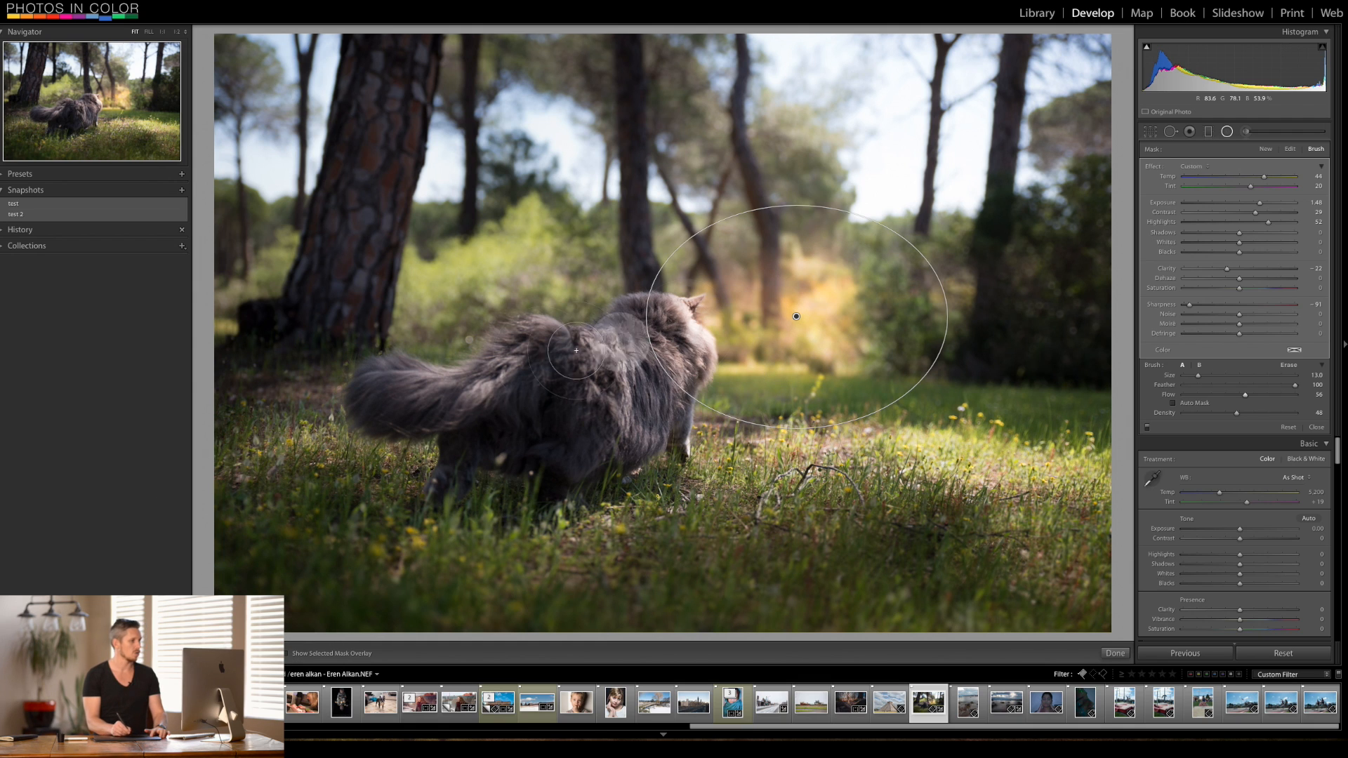
pyautogui.moveTo(562, 389)
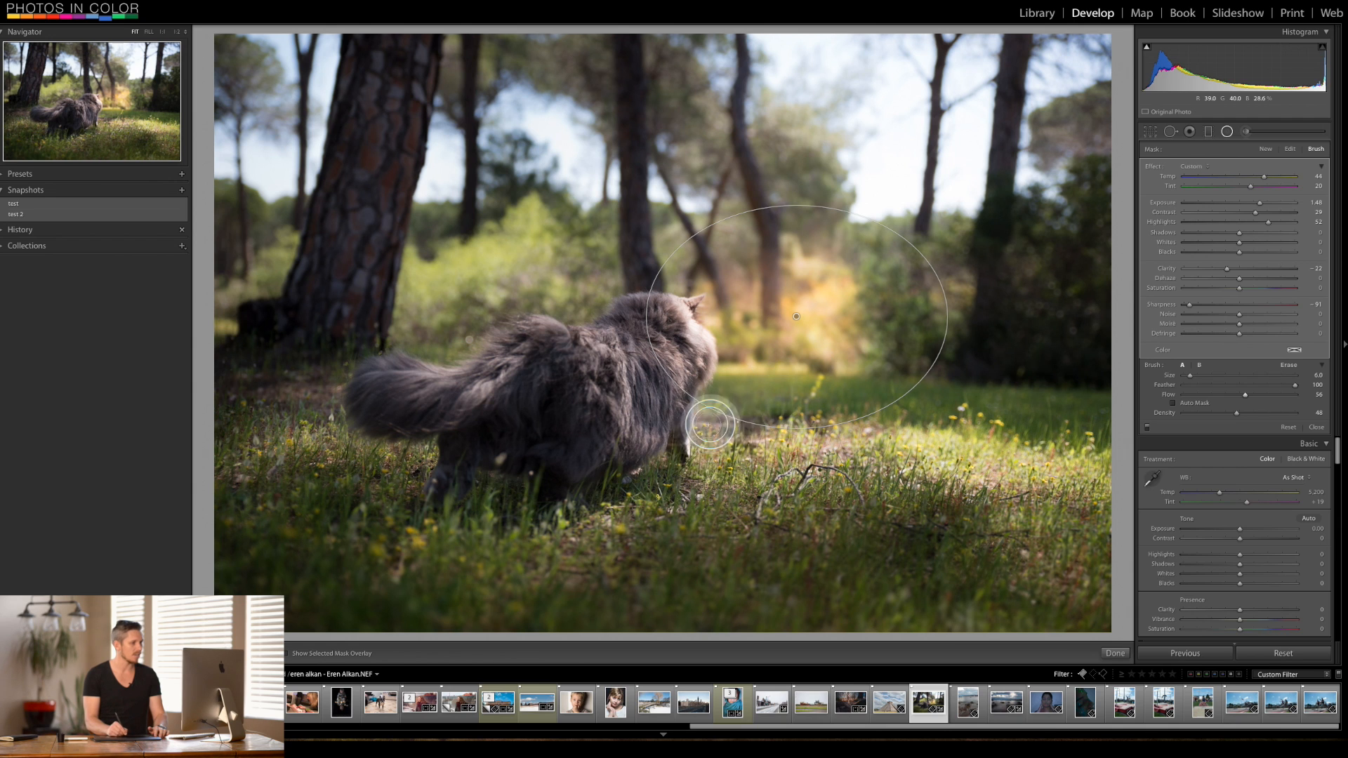
pyautogui.moveTo(517, 485)
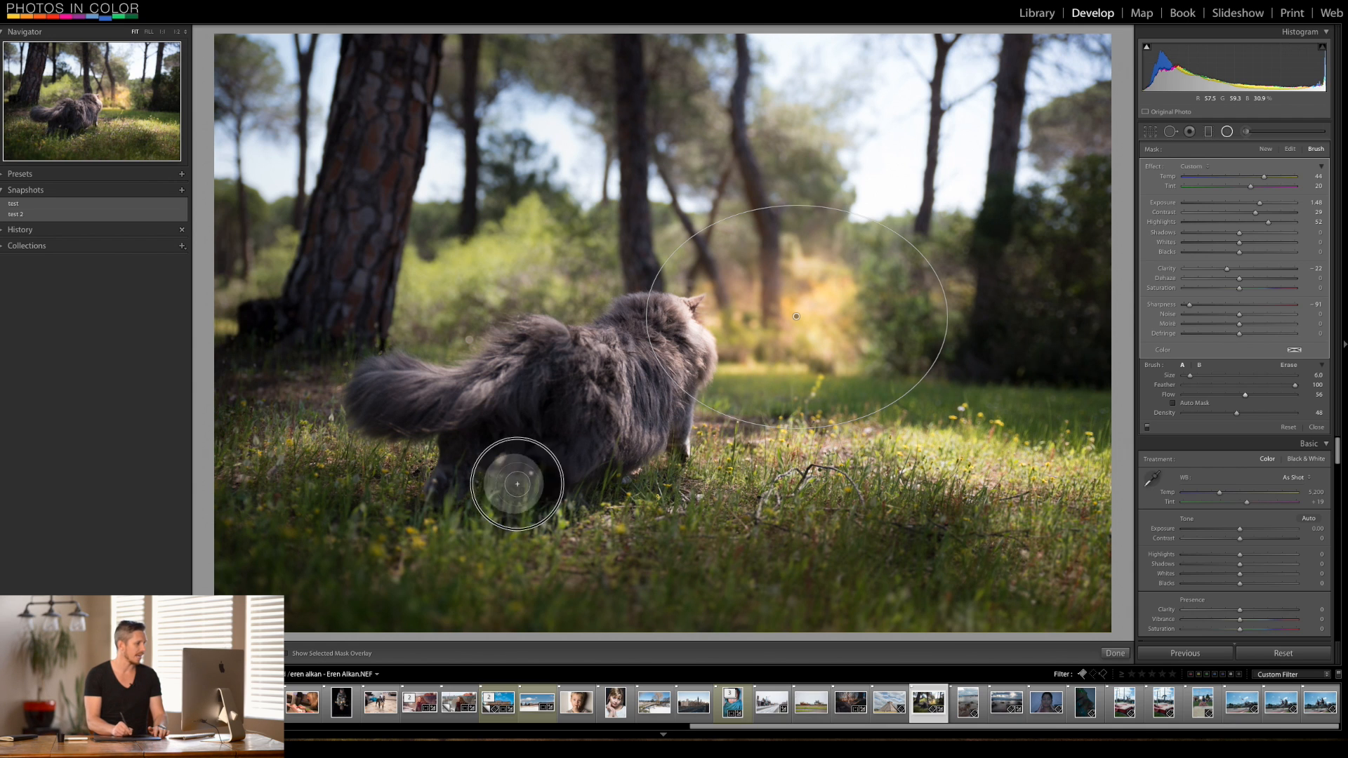
pyautogui.moveTo(392, 462)
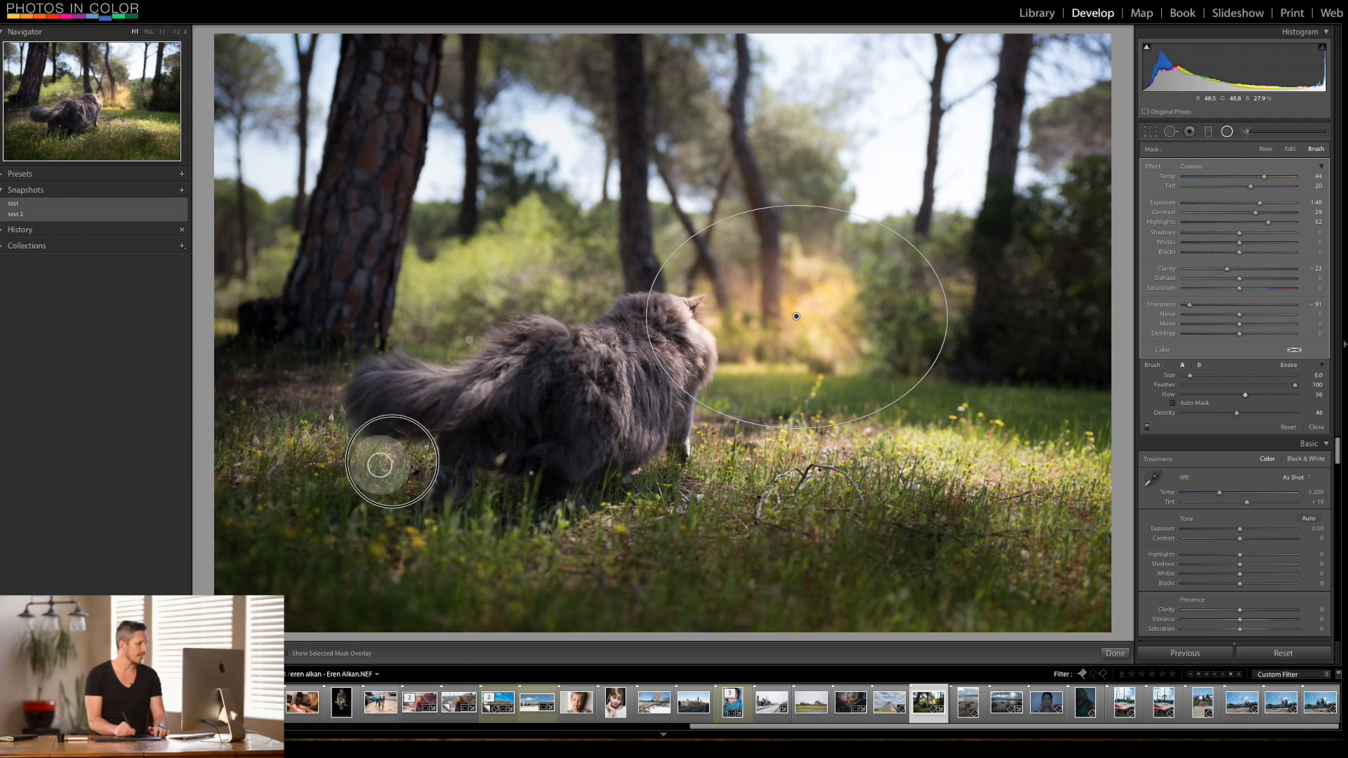
pyautogui.moveTo(959, 530)
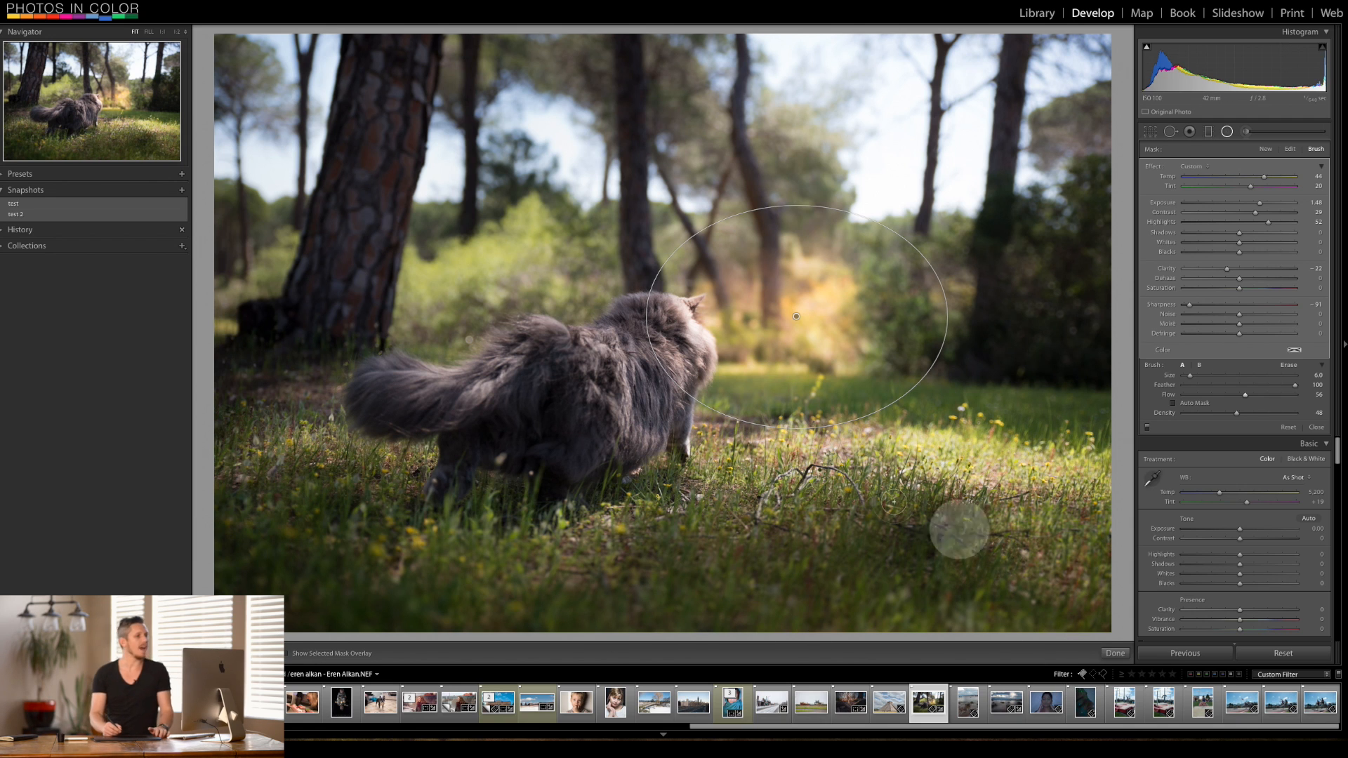
pyautogui.moveTo(568, 338)
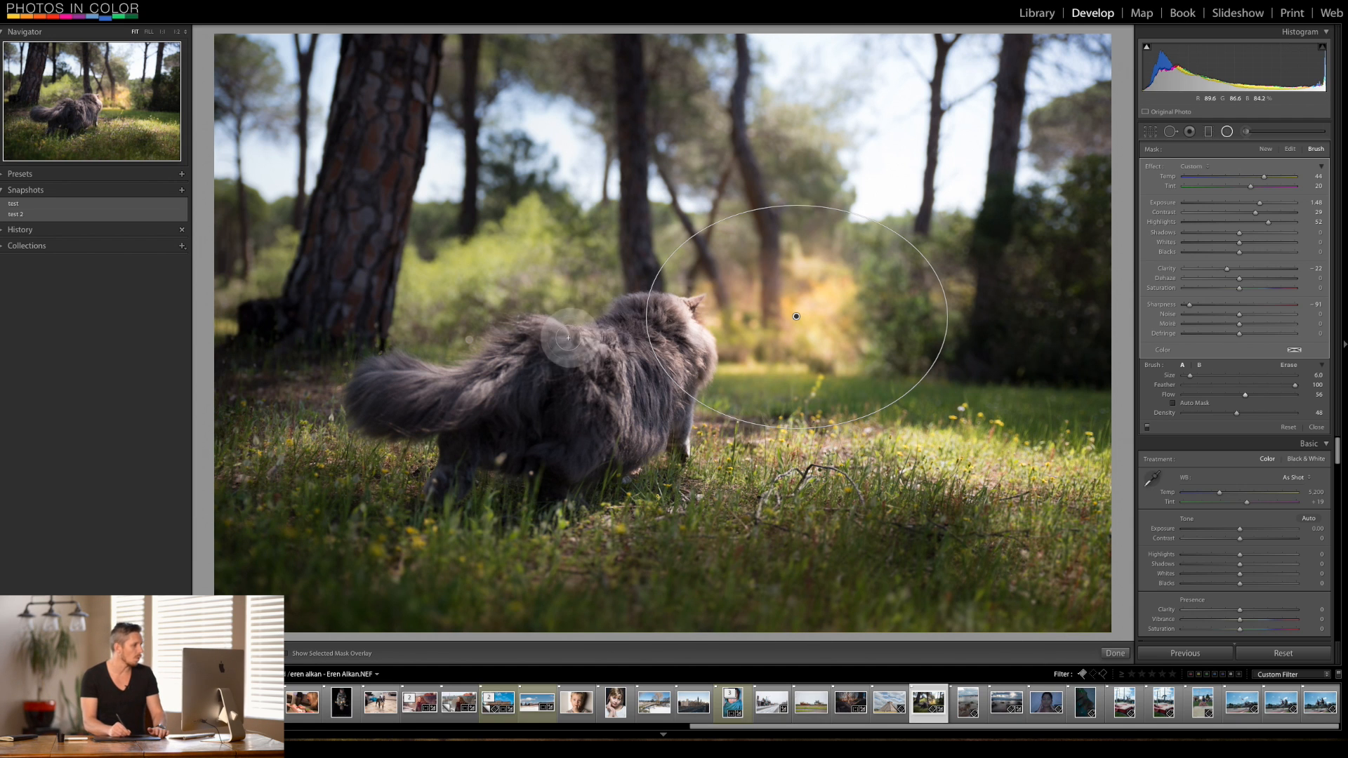
pyautogui.moveTo(834, 611)
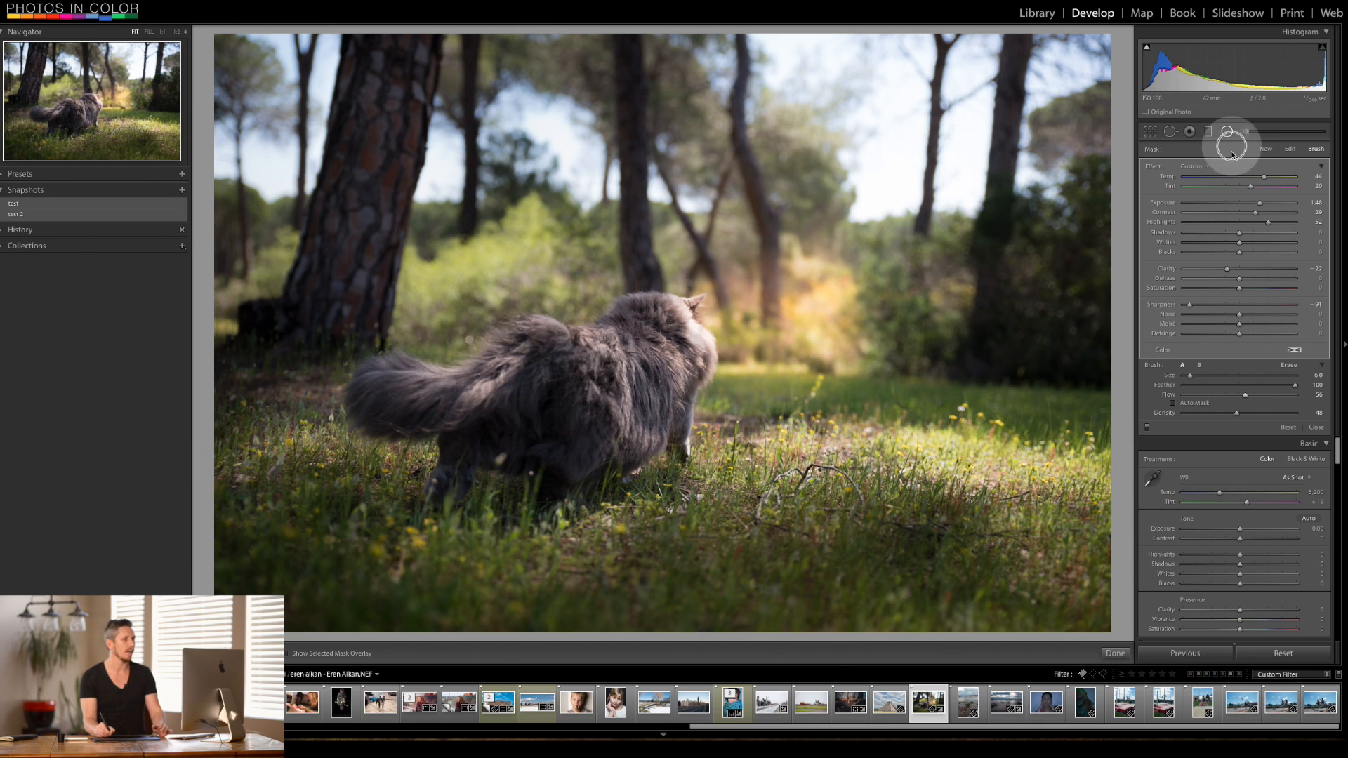
# Finish trimming the radial glow around the cat with Done
pyautogui.click(1114, 653)
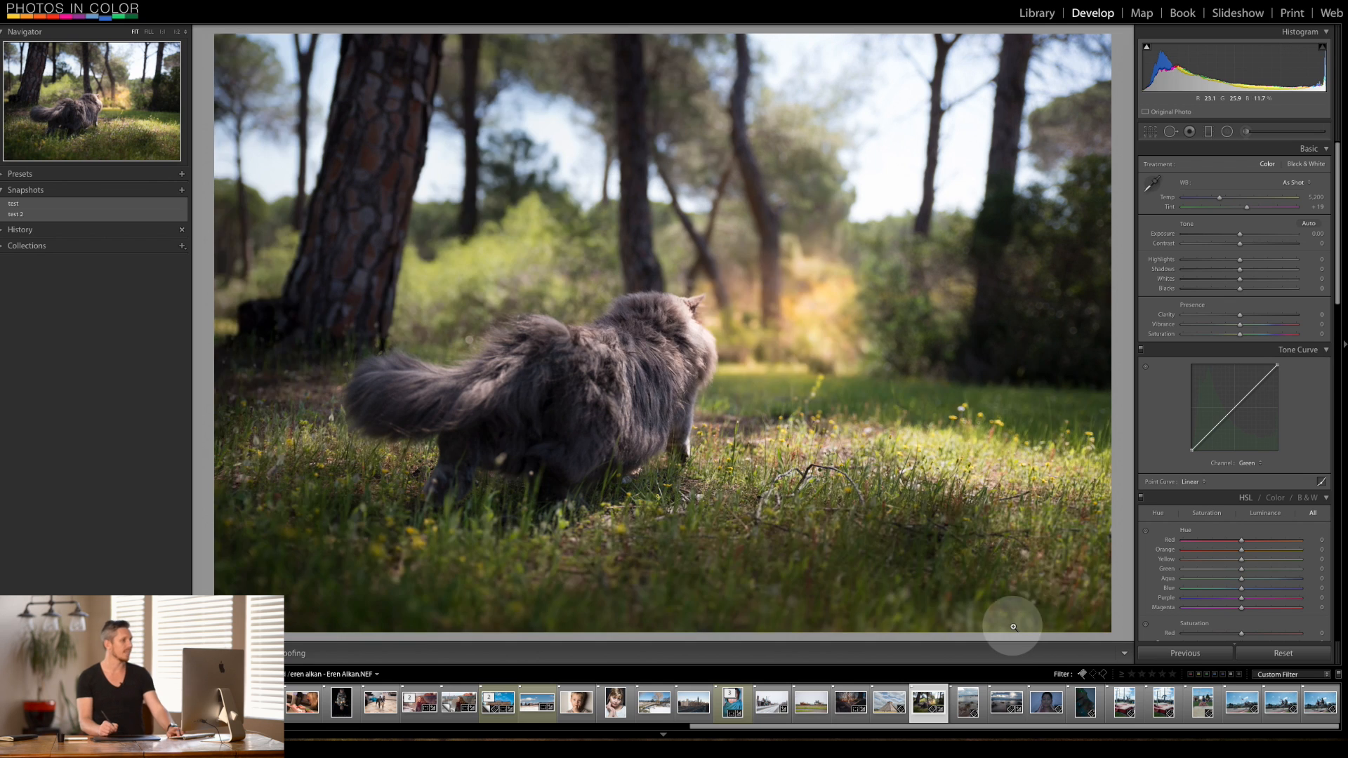
pyautogui.moveTo(1122, 209)
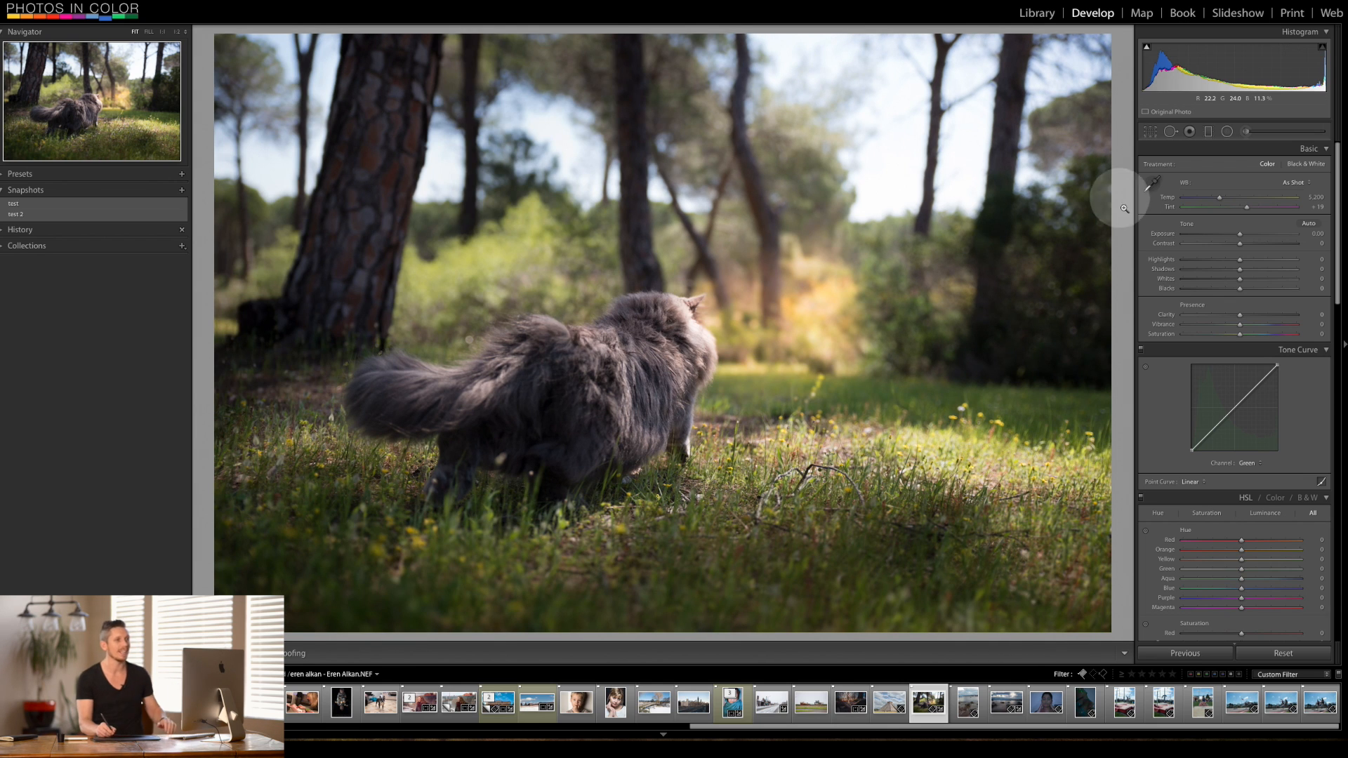
pyautogui.click(1244, 133)
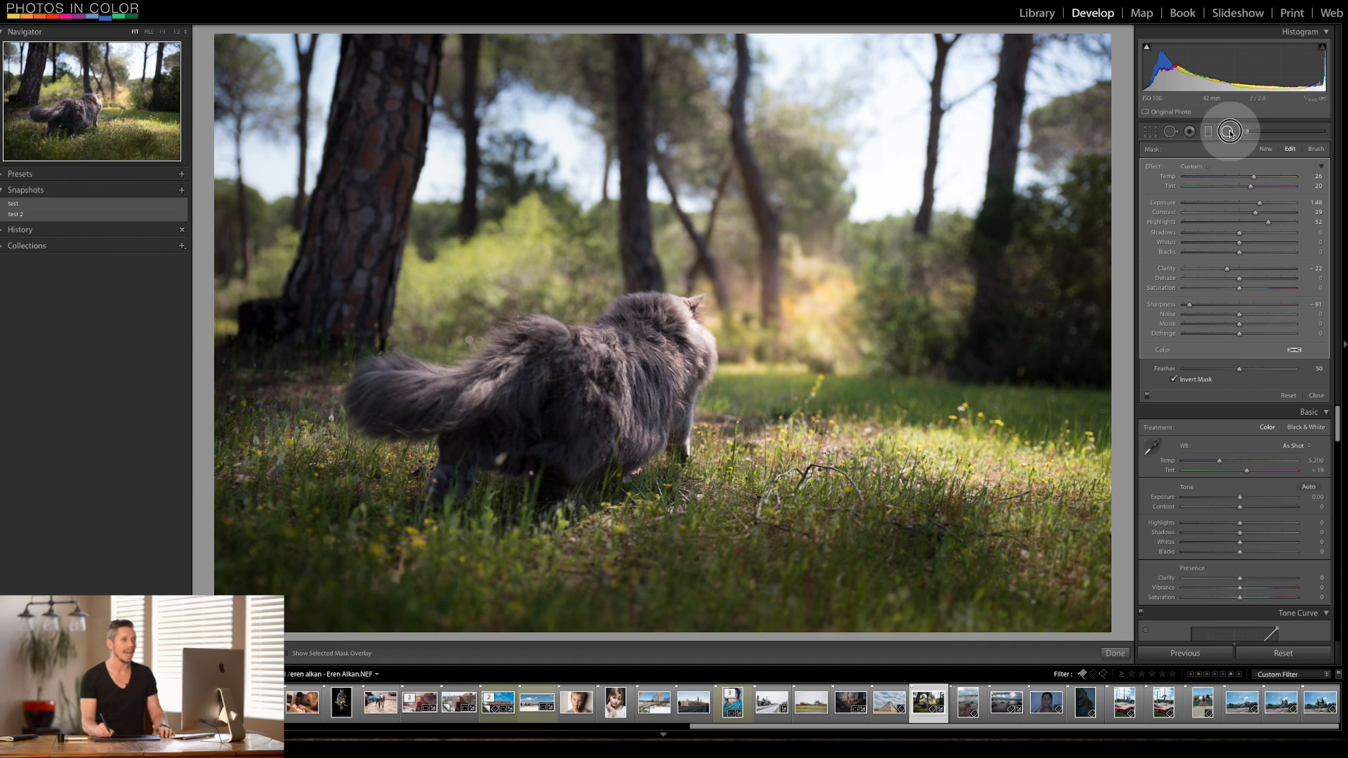
pyautogui.click(1114, 653)
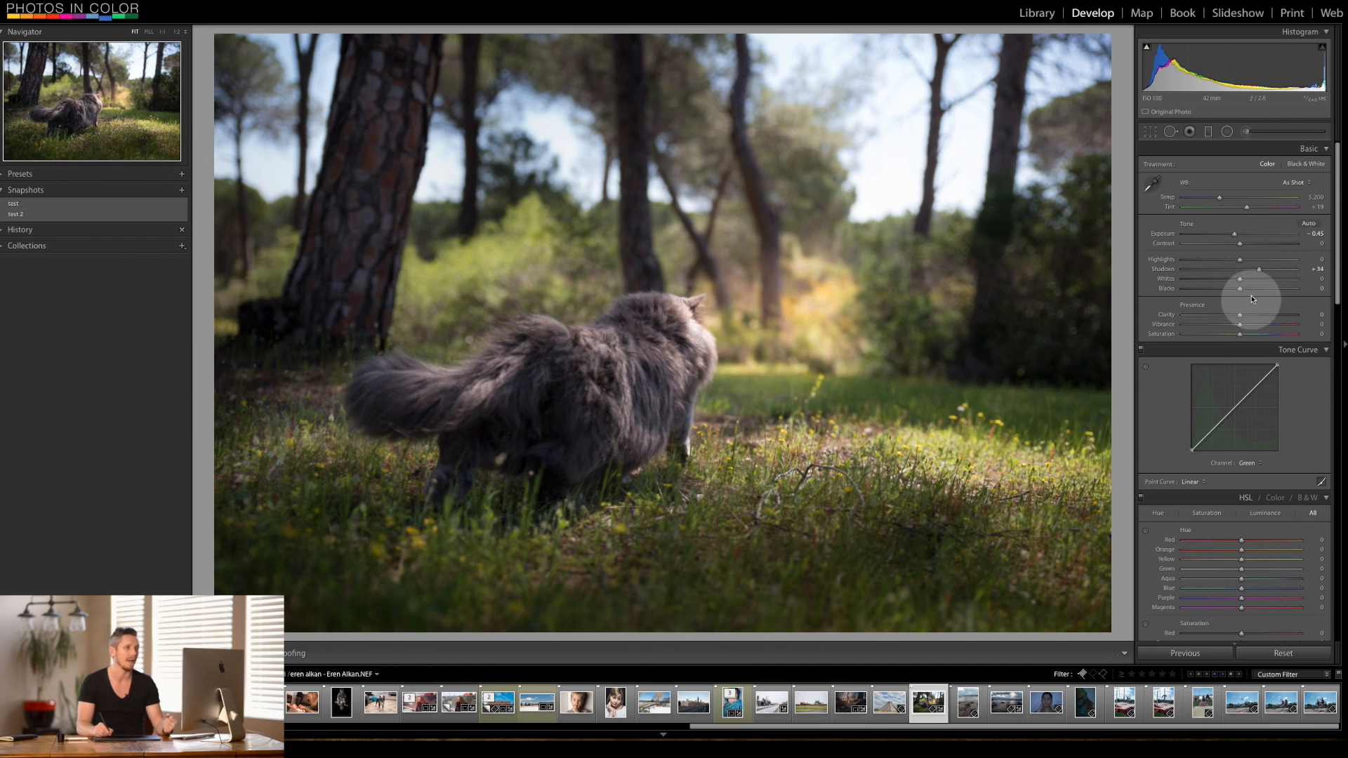
pyautogui.moveTo(430, 267)
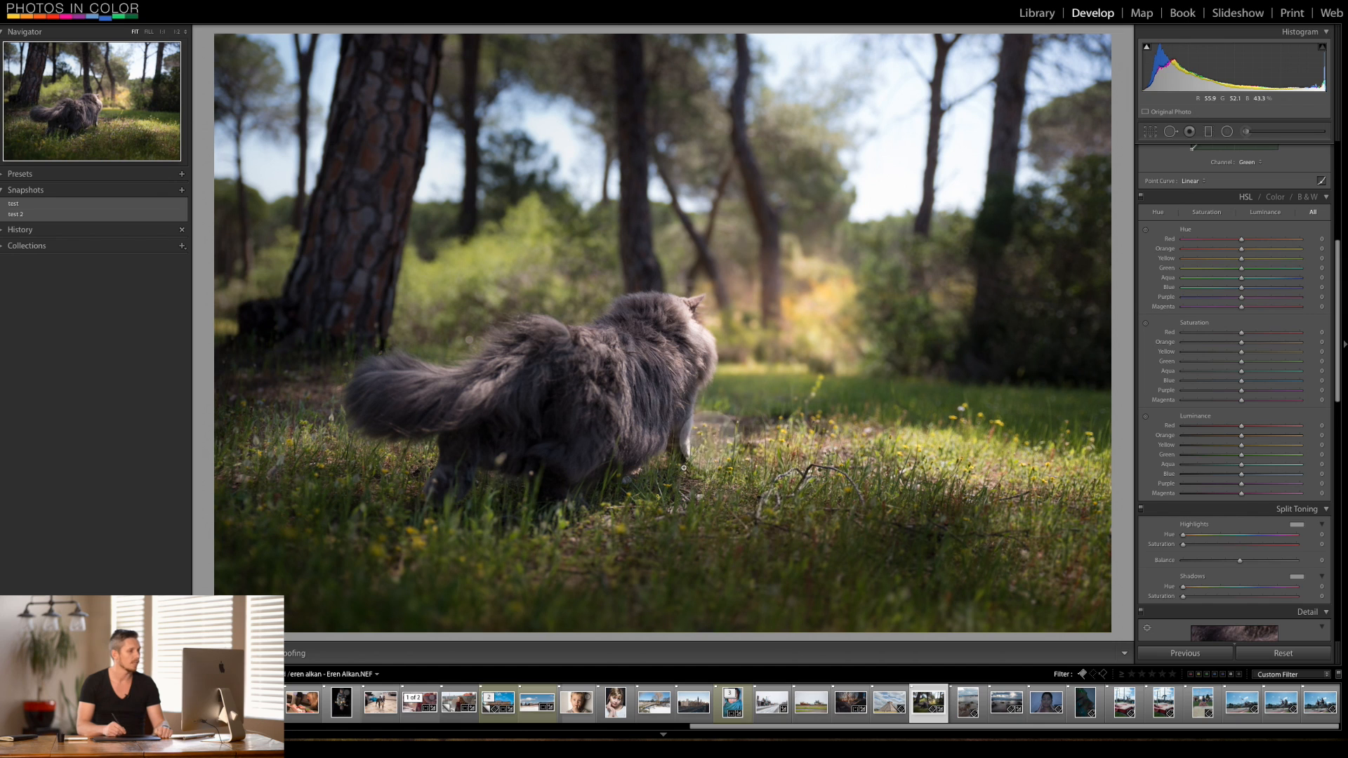
pyautogui.moveTo(1243, 263)
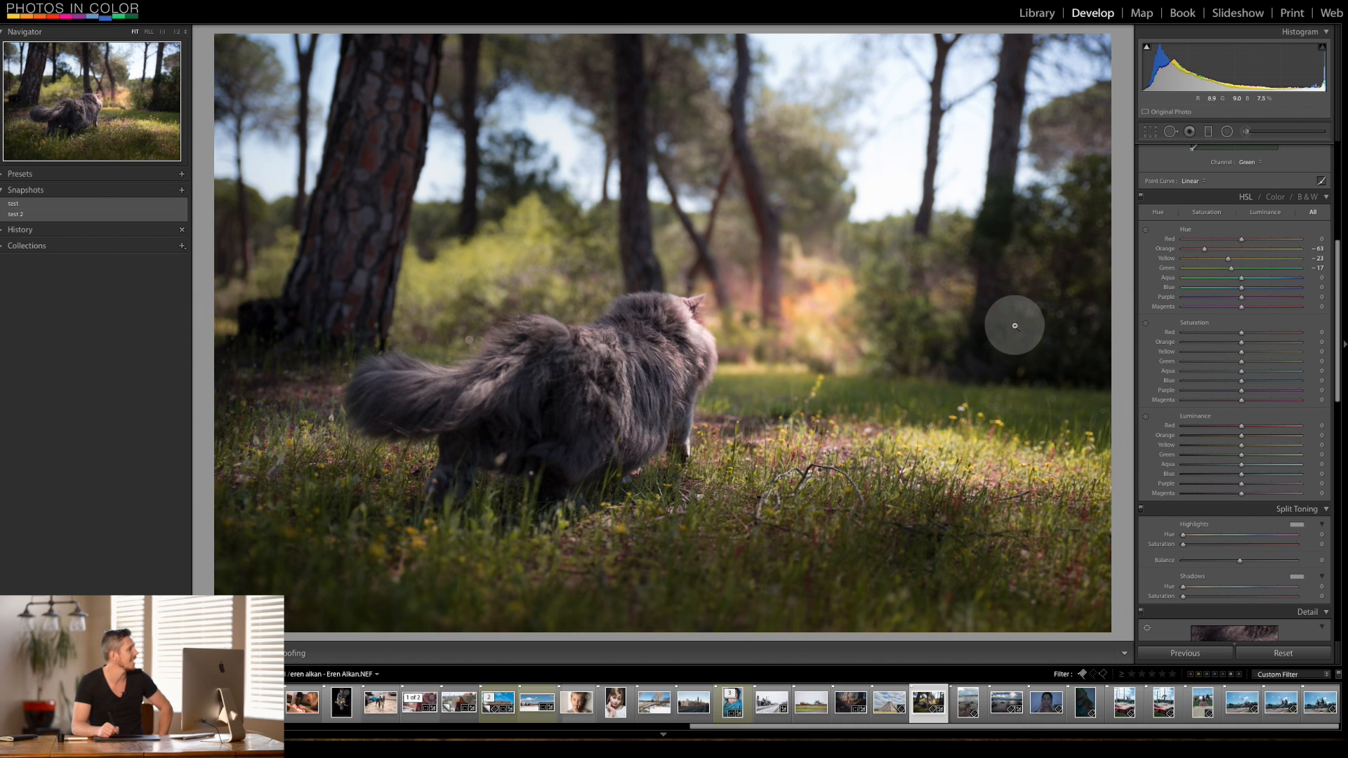
pyautogui.moveTo(1204, 253)
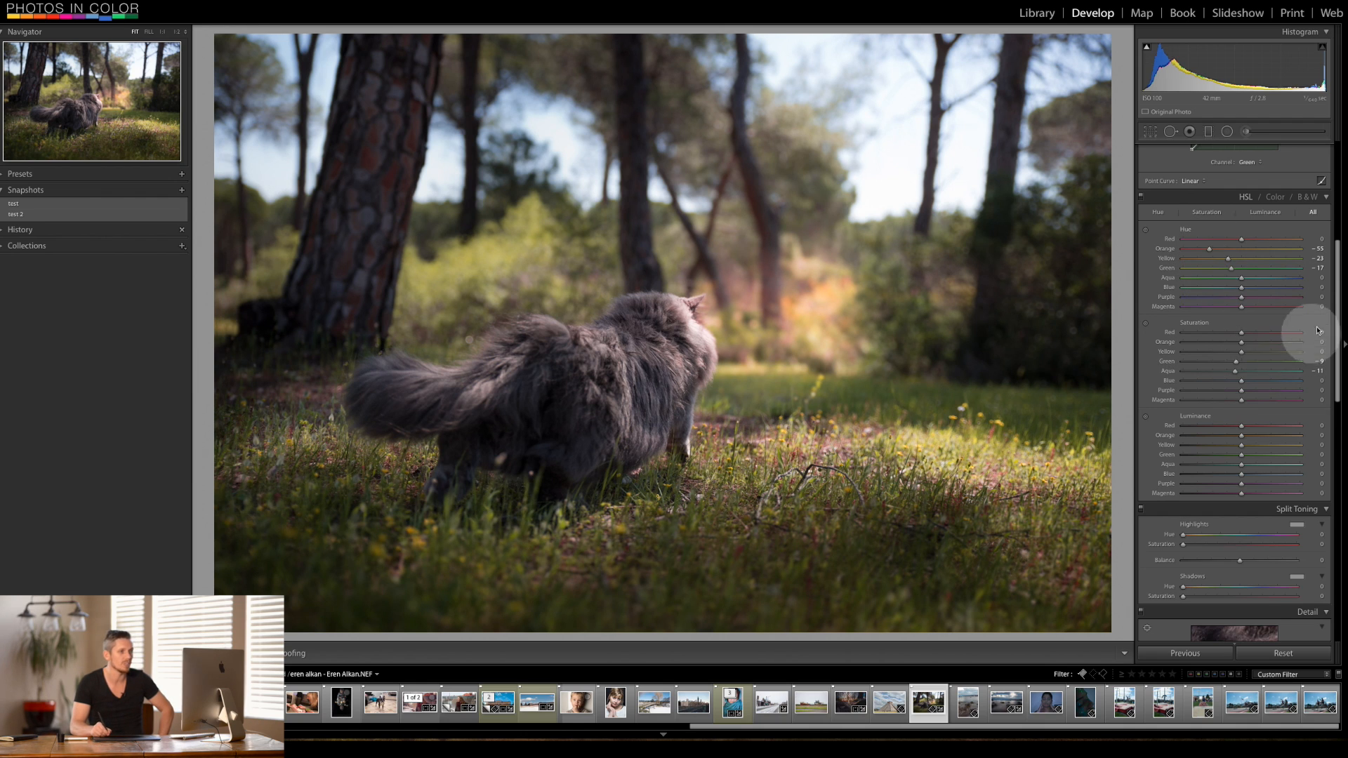
# Scroll through the HSL panel while adjusting hue, saturation and luminance
pyautogui.scroll(-3)
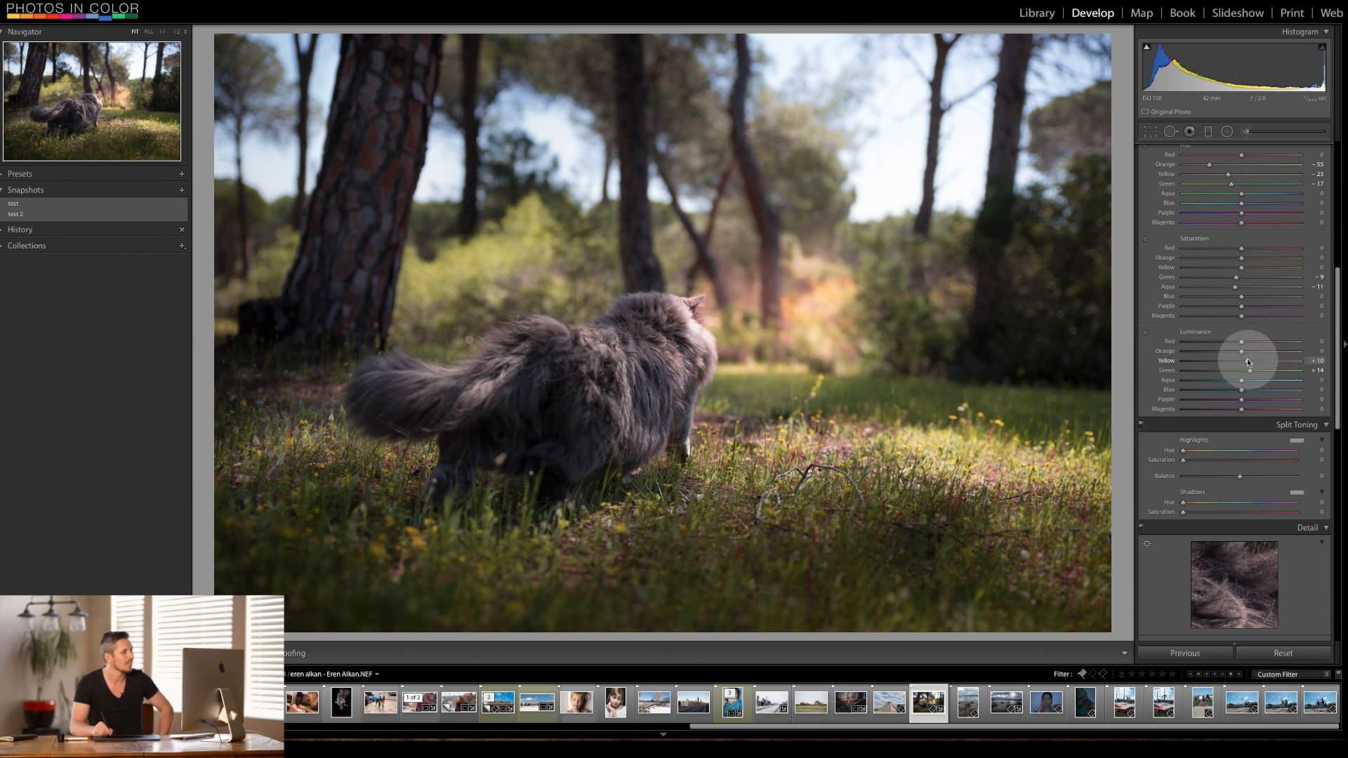
pyautogui.moveTo(1342, 388)
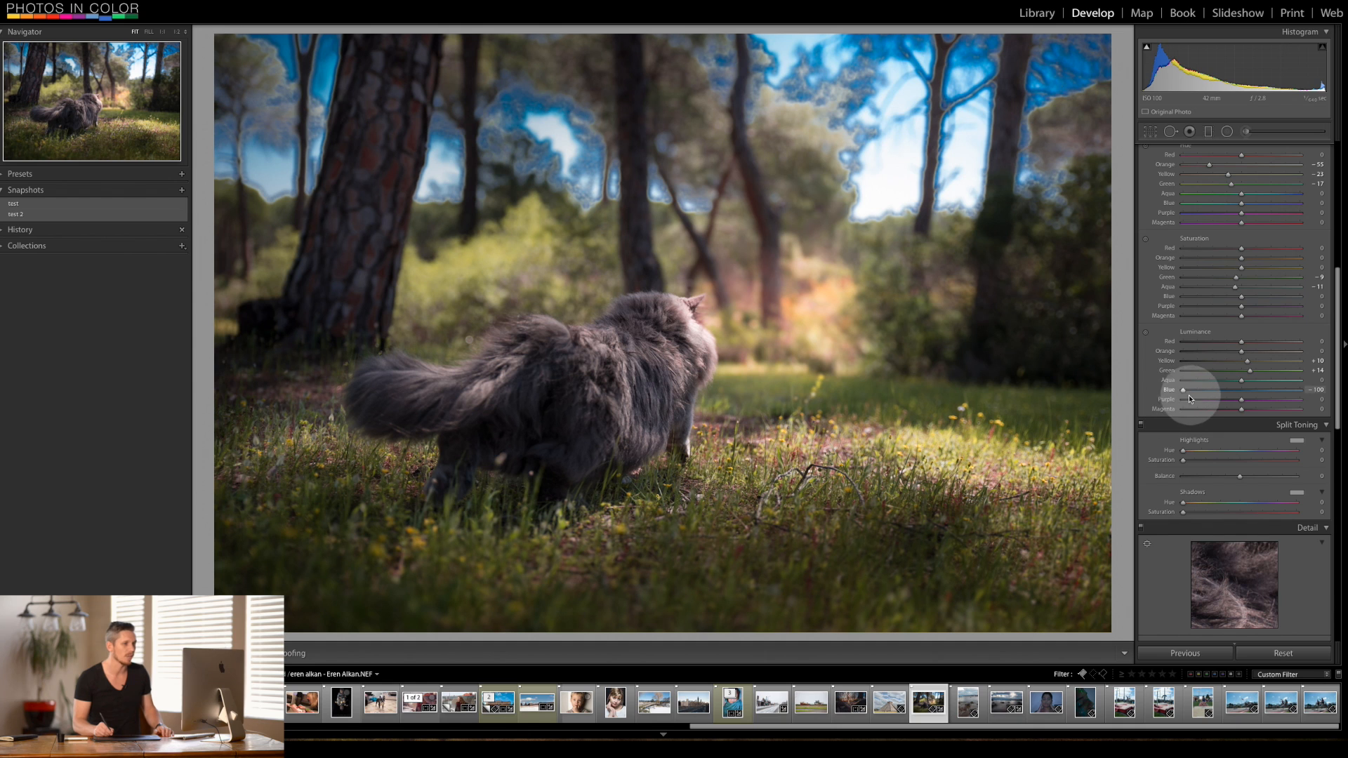
pyautogui.moveTo(1097, 396)
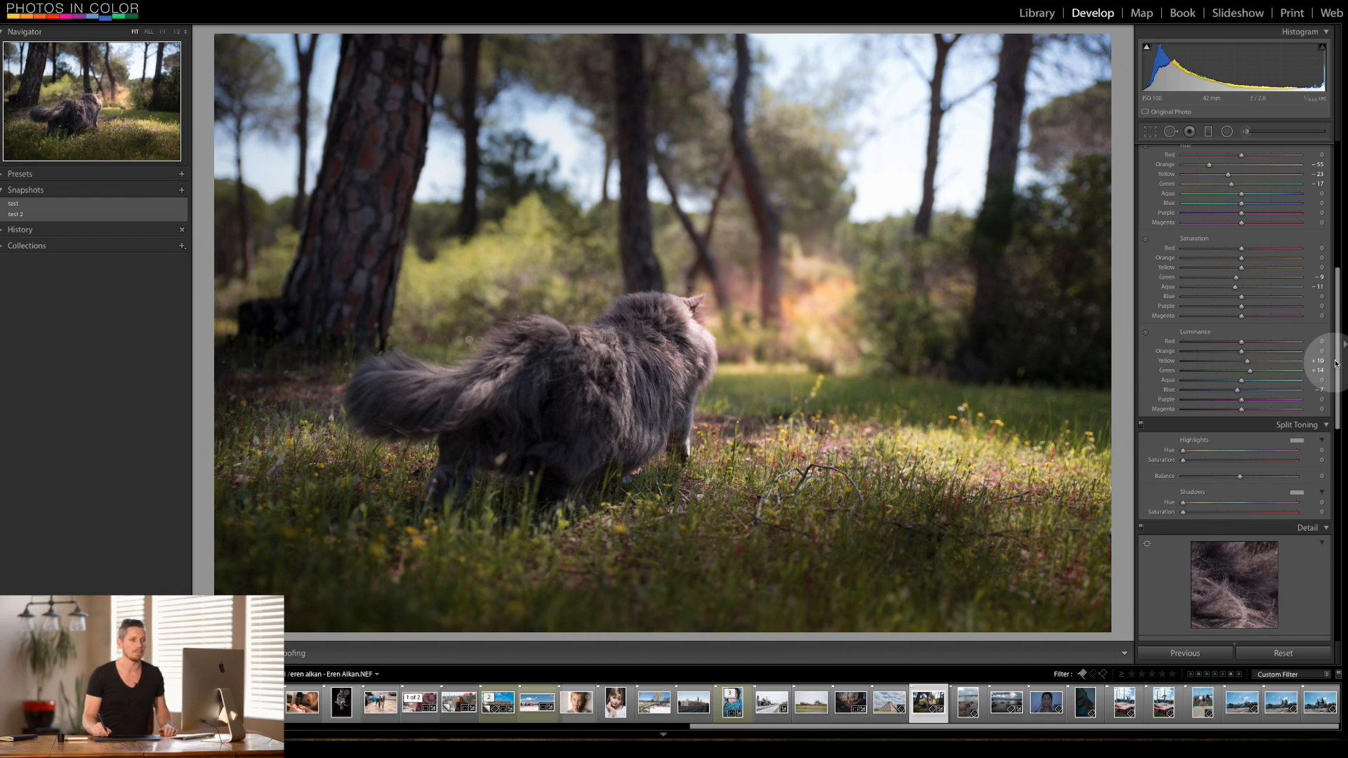
pyautogui.scroll(3)
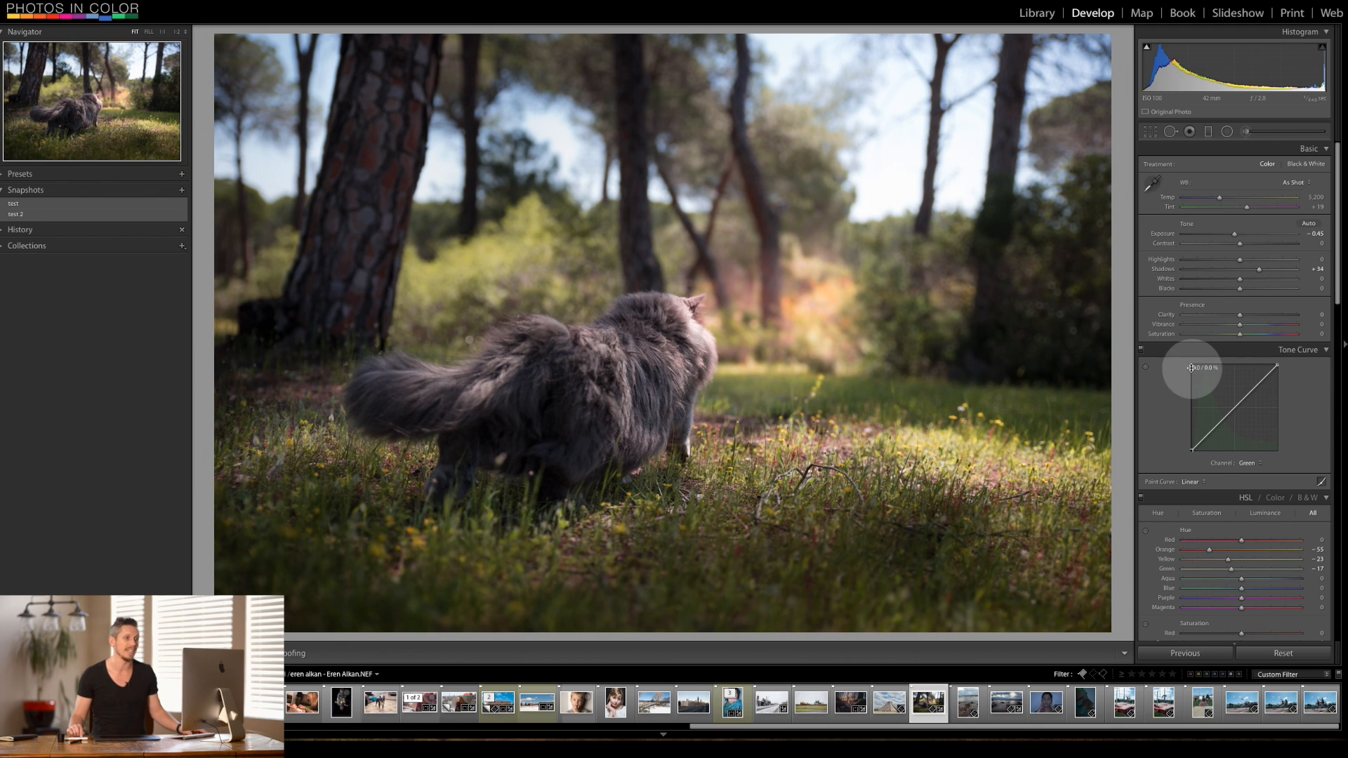
# Bend the Red, Blue and Green channel point curves for a warm magenta cross-processed cast
pyautogui.click(1246, 462)
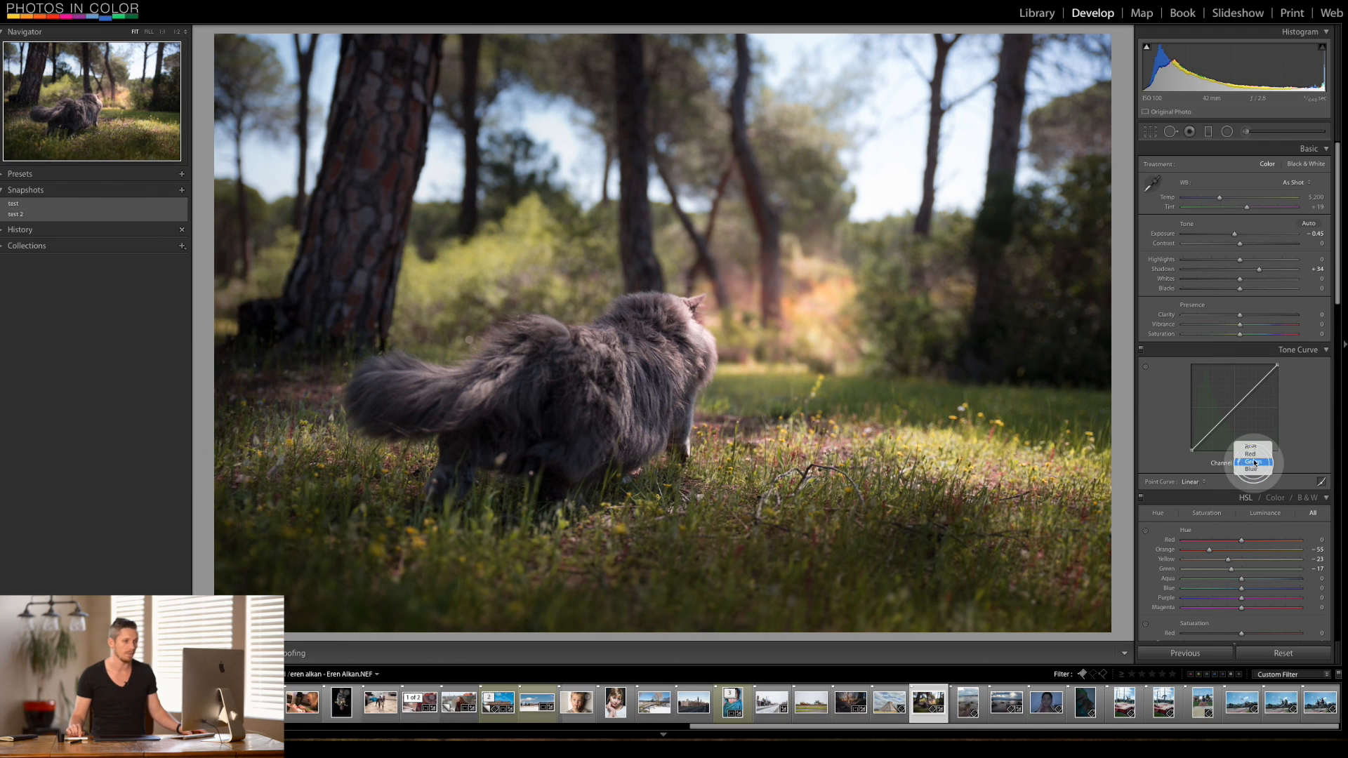
pyautogui.click(1251, 462)
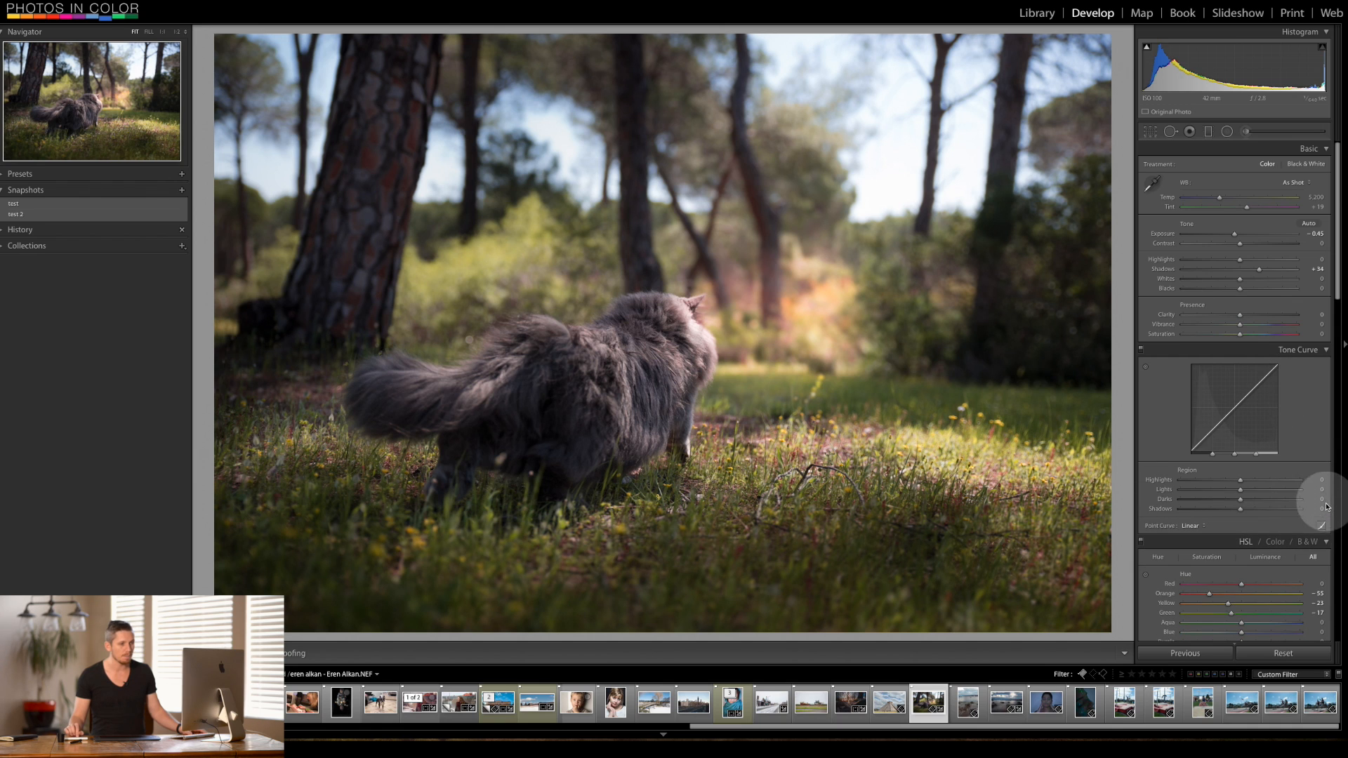
pyautogui.moveTo(1266, 524)
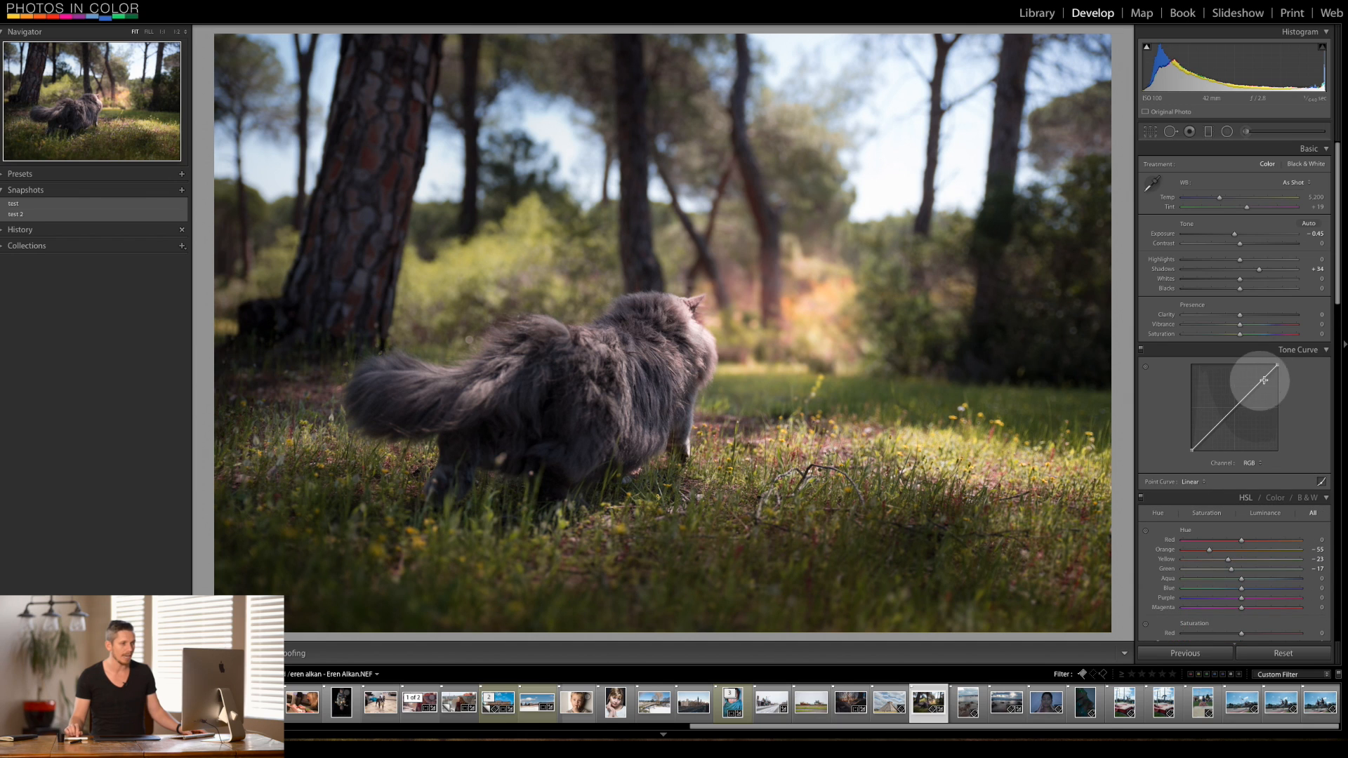
pyautogui.moveTo(1230, 421)
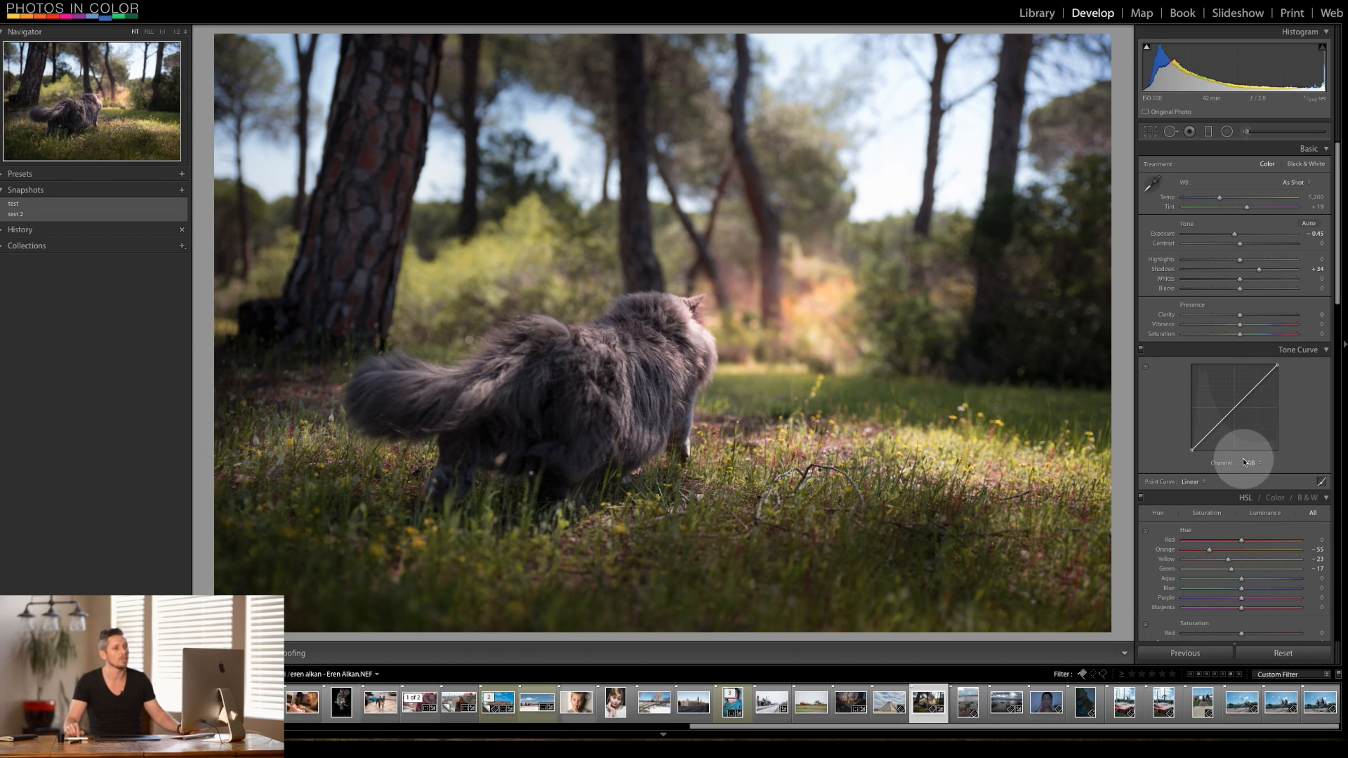
pyautogui.click(1247, 463)
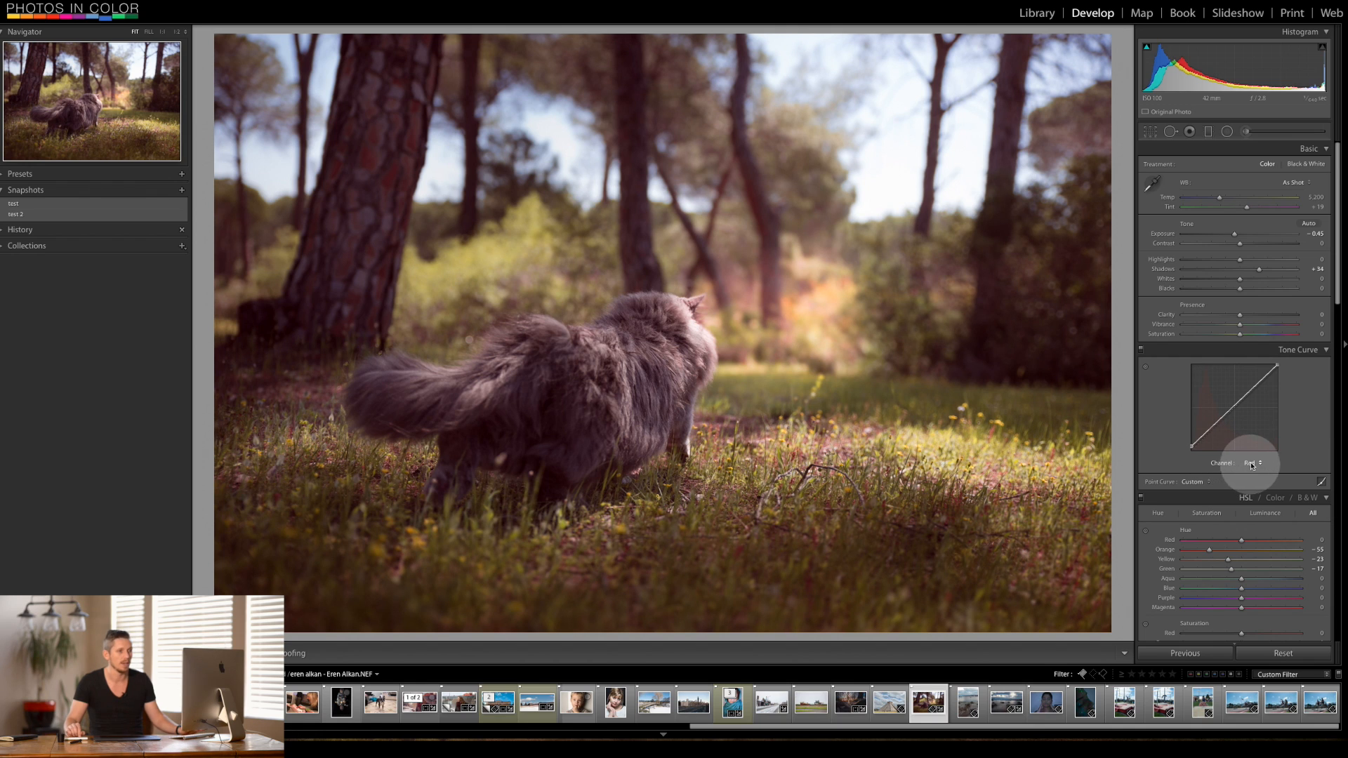
pyautogui.click(1246, 463)
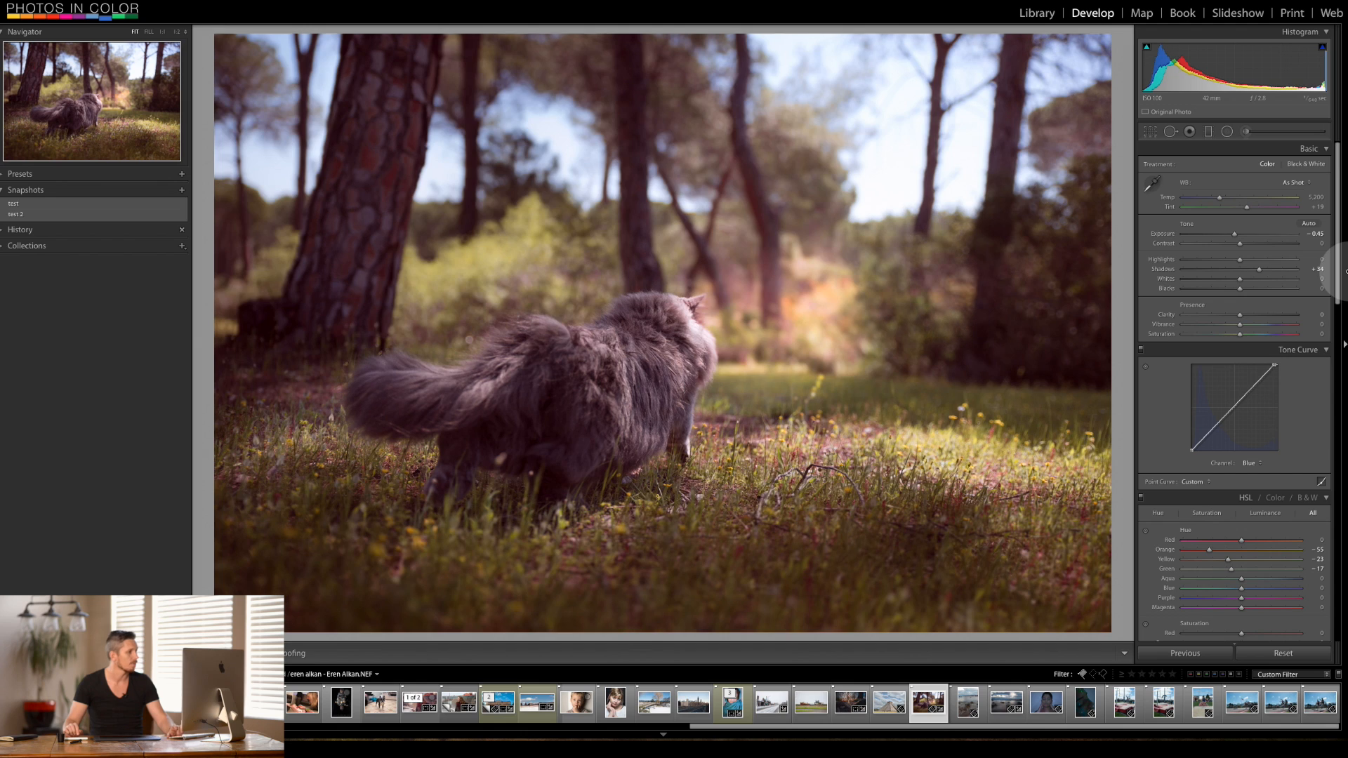
pyautogui.click(1249, 462)
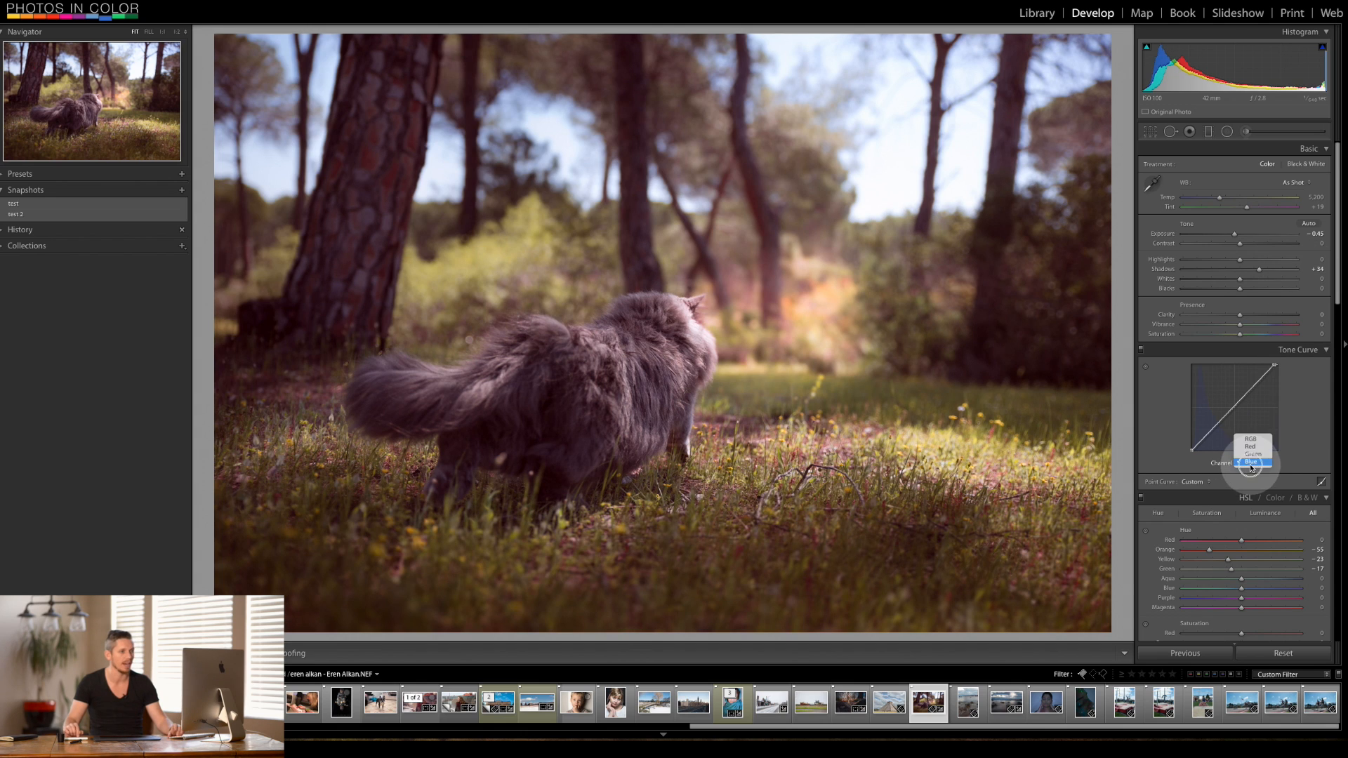
pyautogui.click(1252, 452)
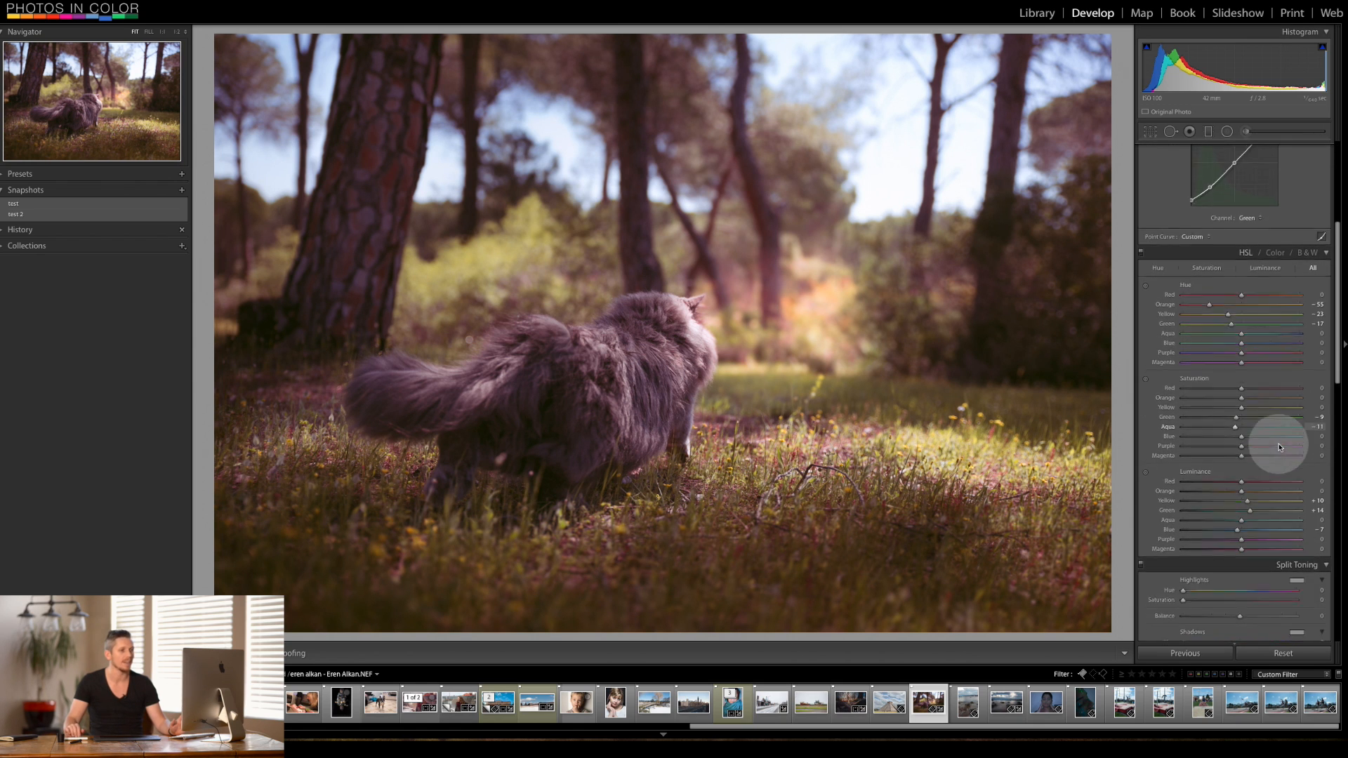
# Set Split Toning Highlights Hue to 274 and Saturation to 37 for purple highlights
pyautogui.scroll(-3)
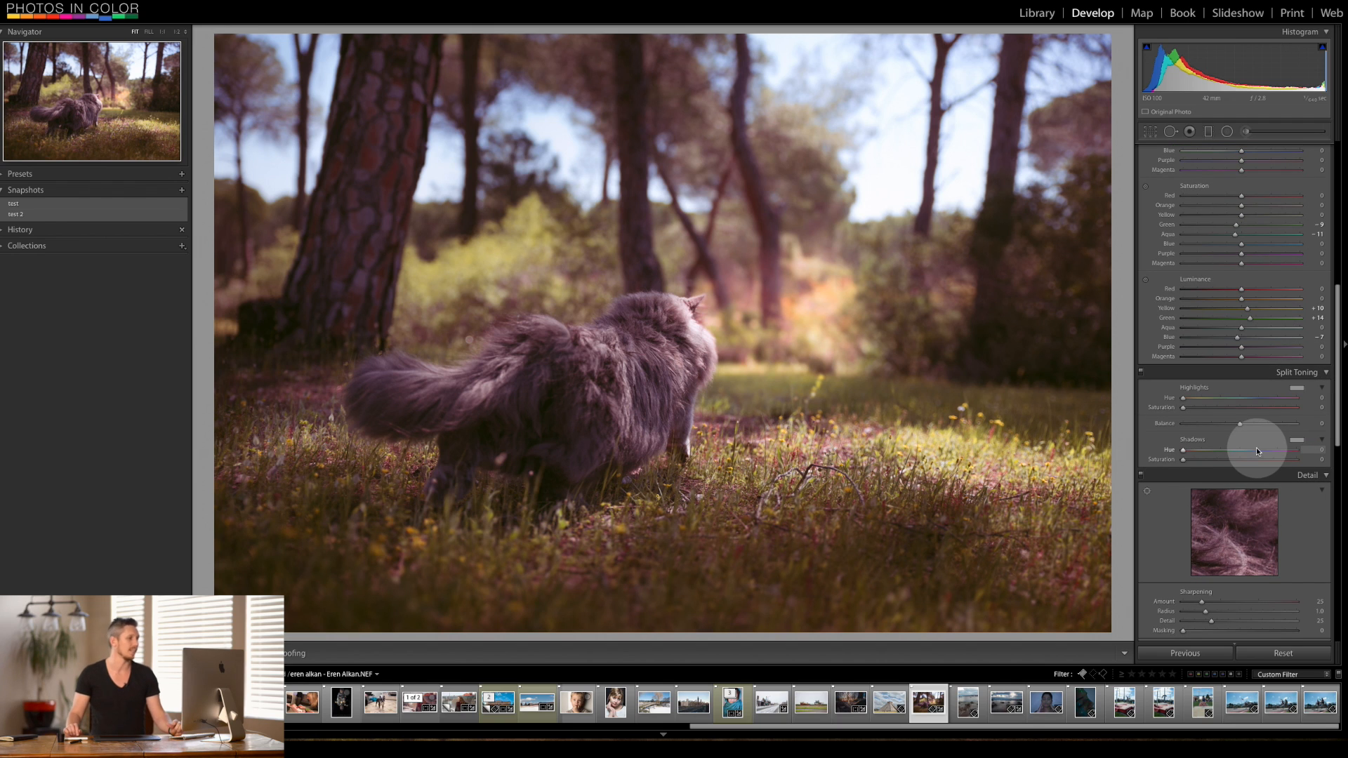
pyautogui.moveTo(1188, 387)
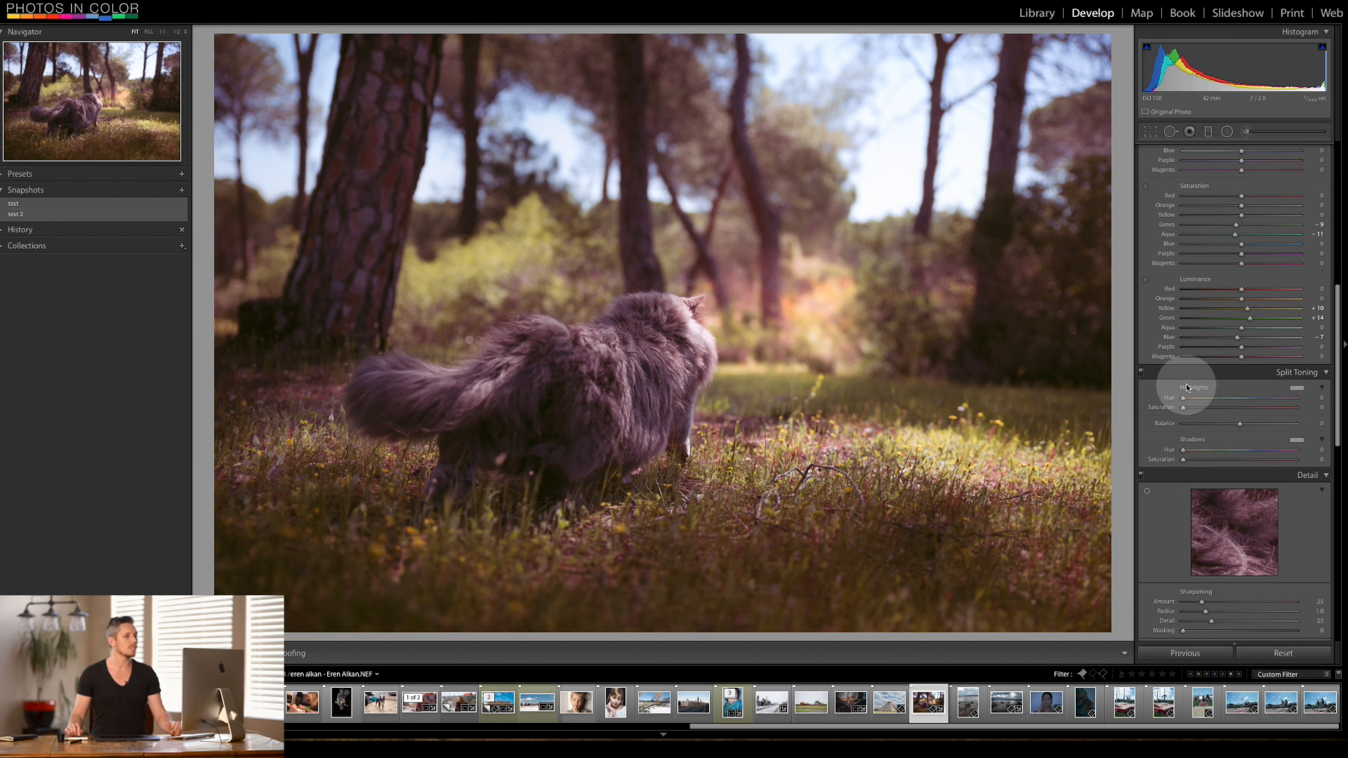
pyautogui.moveTo(1187, 402)
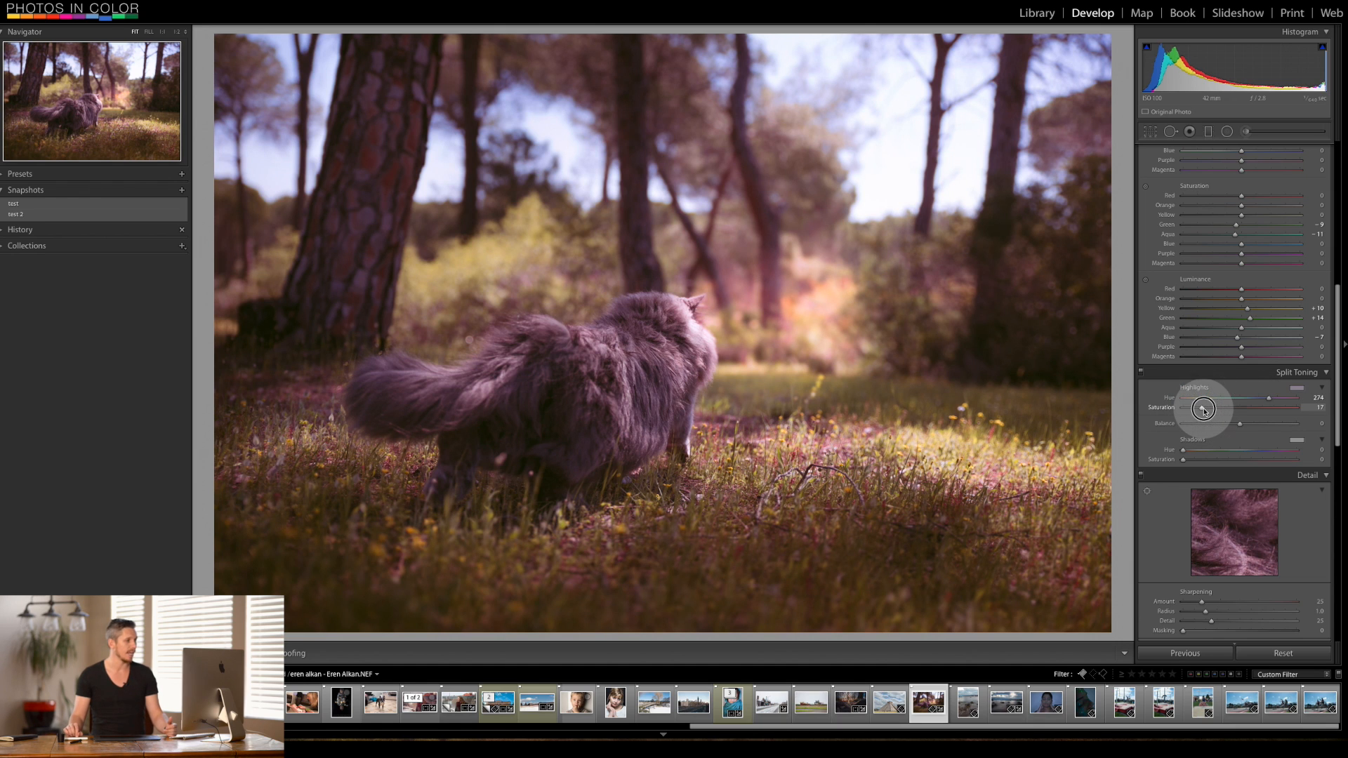
pyautogui.moveTo(546, 336)
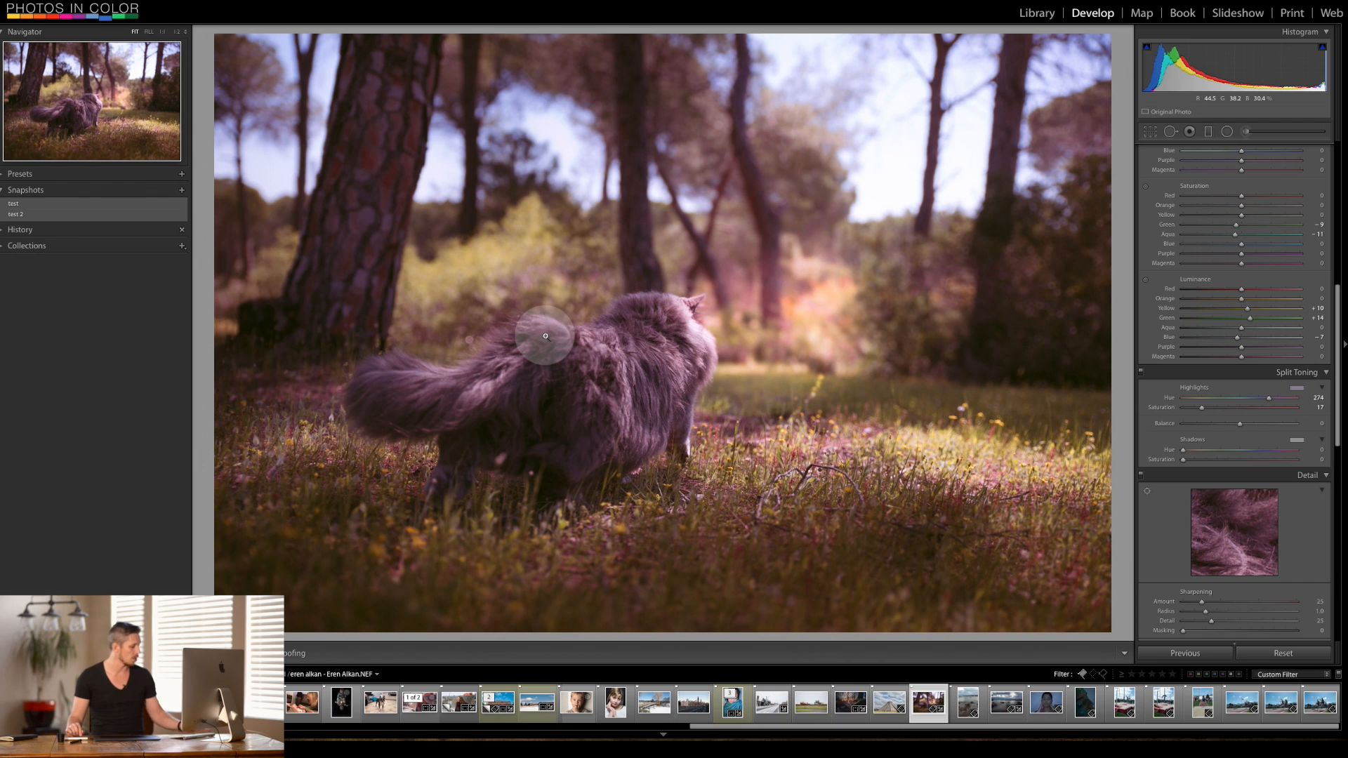
pyautogui.moveTo(930, 252)
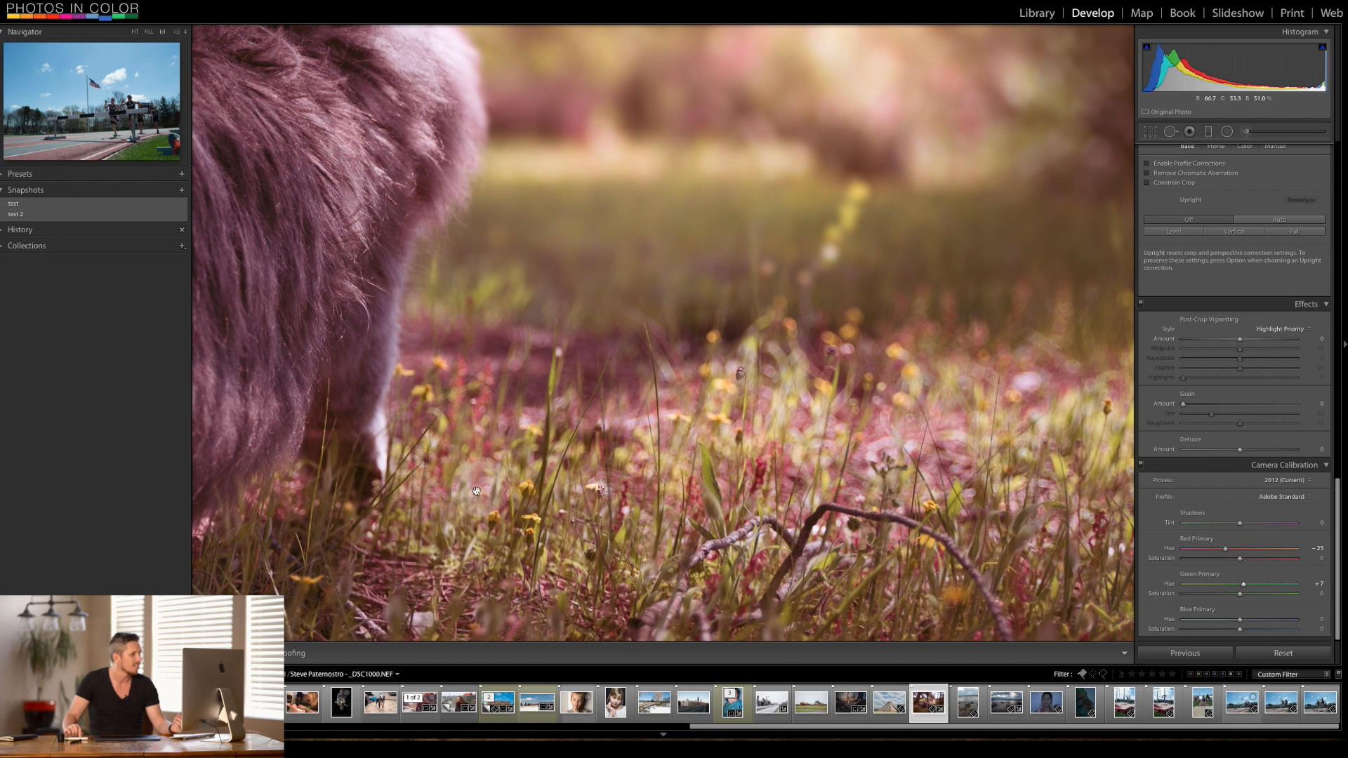
pyautogui.moveTo(890, 472)
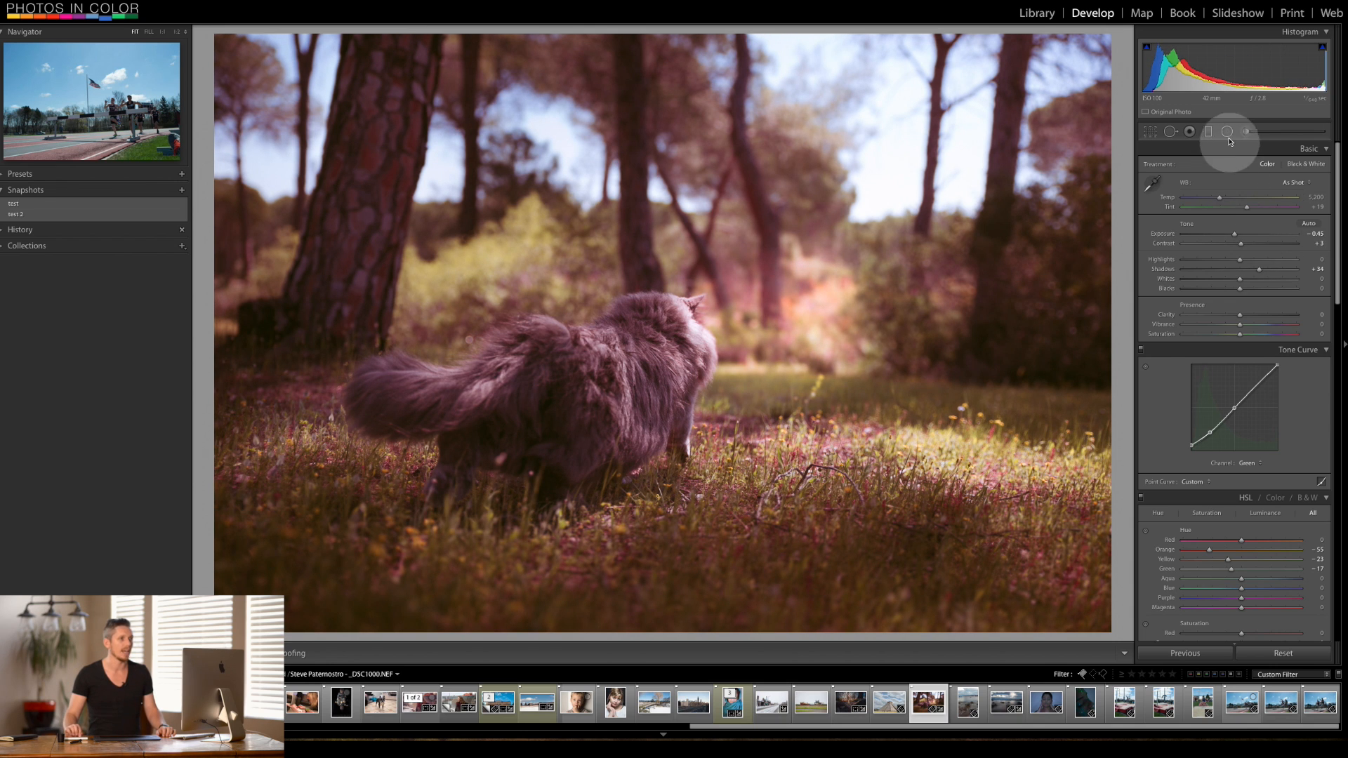
# Draw a Radial Filter on the cat with raised Exposure and Highlights, then erase mask areas by brush
pyautogui.click(1228, 131)
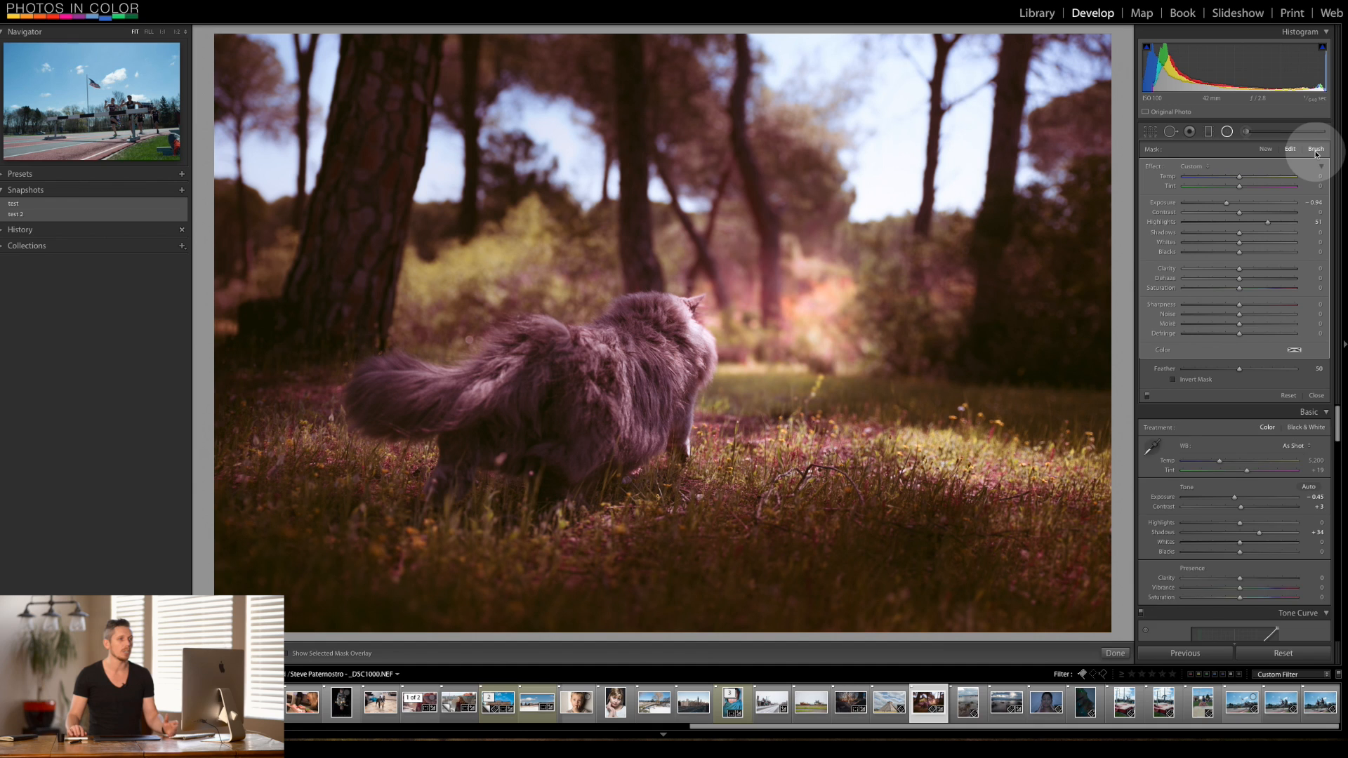
pyautogui.click(1317, 149)
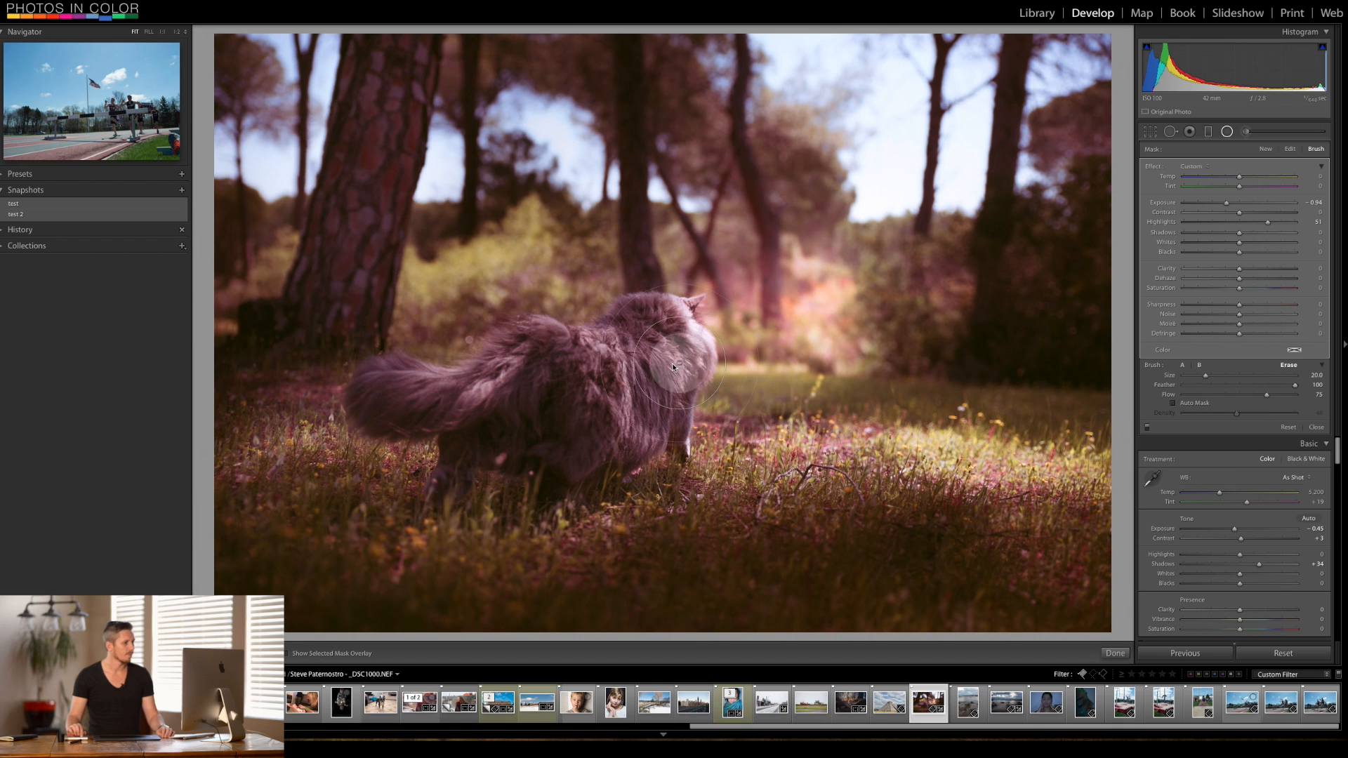
pyautogui.moveTo(490, 443)
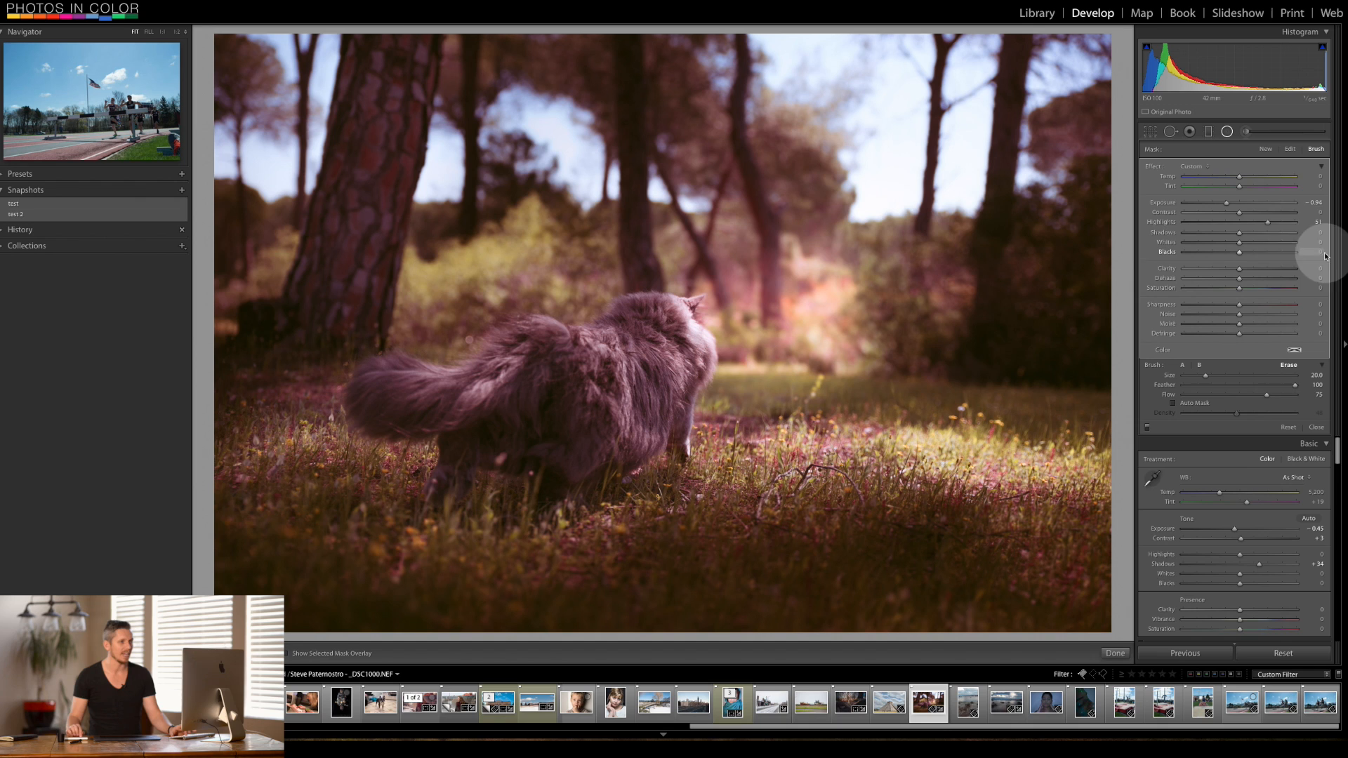
# Brush Exposure 0.25, Shadows 27 and Clarity 10 over the cat's body and tail
pyautogui.click(1248, 132)
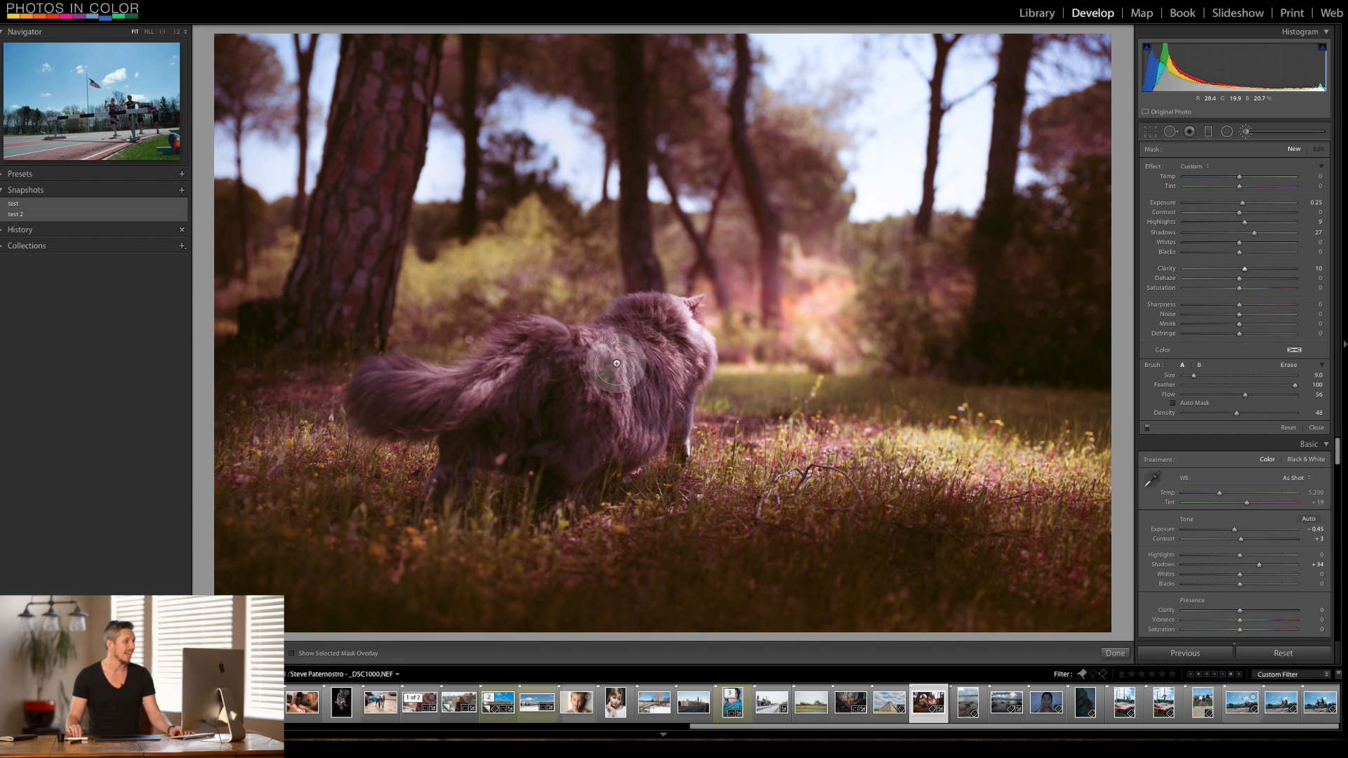
pyautogui.moveTo(528, 365)
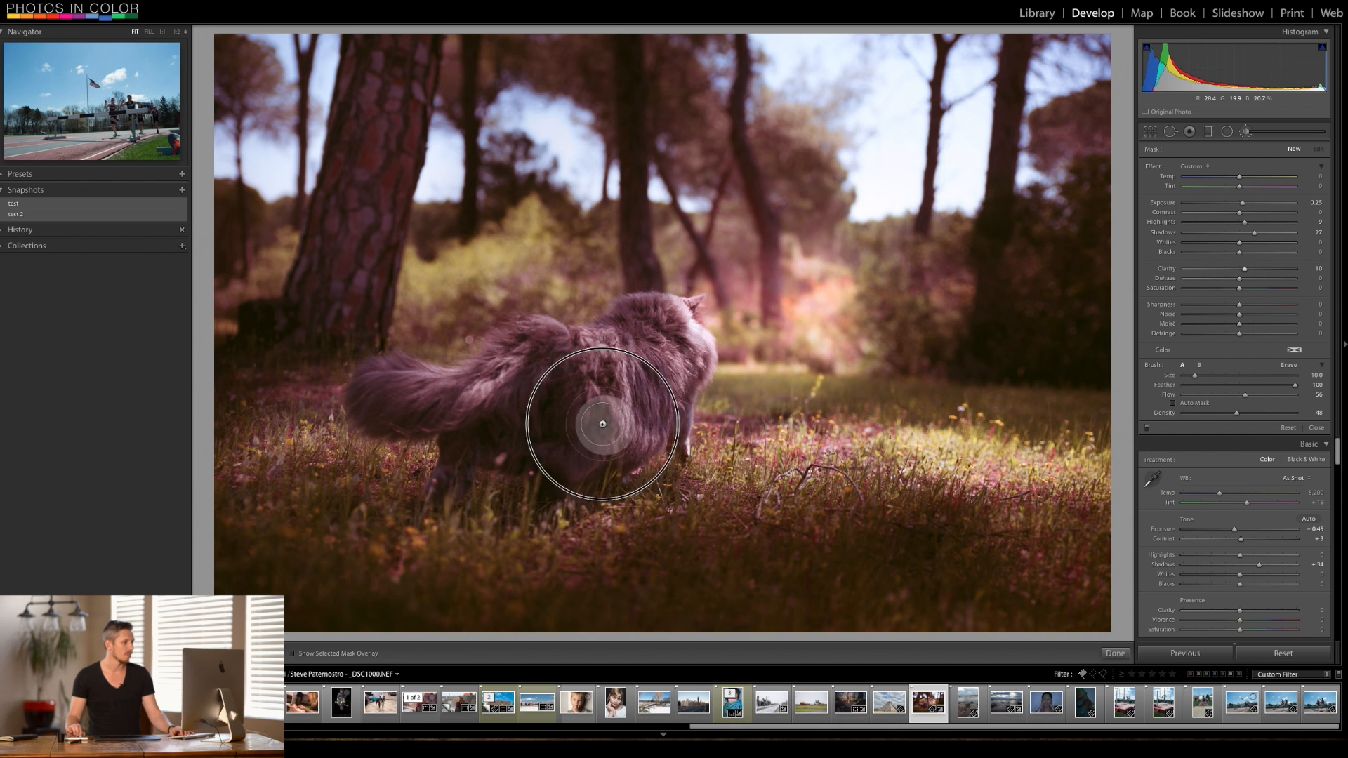
pyautogui.moveTo(512, 401)
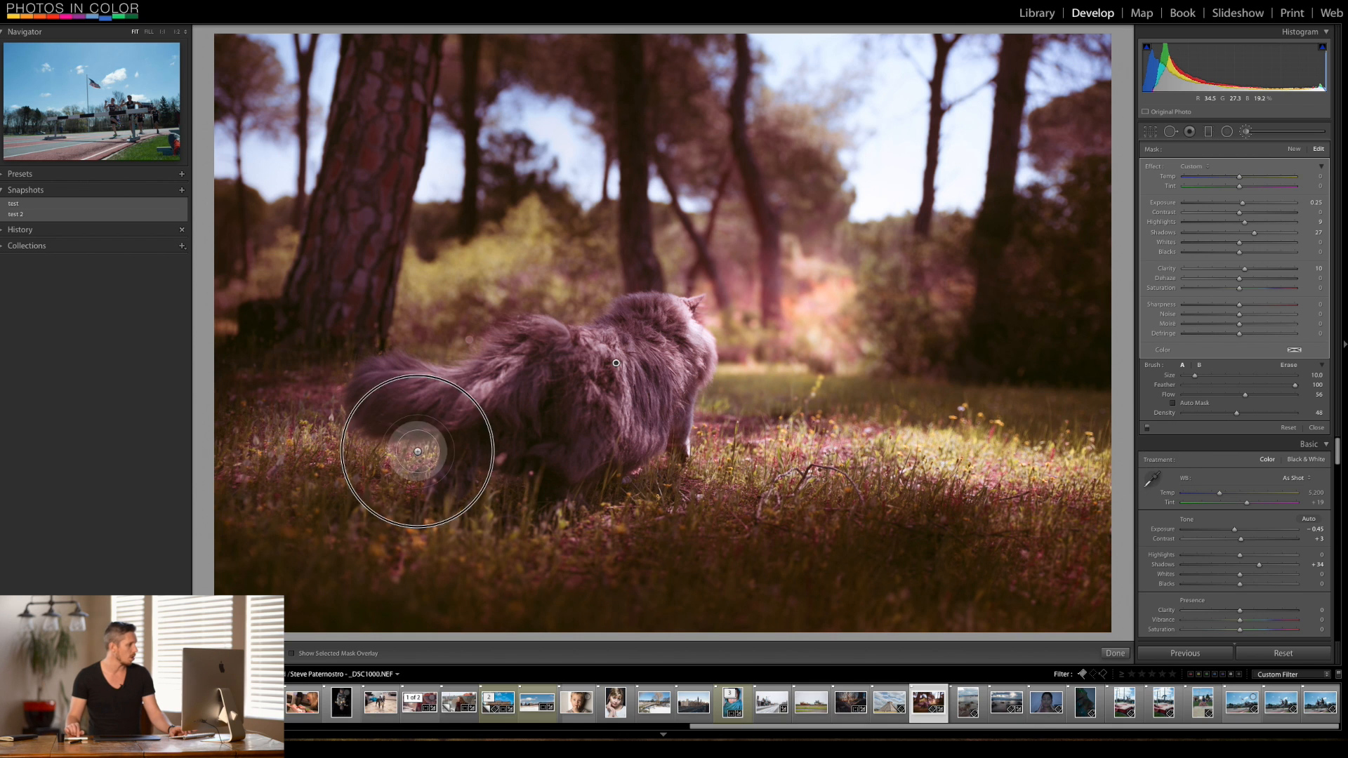
pyautogui.moveTo(1235, 447)
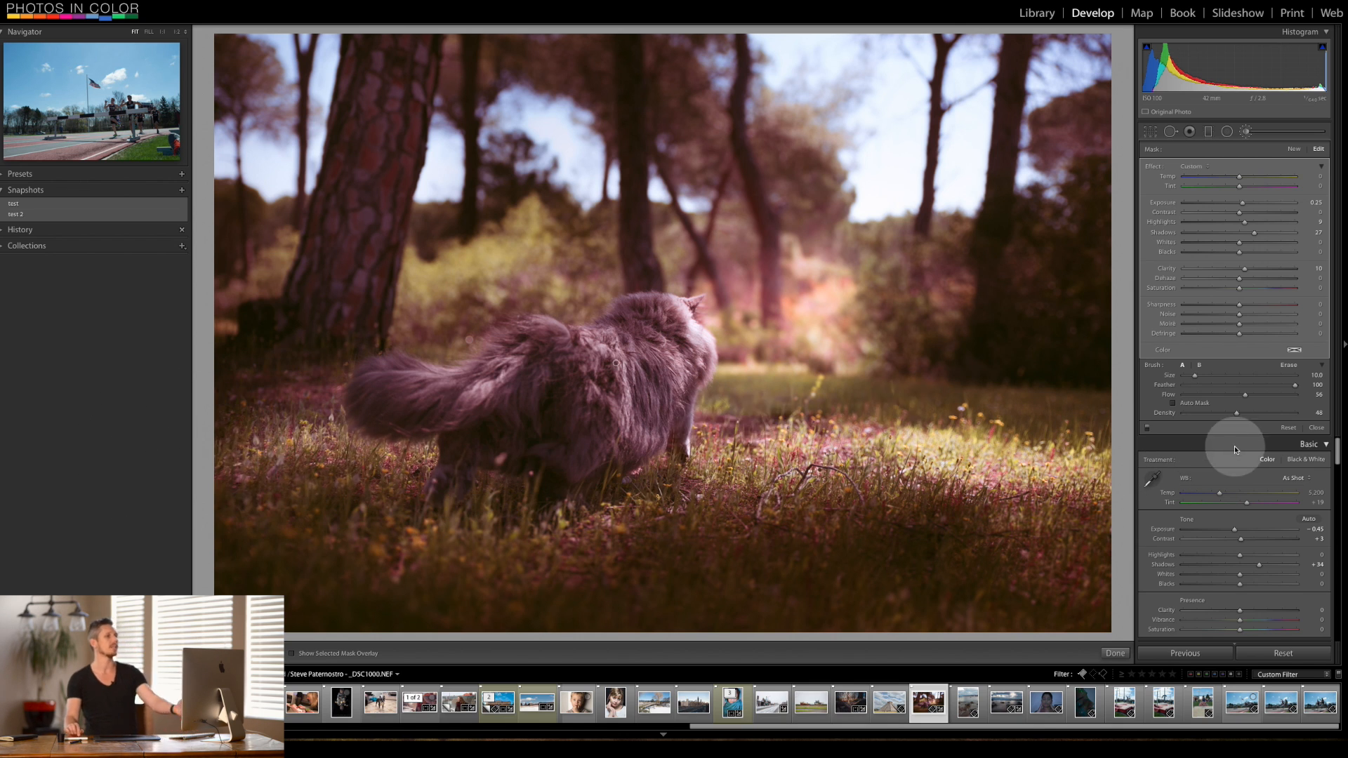
pyautogui.moveTo(1247, 125)
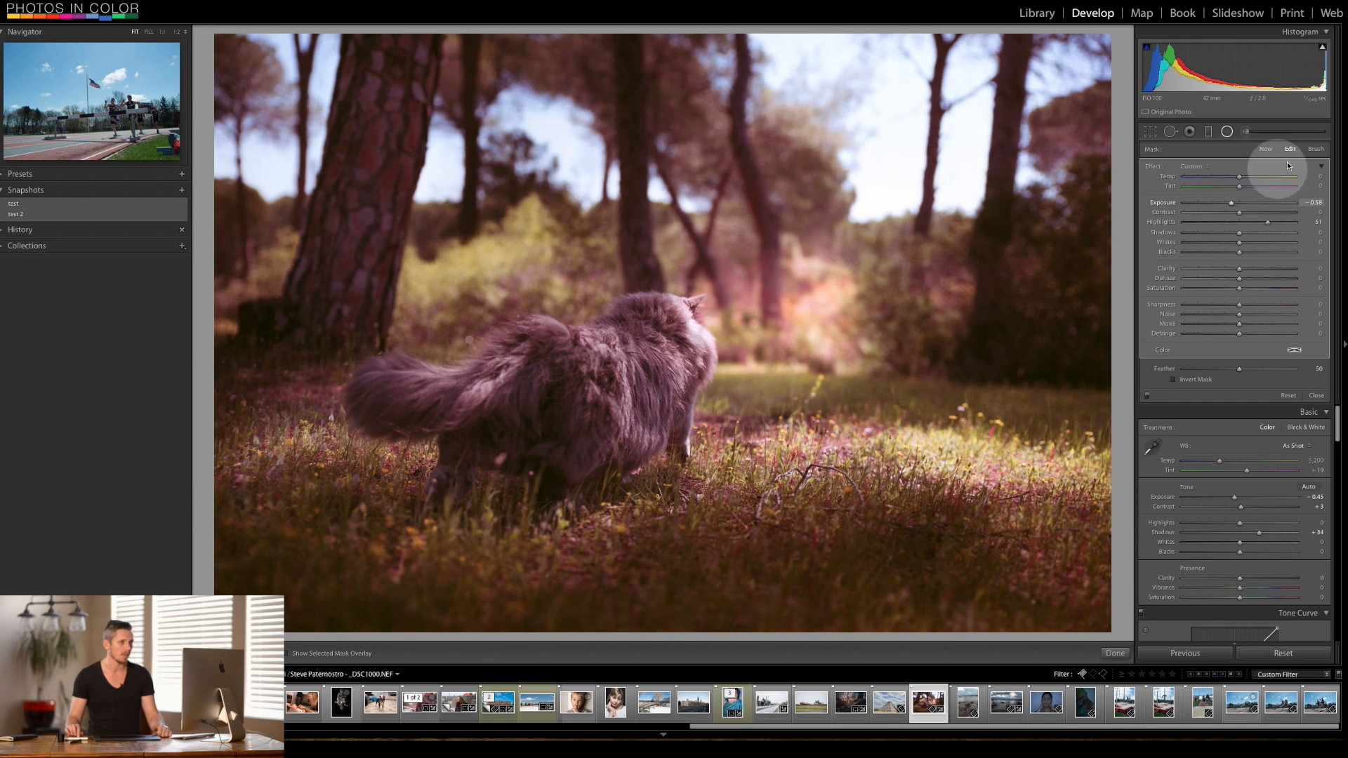
# Close local adjustments and lift Basic Exposure to -0.35
pyautogui.click(1316, 149)
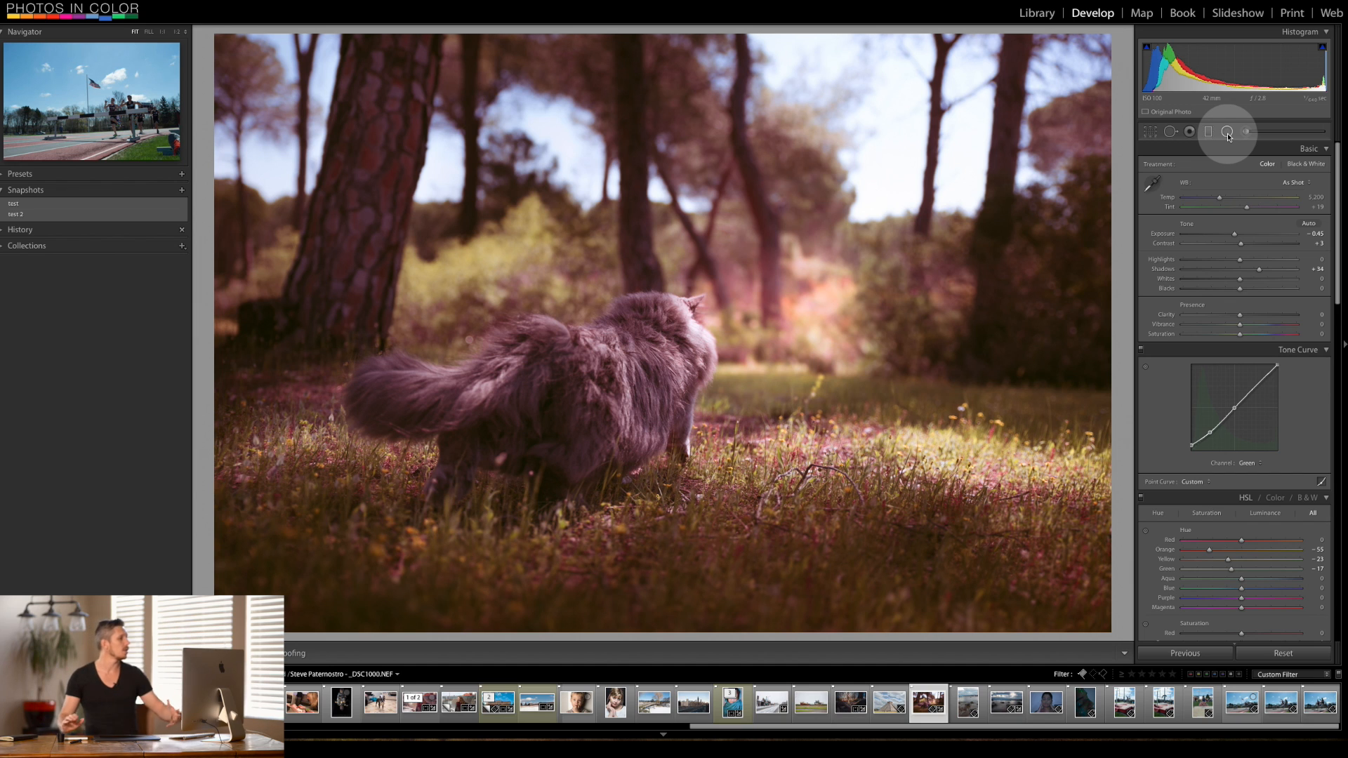
pyautogui.moveTo(1236, 242)
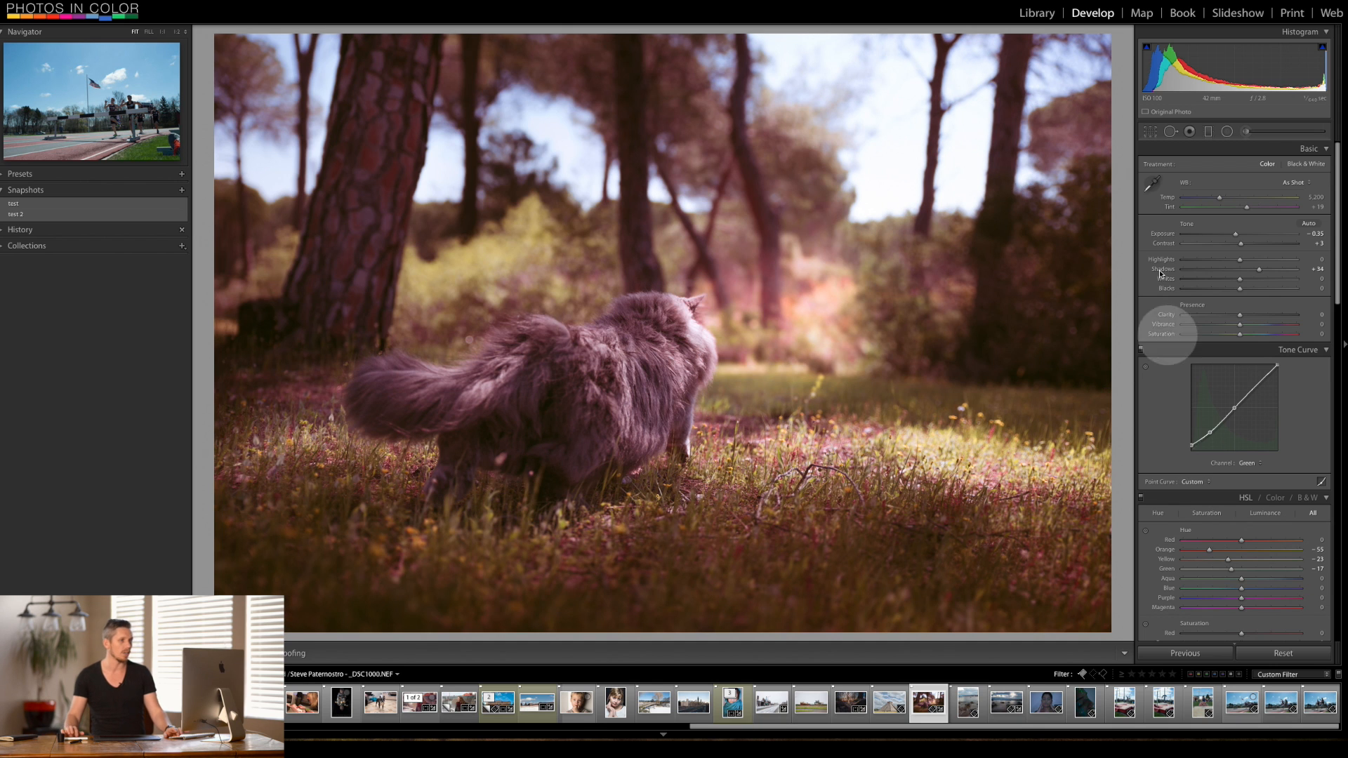
# Straighten the photo with a crop Angle of 0.70 and apply it
pyautogui.click(1149, 132)
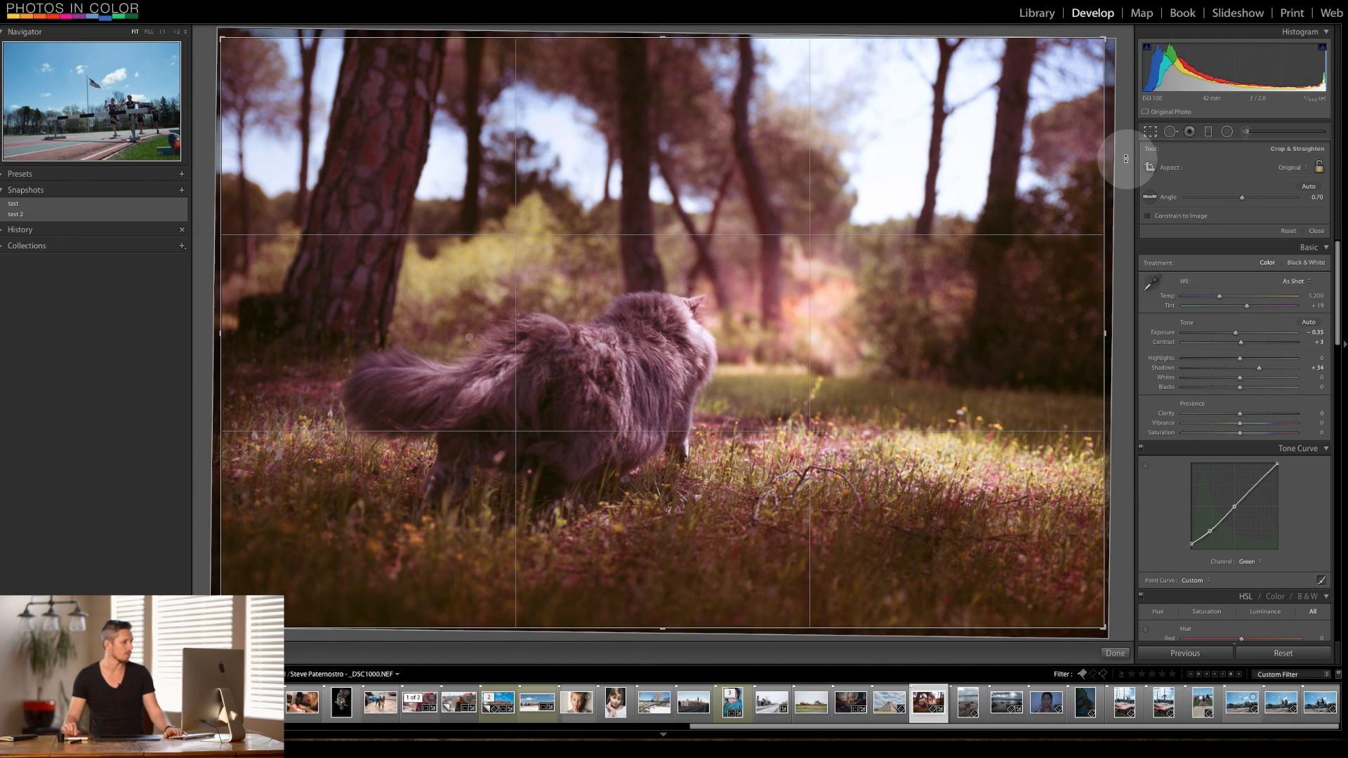
pyautogui.click(1114, 653)
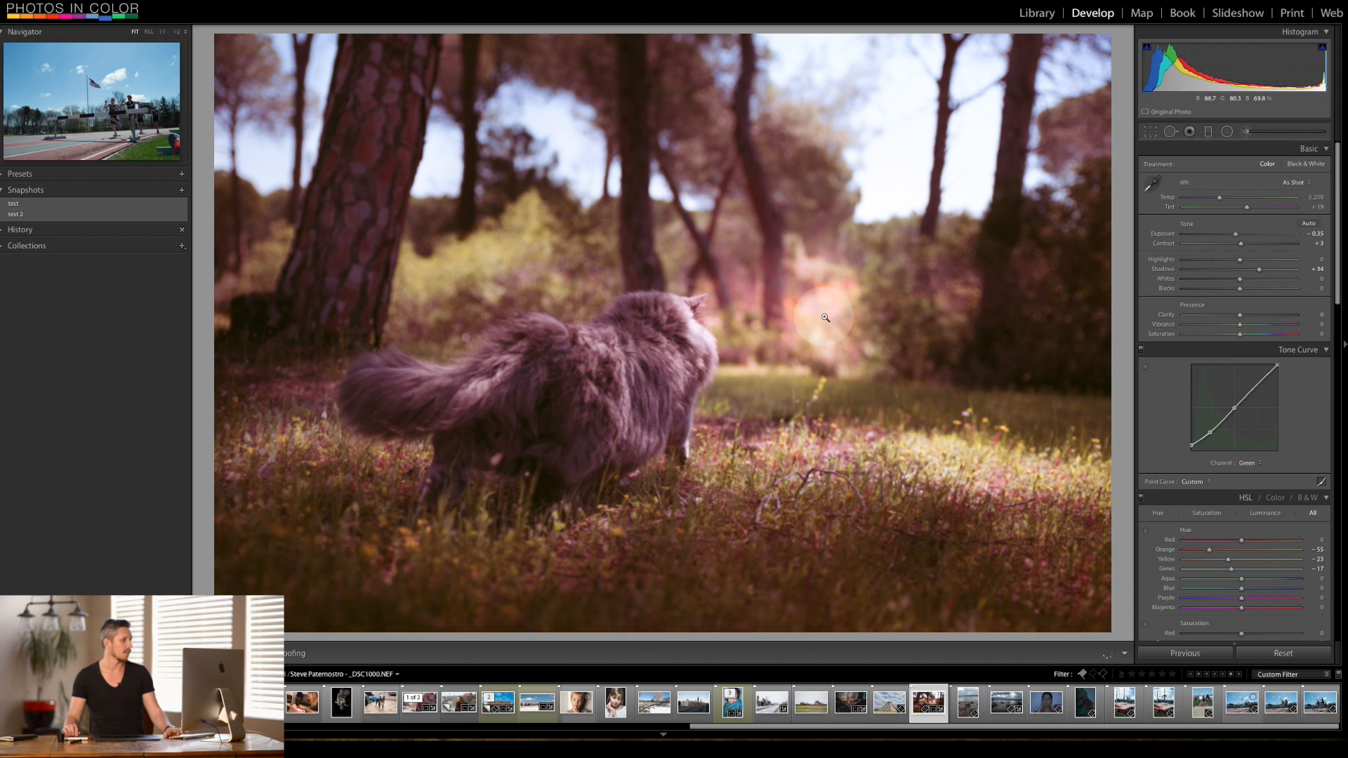